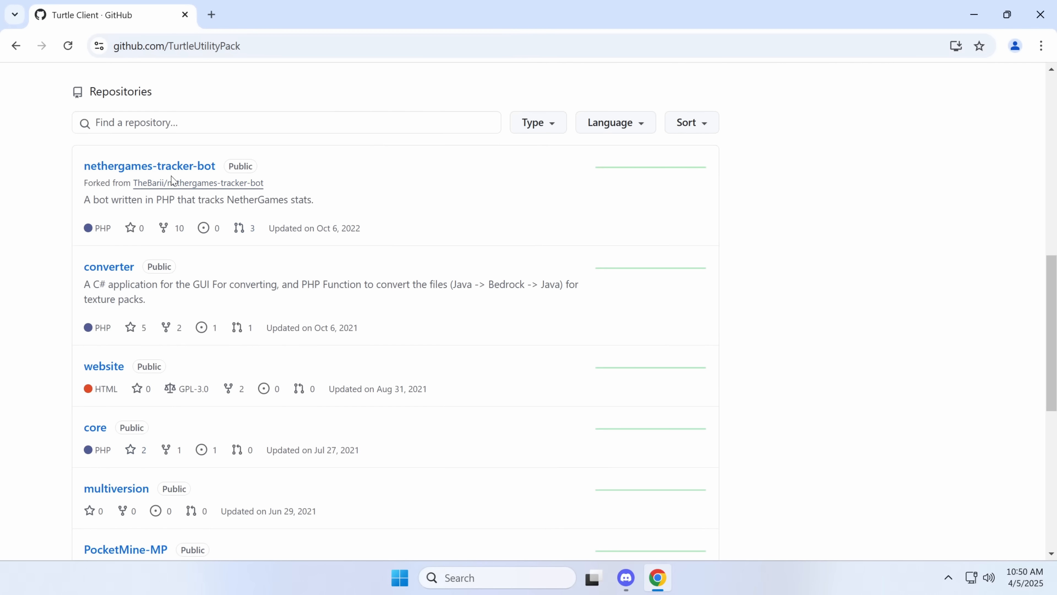
- Open the turtle-client repository from the GitHub page
scroll(up, 3)
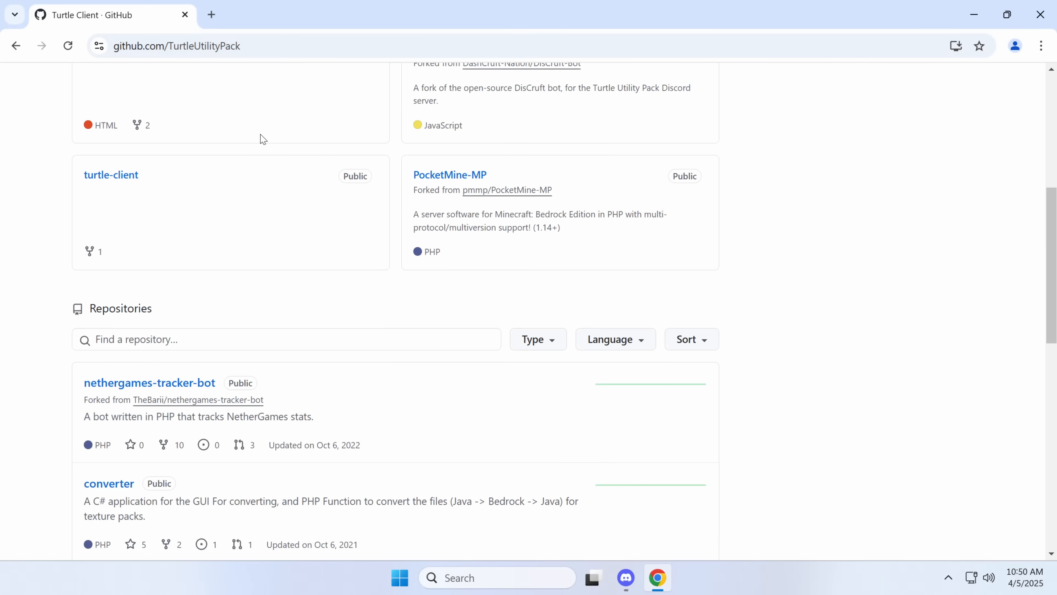
scroll(up, 3)
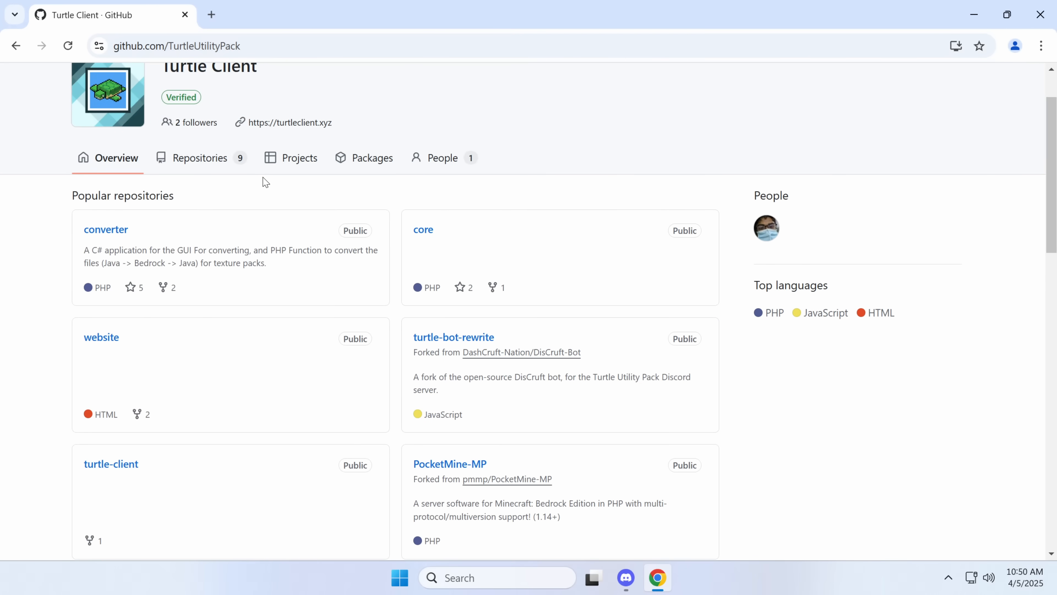
mouse_move(217, 210)
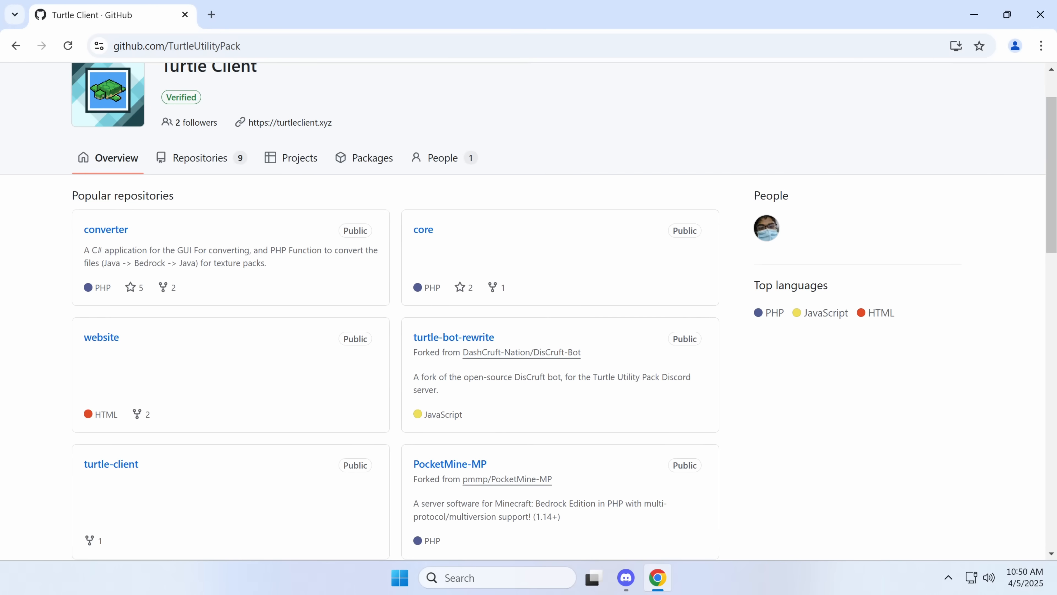
mouse_move(231, 237)
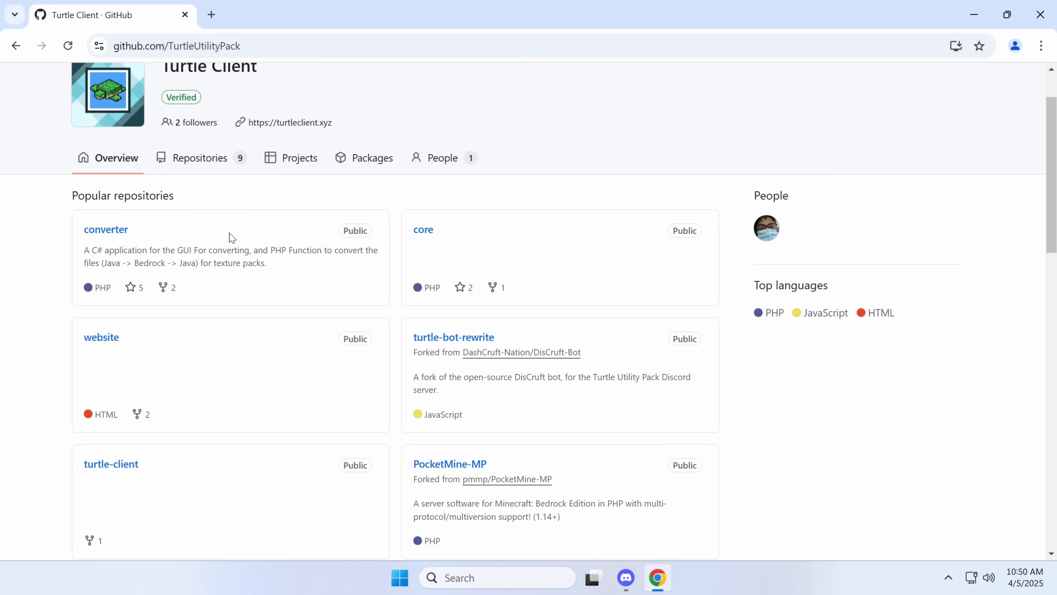
mouse_move(335, 127)
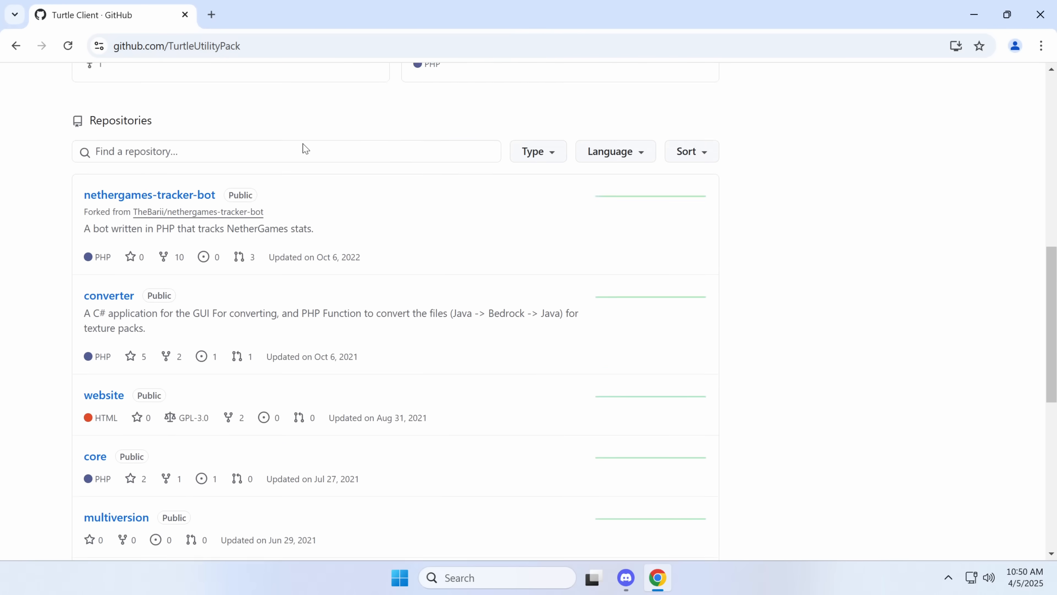
scroll(down, 3)
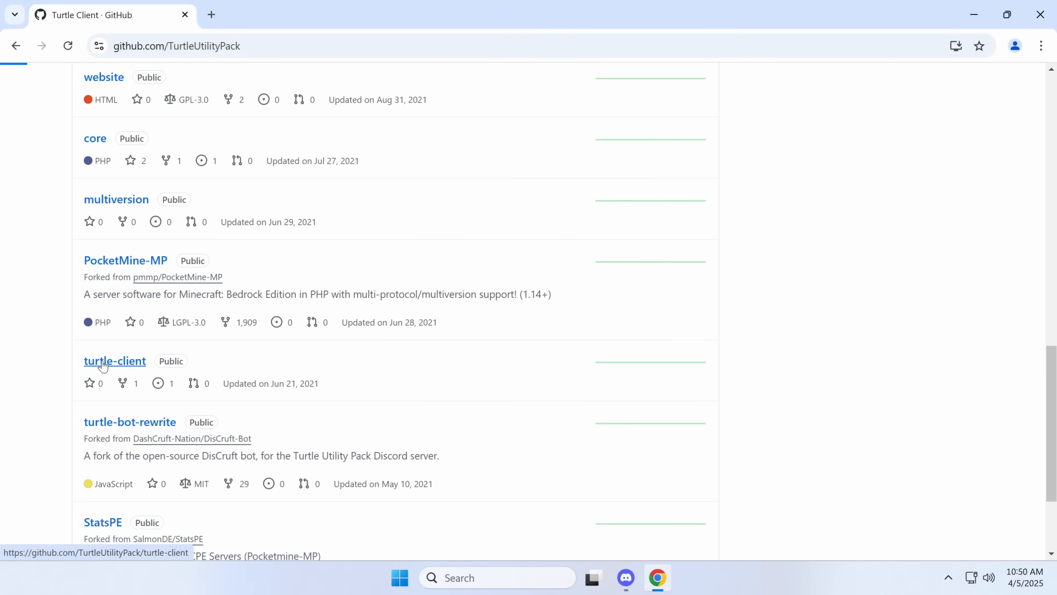
click(114, 361)
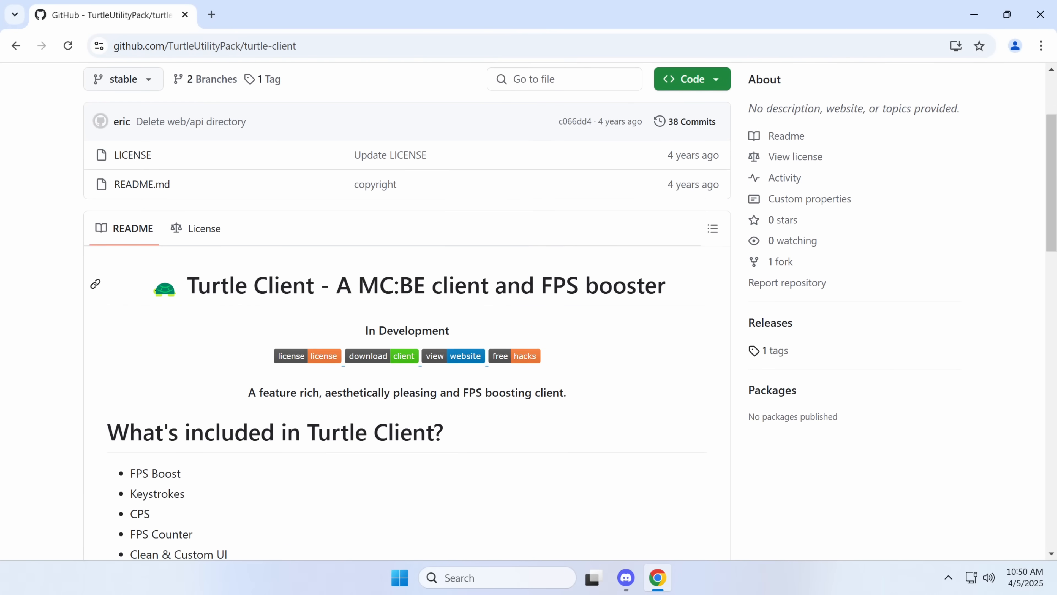
- Read through the README from Installation past Issues and License down to Credits
scroll(up, 3)
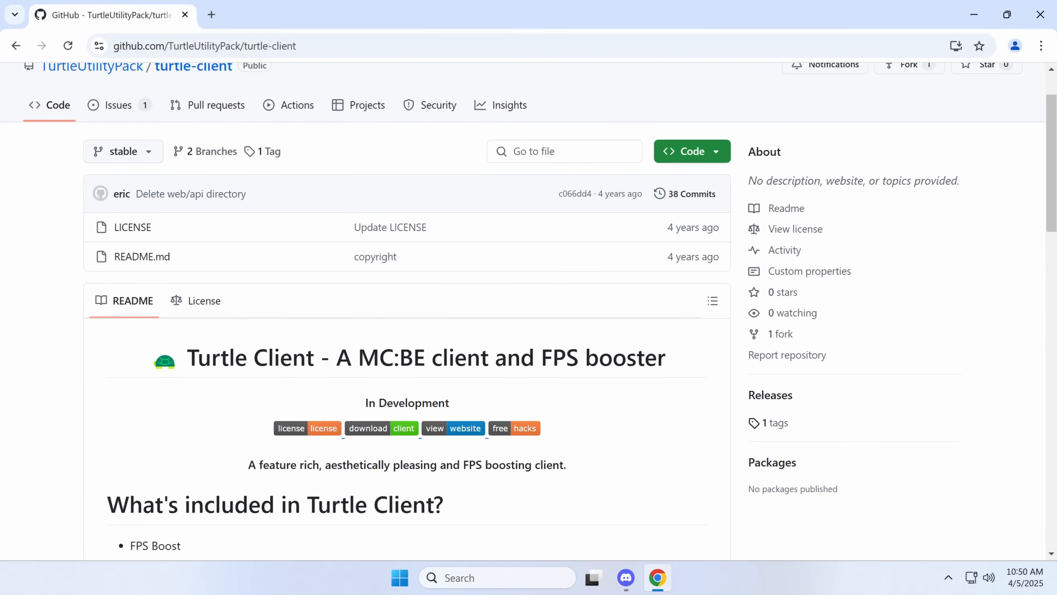
mouse_move(211, 265)
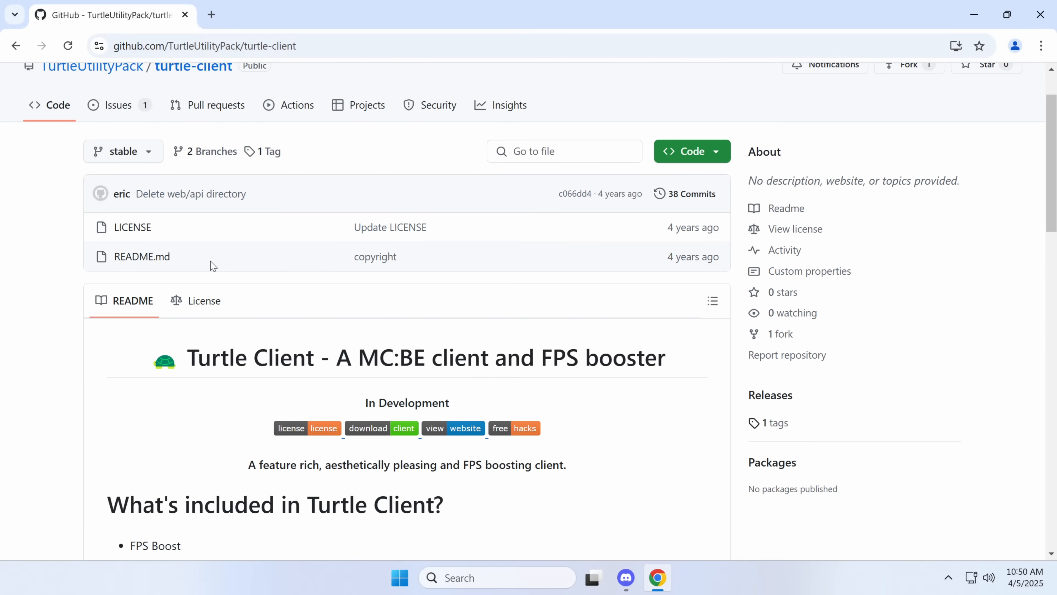
scroll(down, 3)
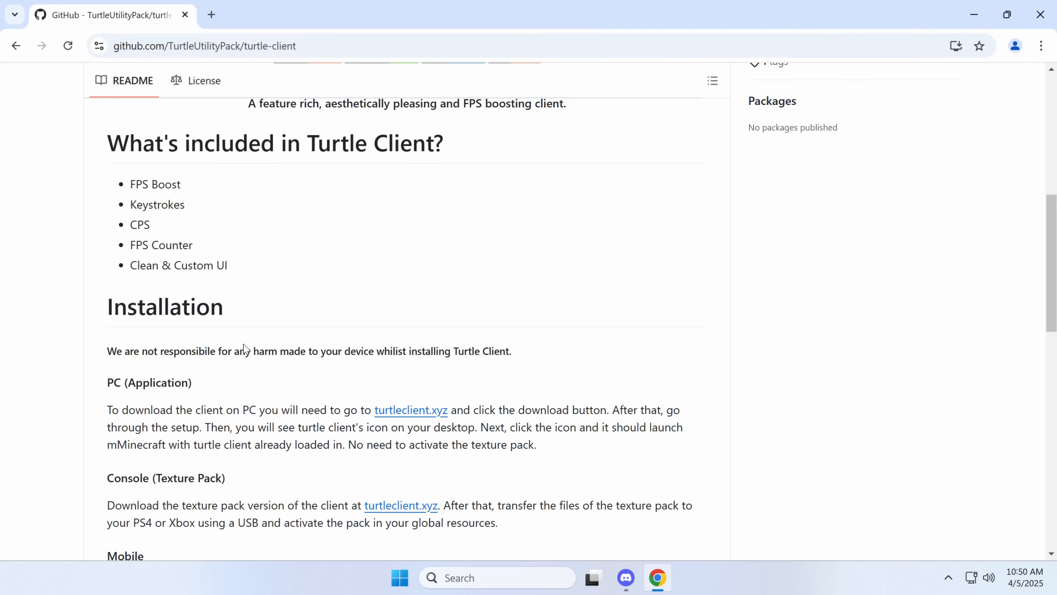
mouse_move(411, 409)
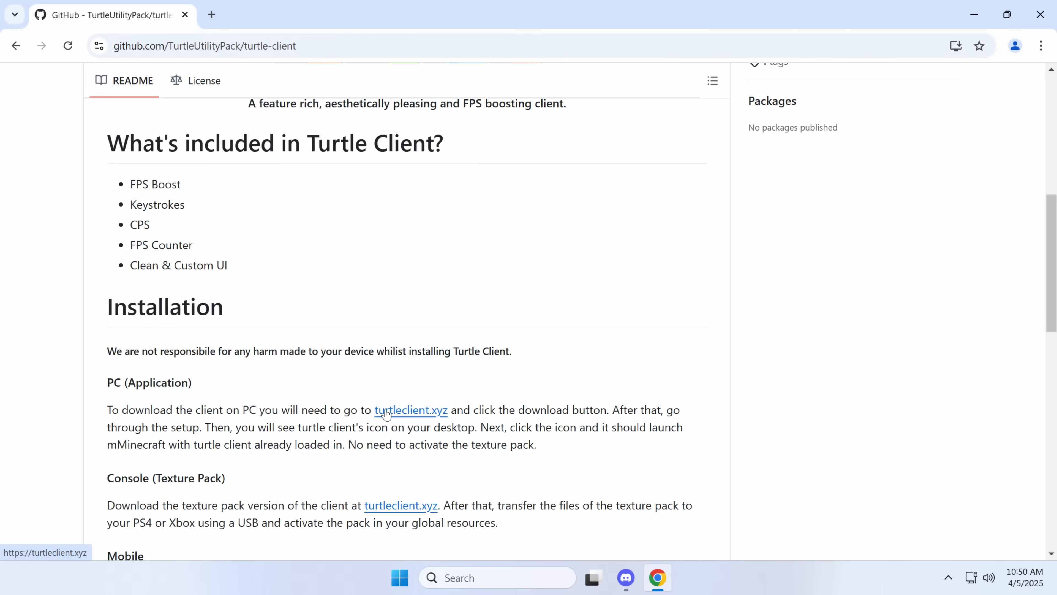
mouse_move(168, 465)
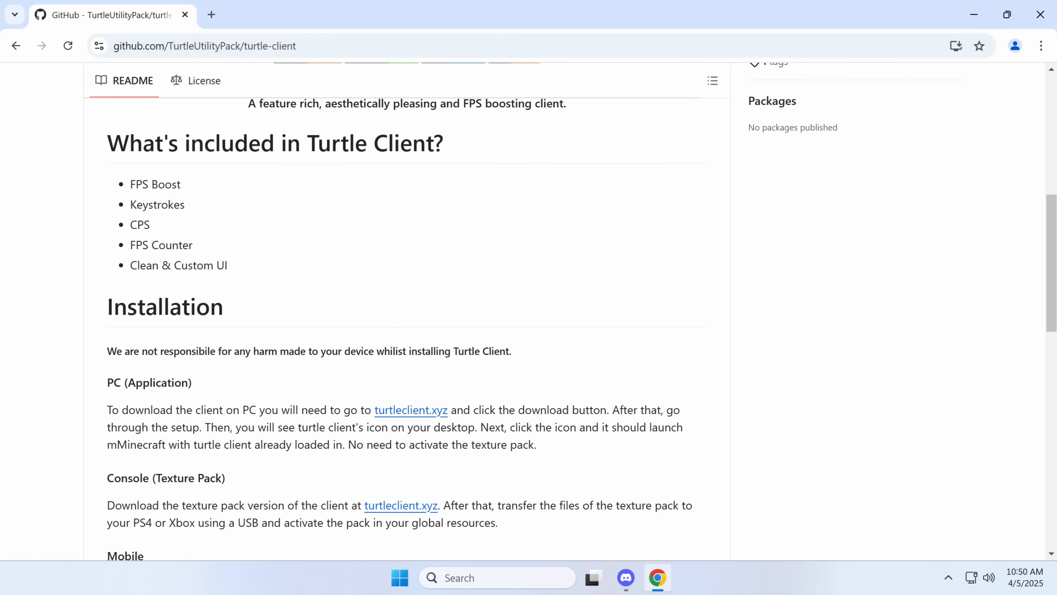
scroll(down, 3)
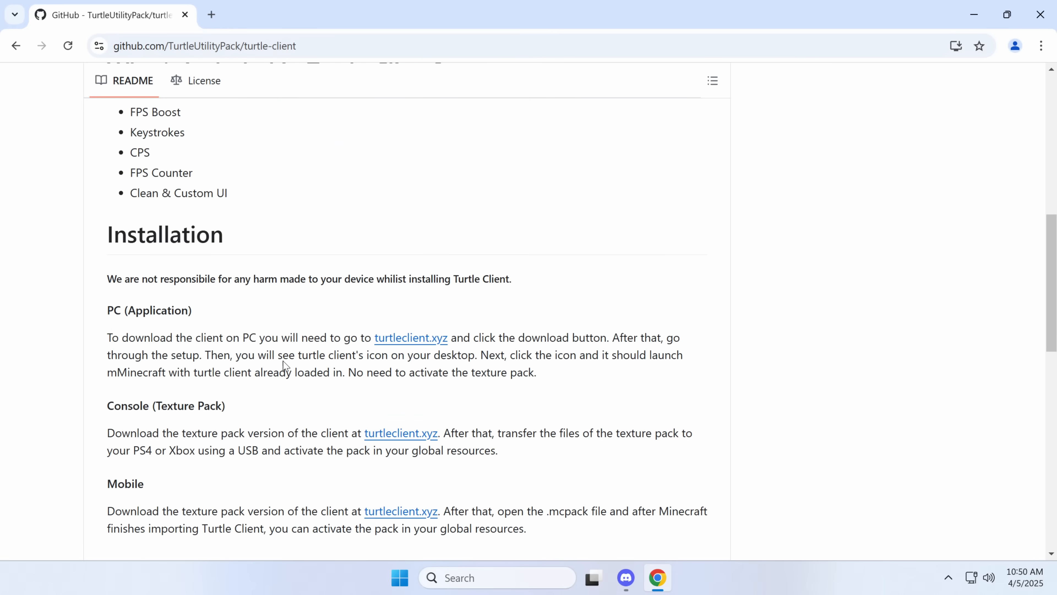
scroll(down, 3)
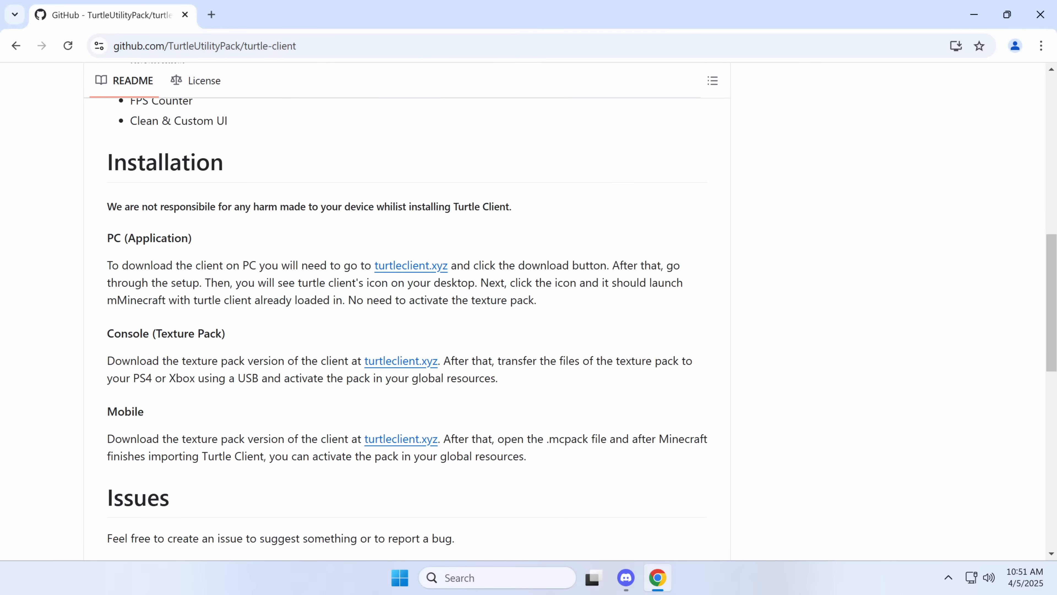
scroll(down, 3)
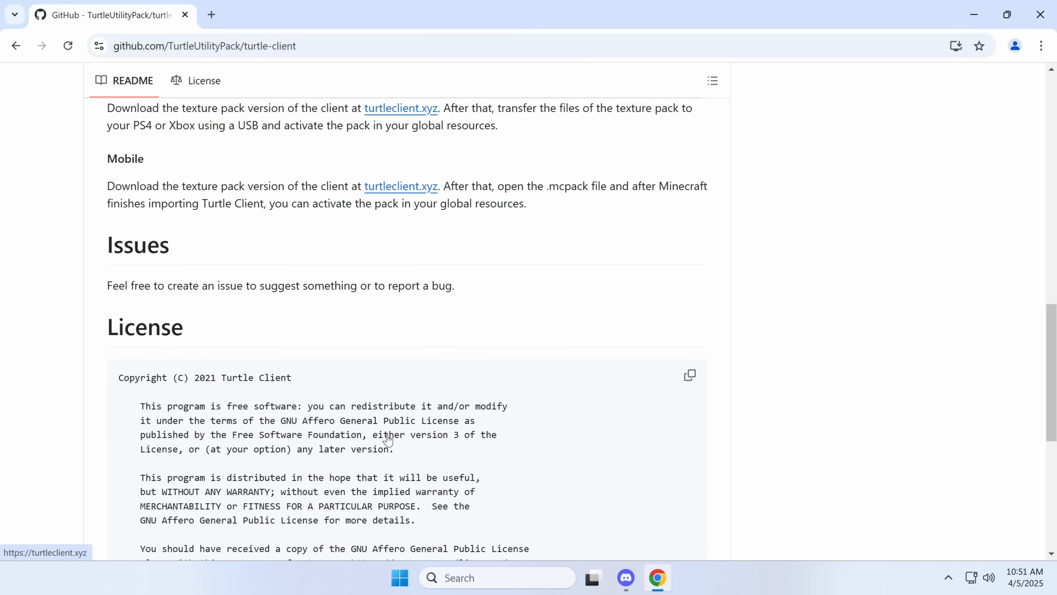
scroll(down, 3)
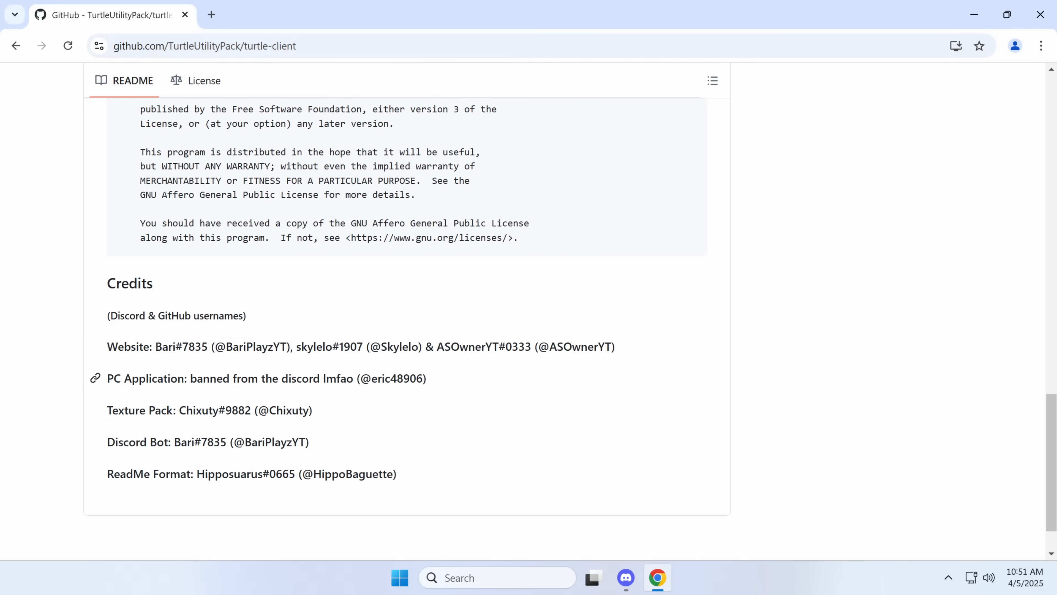
mouse_move(106, 378)
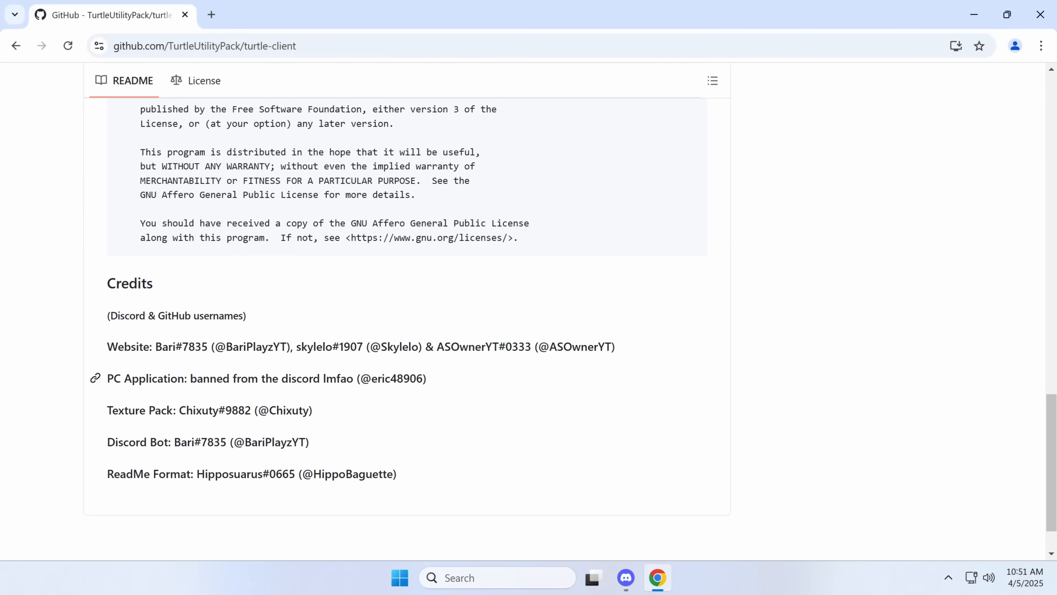
scroll(up, 3)
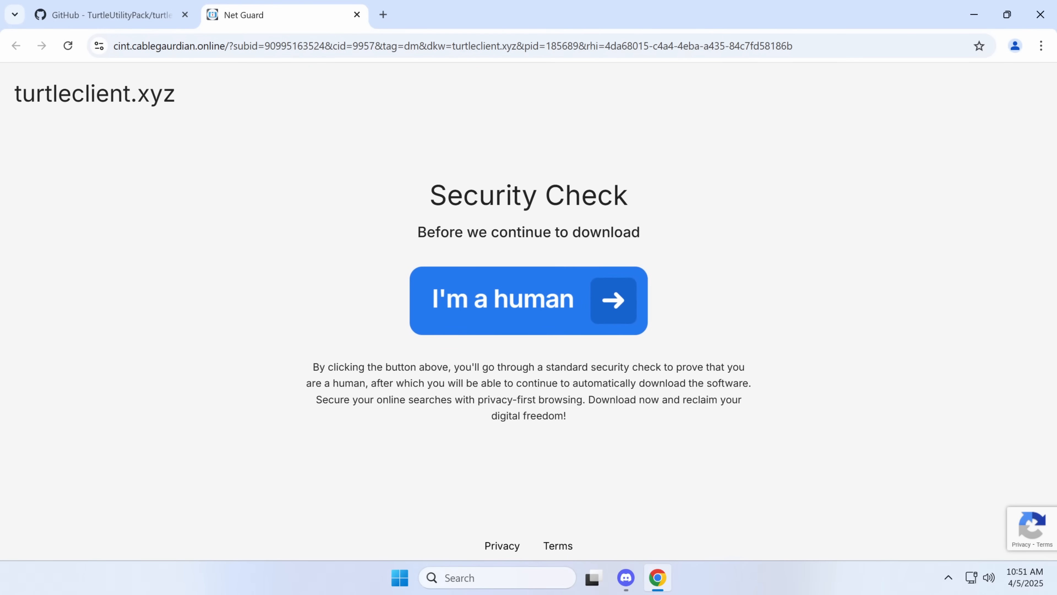
mouse_move(422, 270)
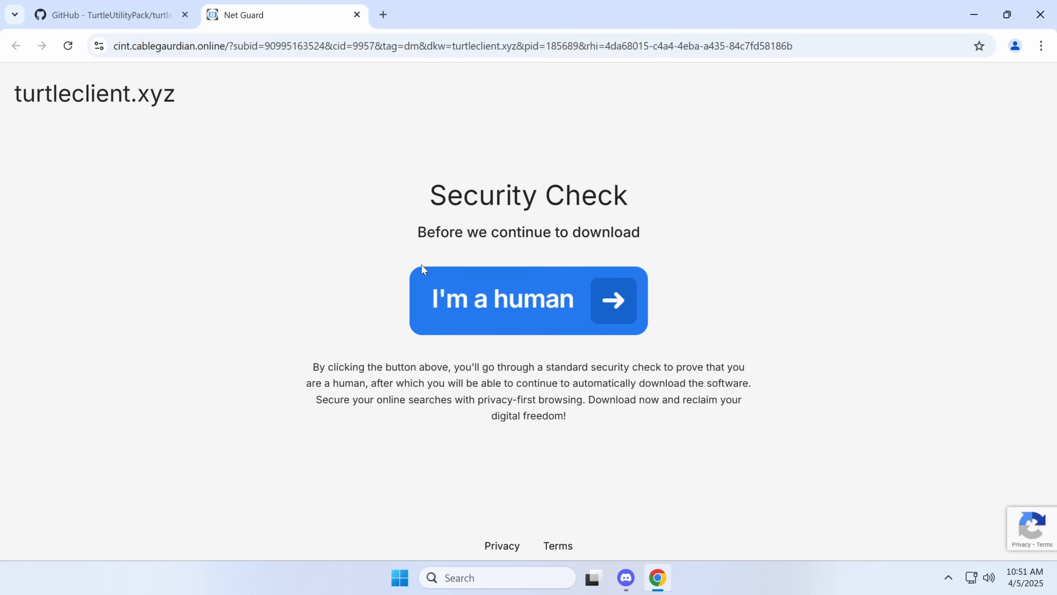
mouse_move(398, 280)
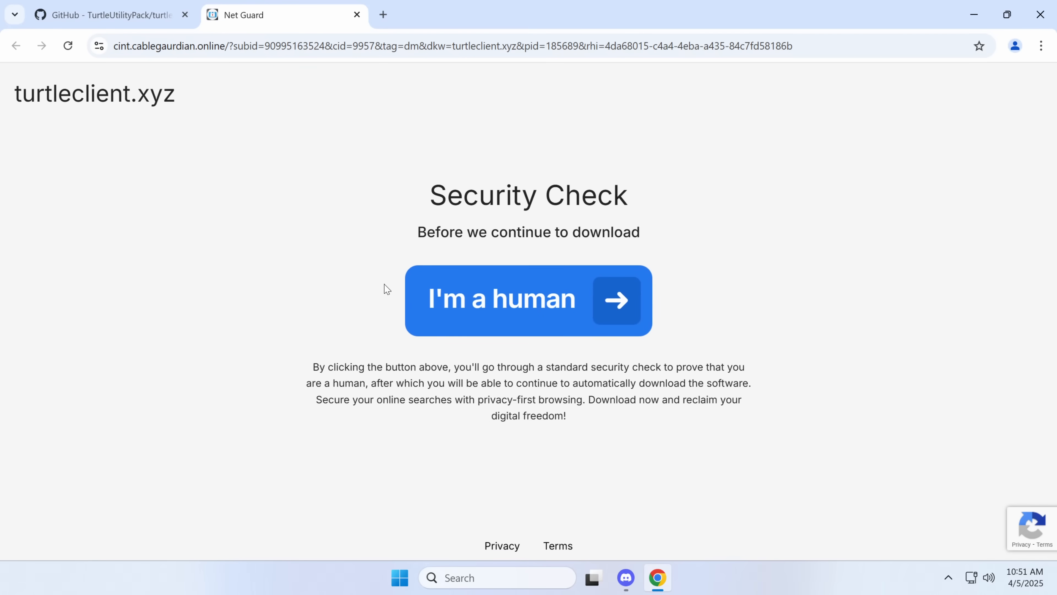
mouse_move(974, 535)
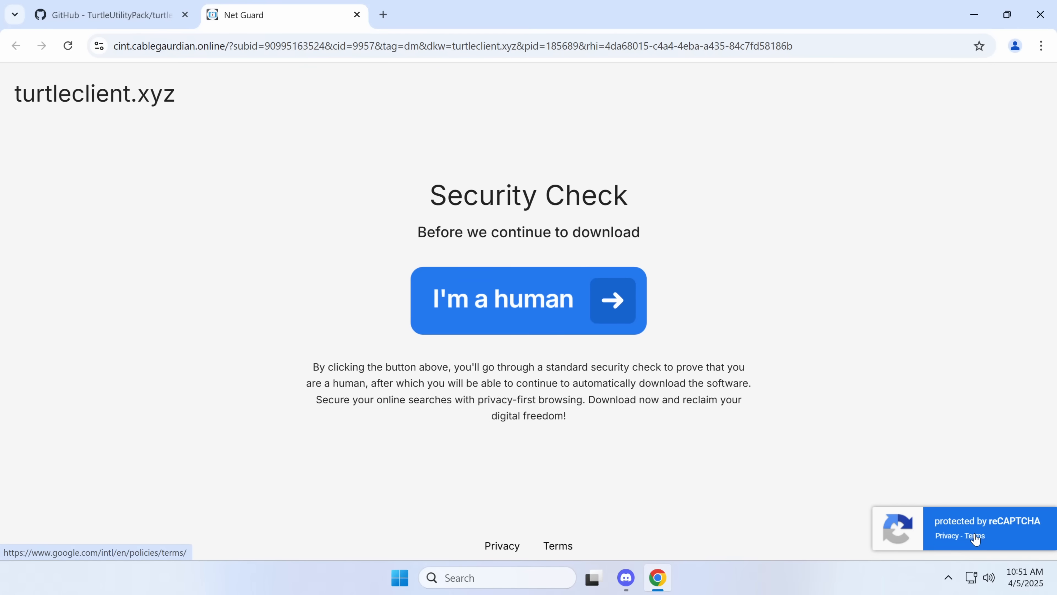
mouse_move(946, 536)
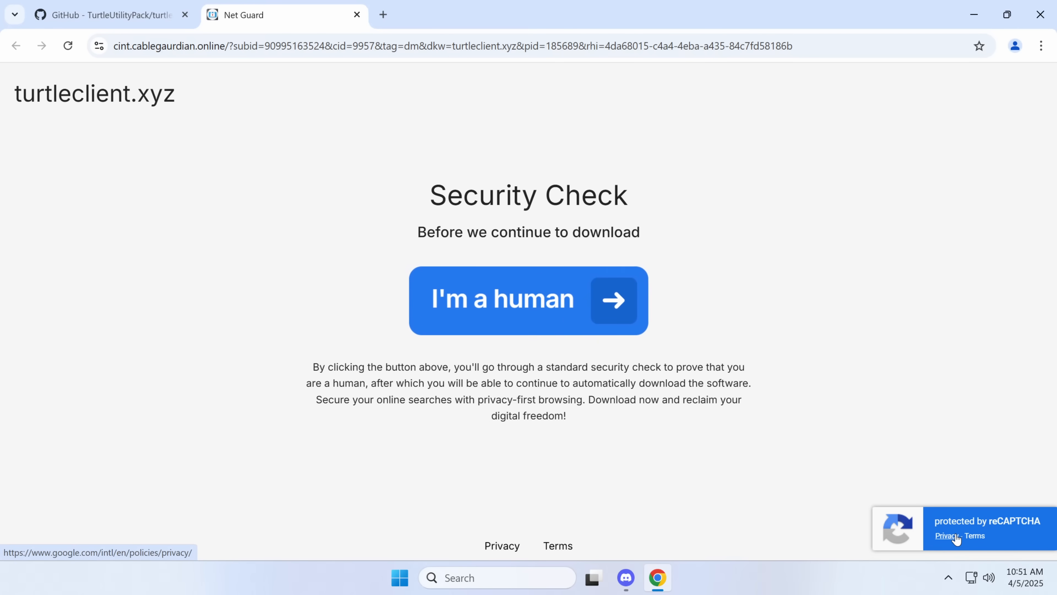
mouse_move(623, 513)
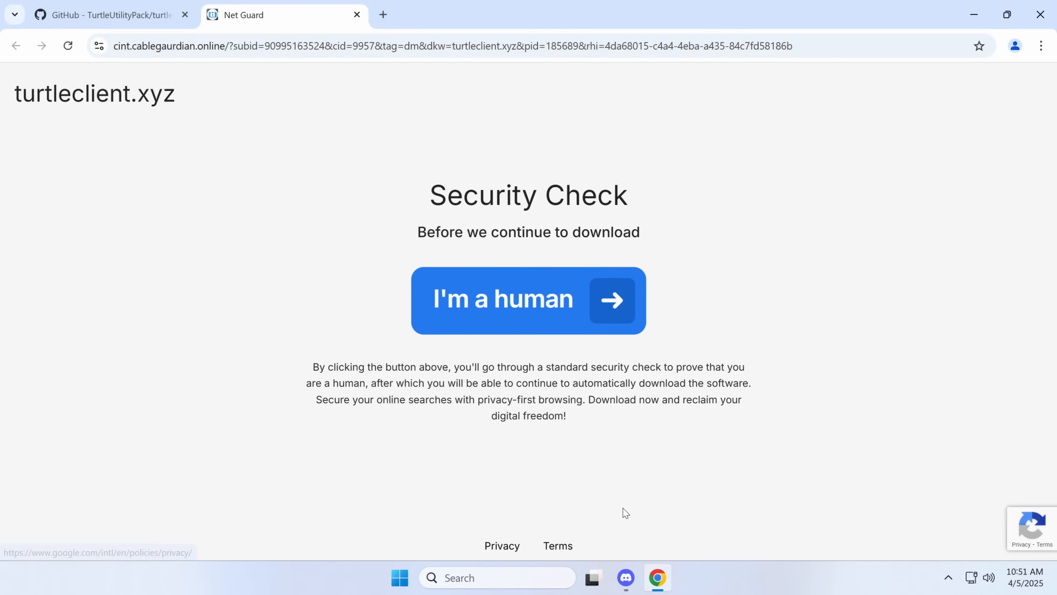
- Start the fake Security Check's human verification with "I'm a human"
click(529, 300)
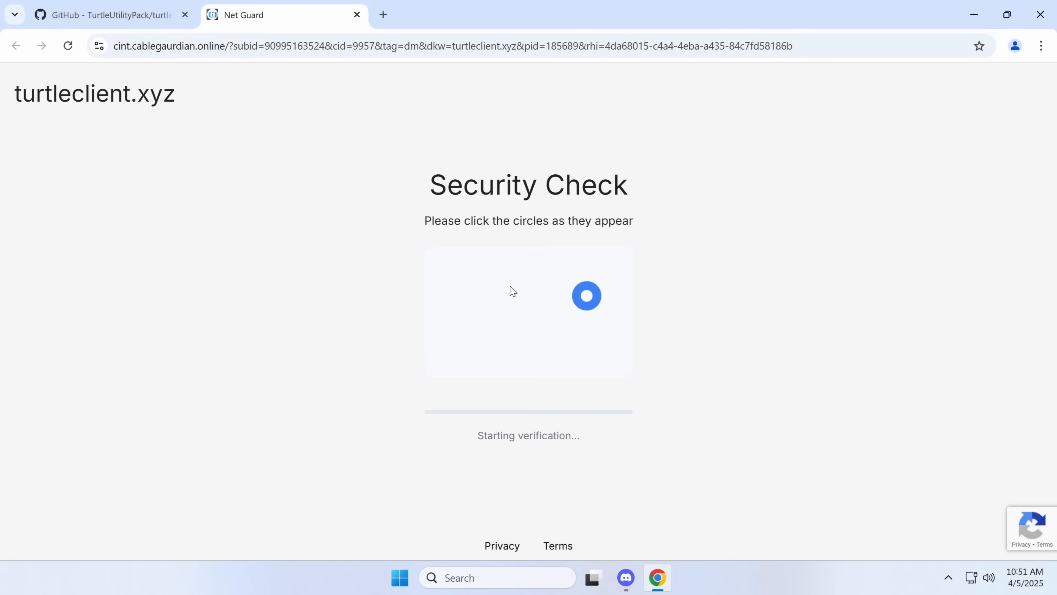
- Pass the circles check, reopen turtleclient.xyz from Google and select the redirected Security Check URL
click(587, 295)
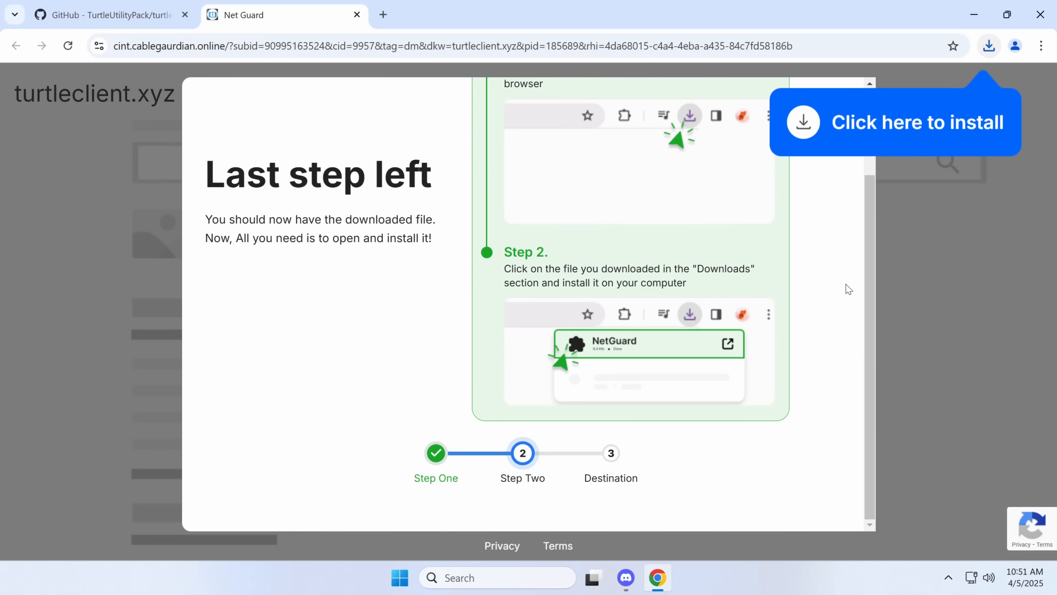
scroll(up, 3)
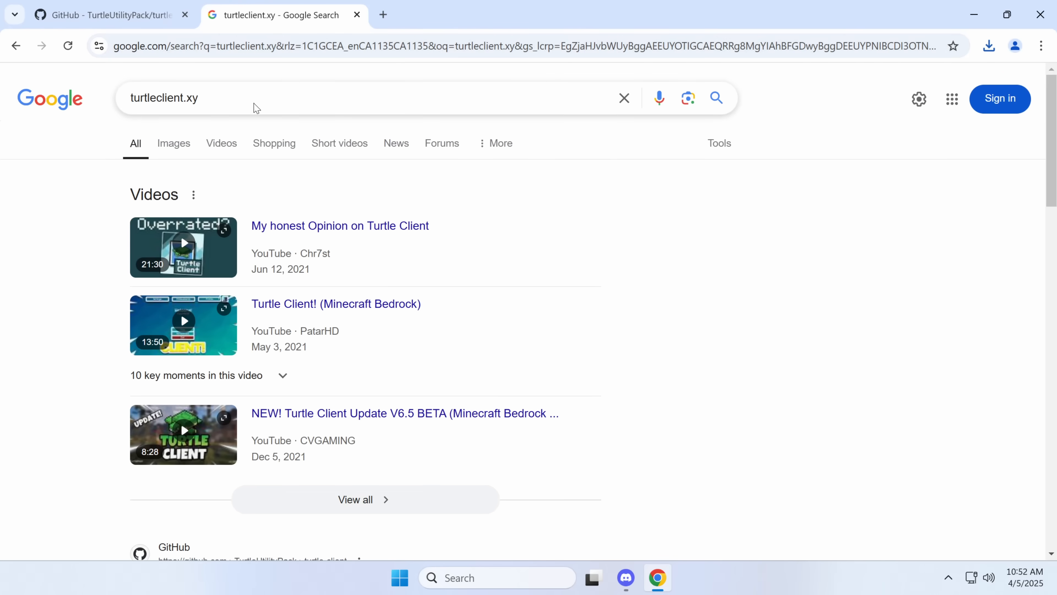
click(101, 15)
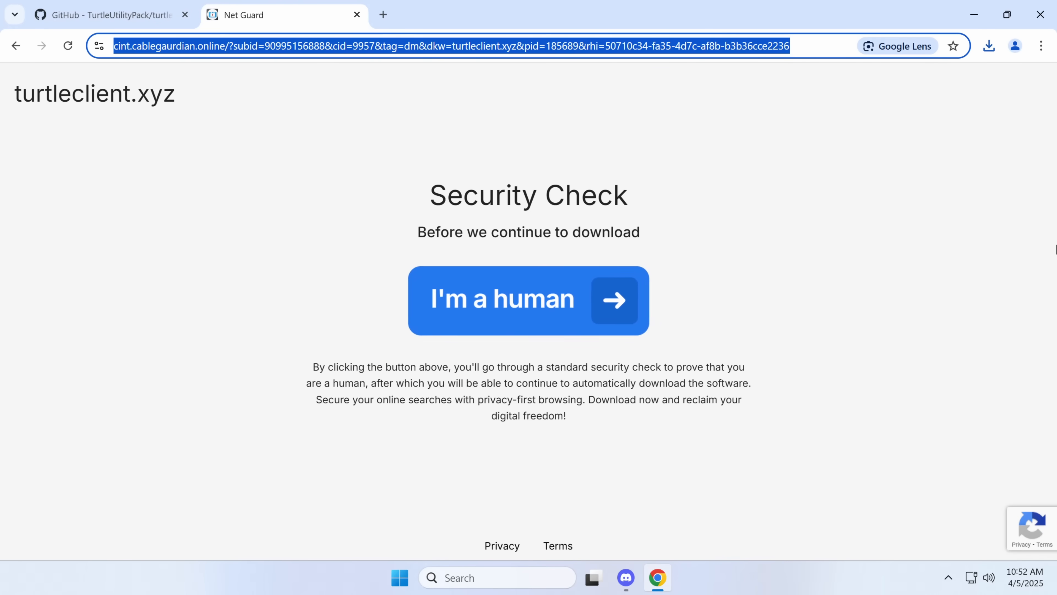
click(528, 301)
text(virus)
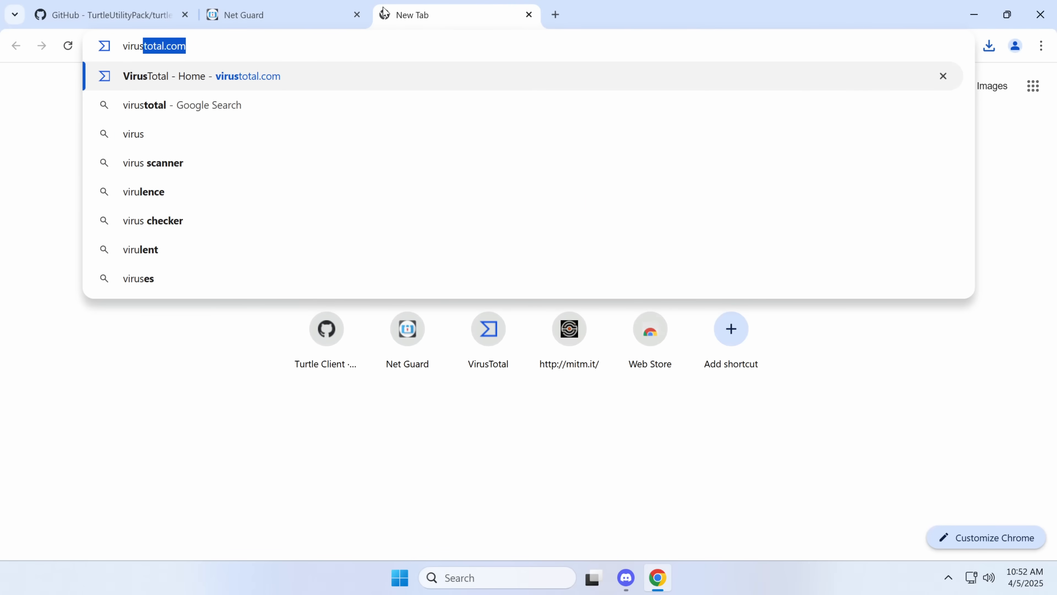
- Upload NetGuard.Msix to VirusTotal, see its 0/64 report, and show Chrome's recent downloads
click(200, 76)
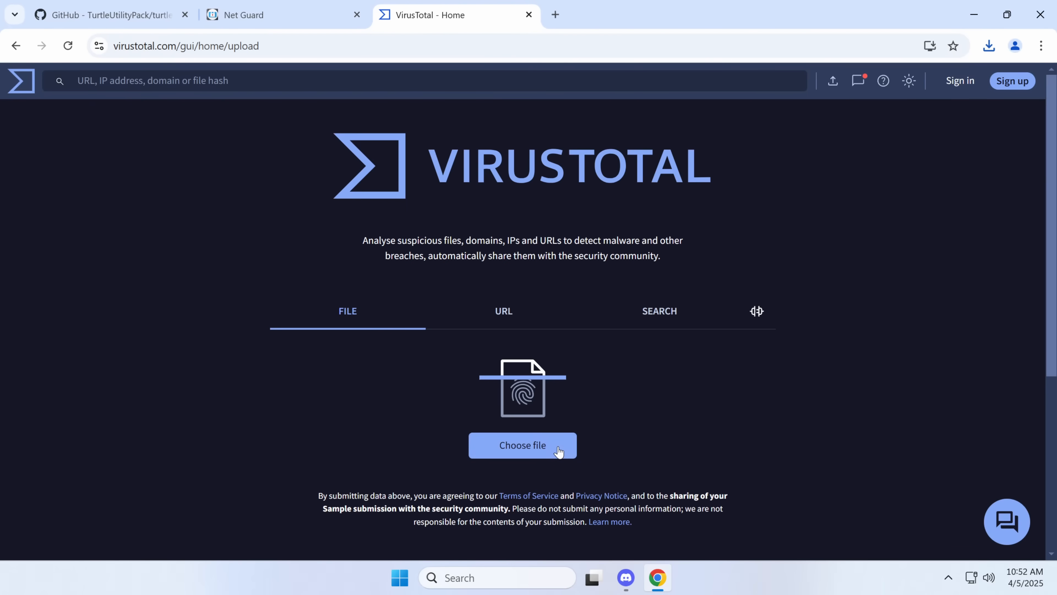
click(522, 445)
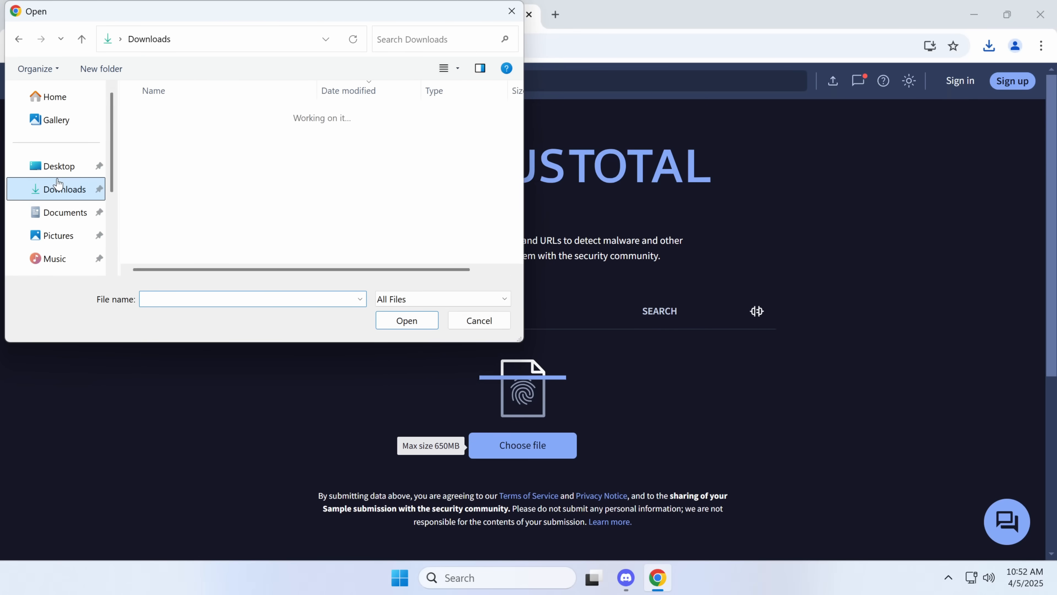
click(405, 321)
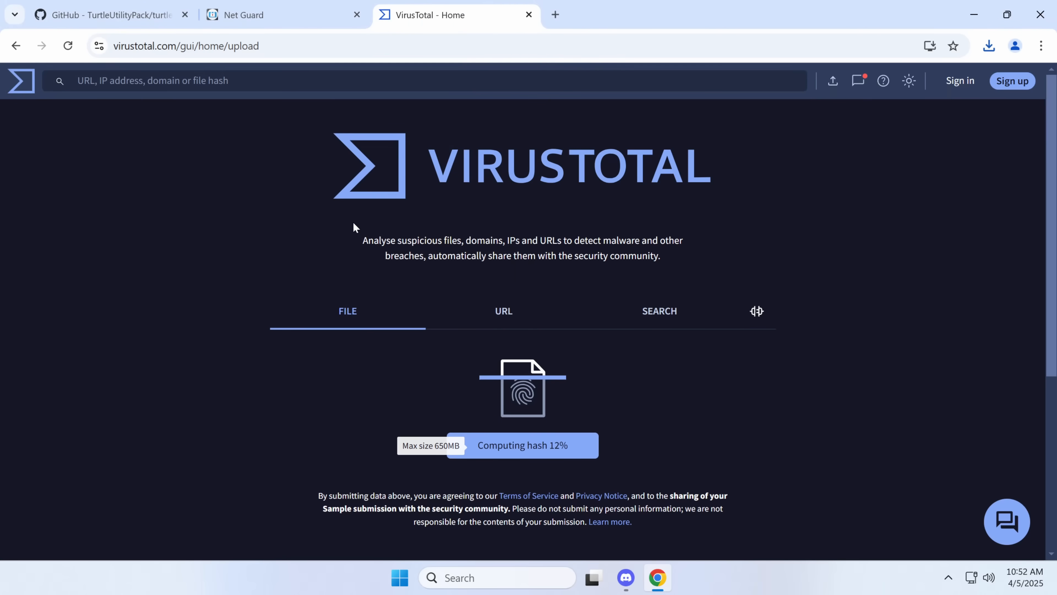
scroll(down, 3)
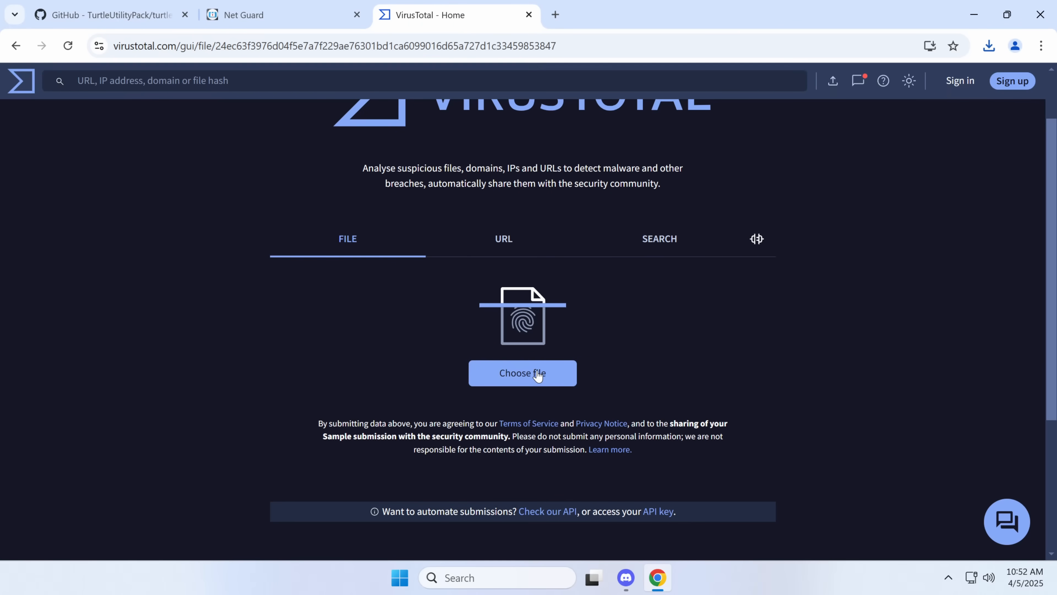
click(522, 373)
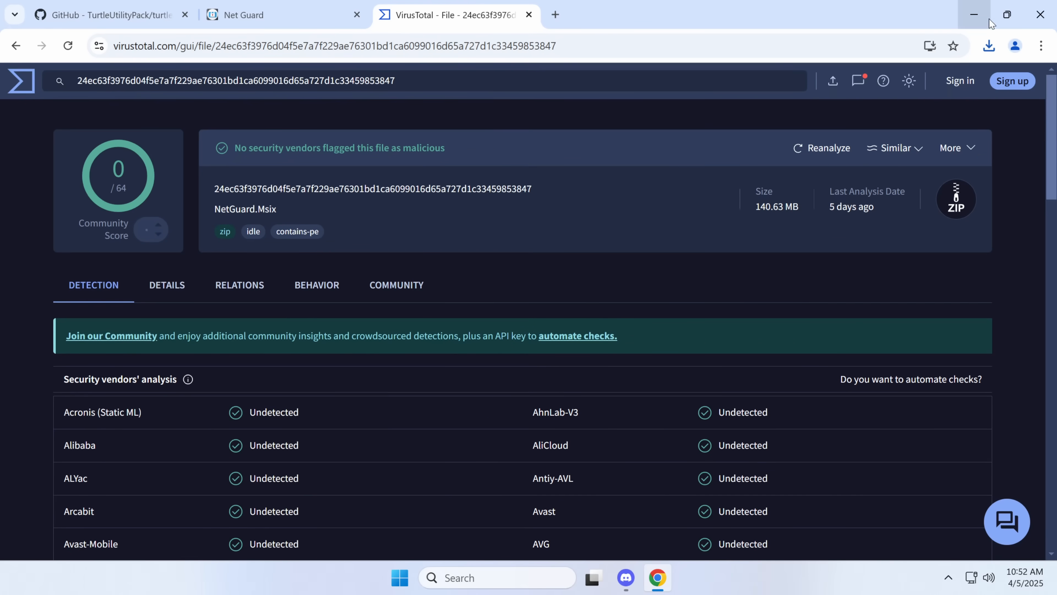
click(989, 45)
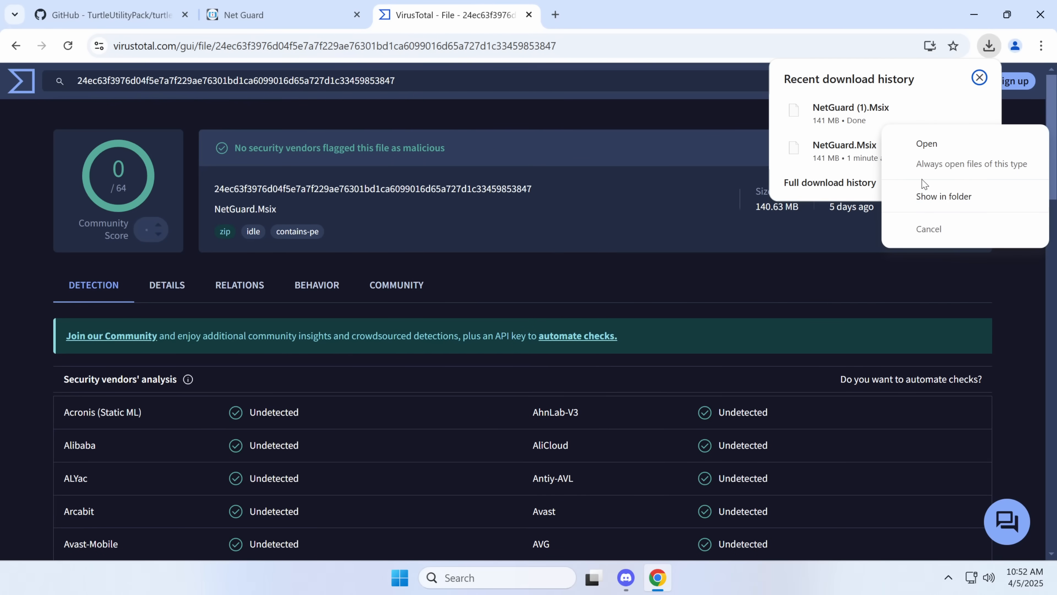
- Open the extracted package's AppData\NetGuard folder, confirm nw.exe is clean (0/72), and bring up the running NetGuard app
click(943, 196)
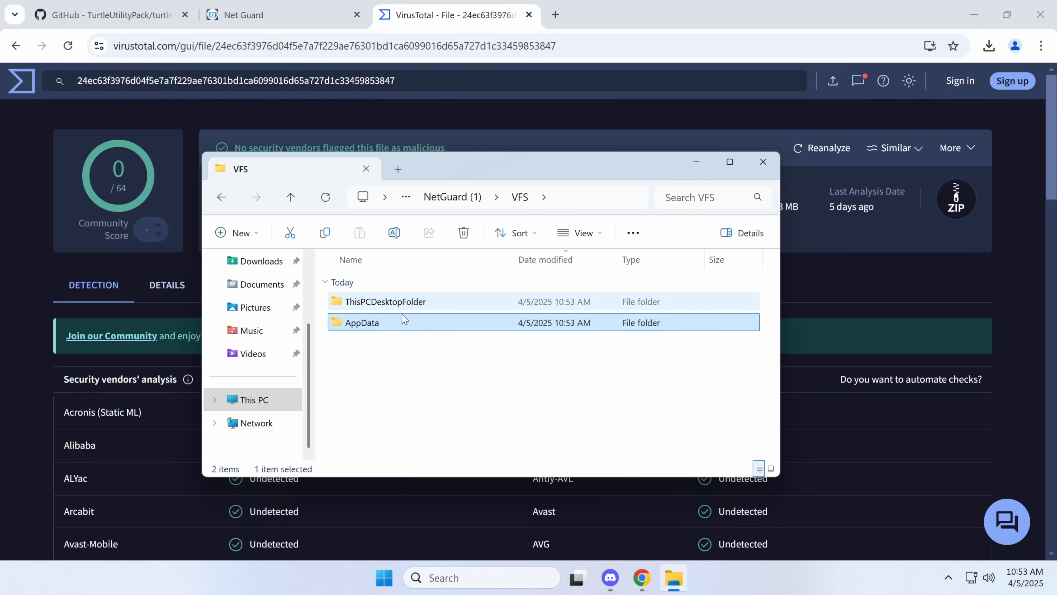
double_click(362, 322)
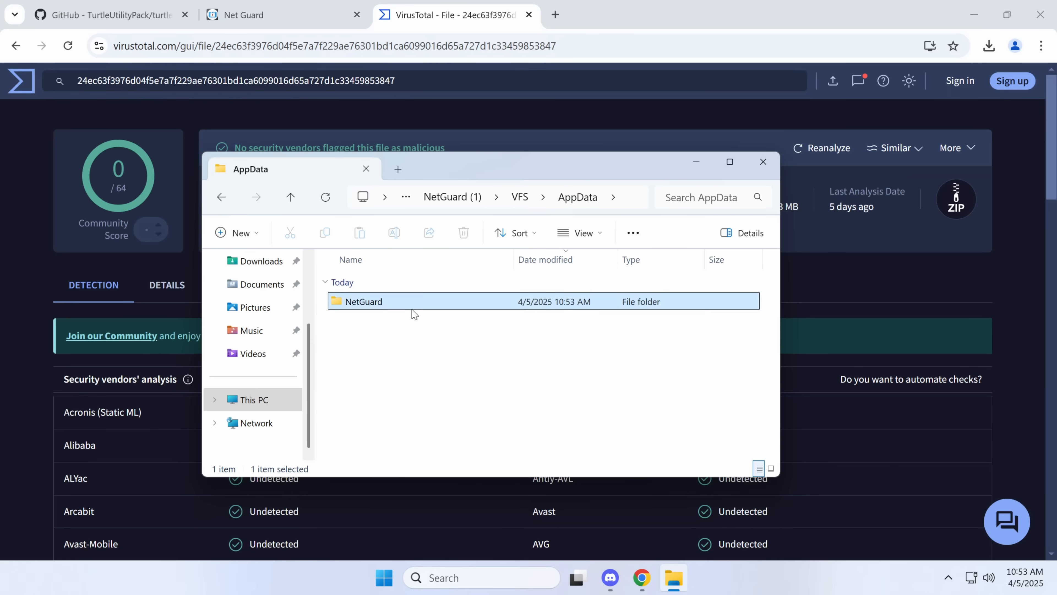
double_click(363, 302)
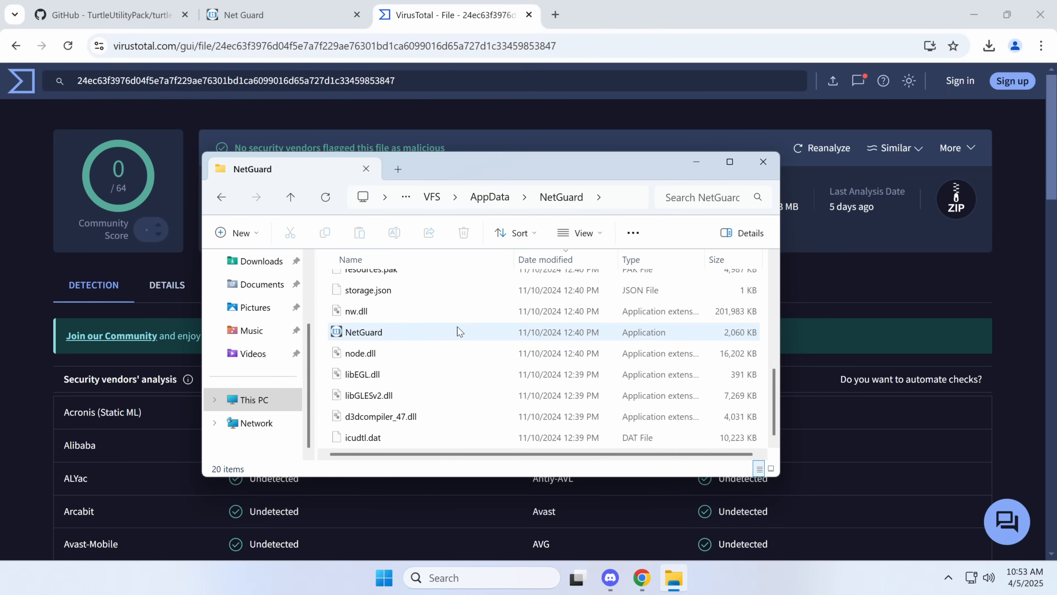
click(364, 332)
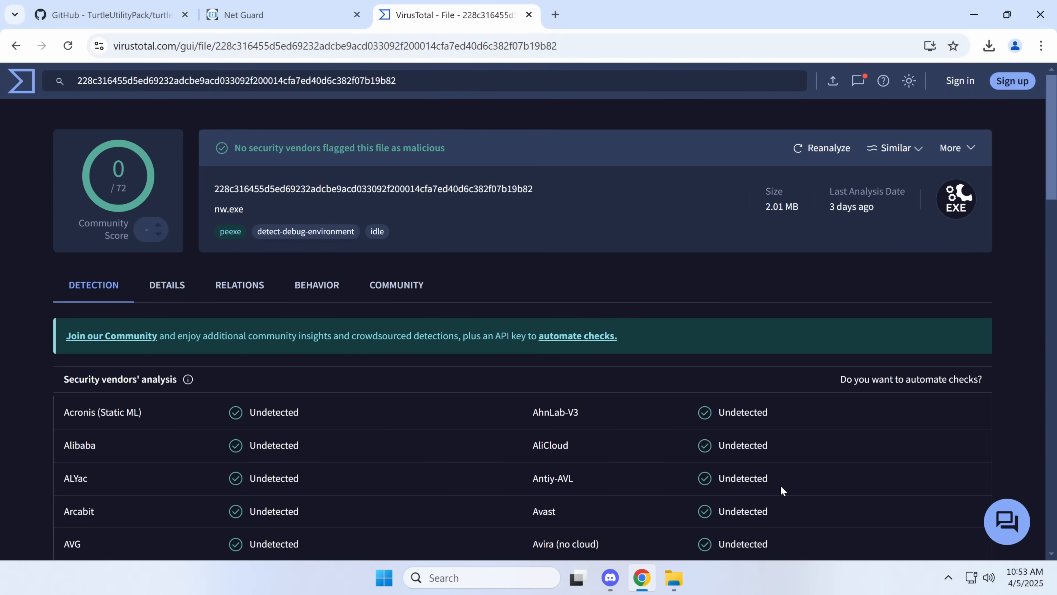
scroll(down, 3)
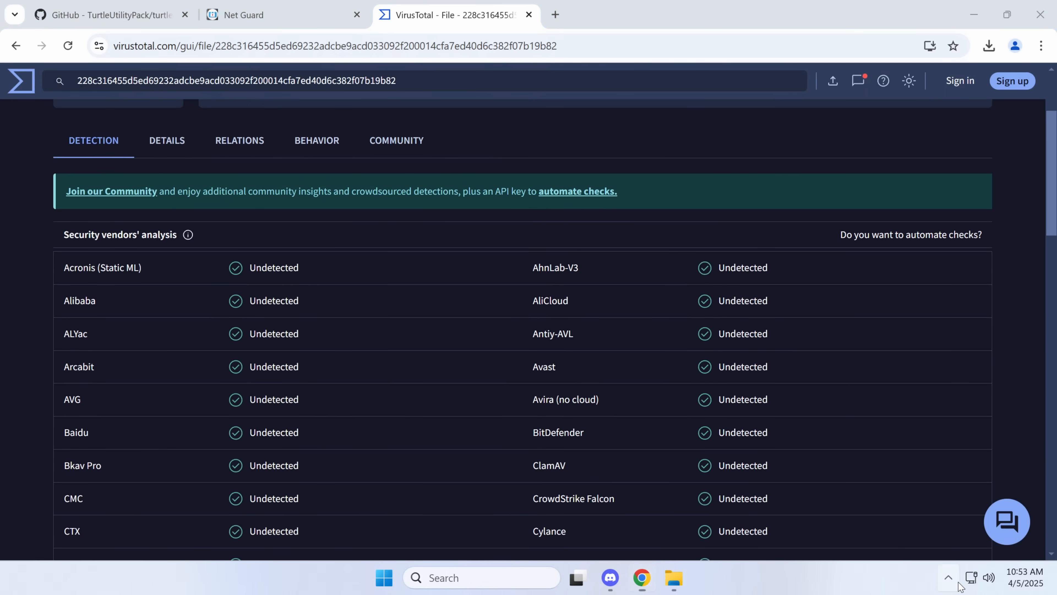
click(948, 577)
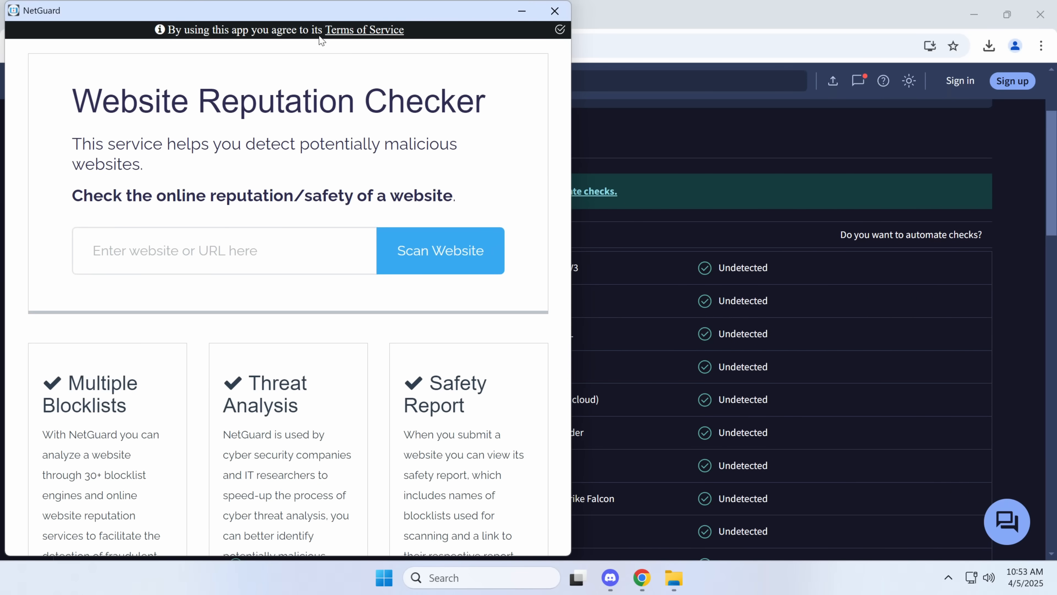
mouse_move(200, 5)
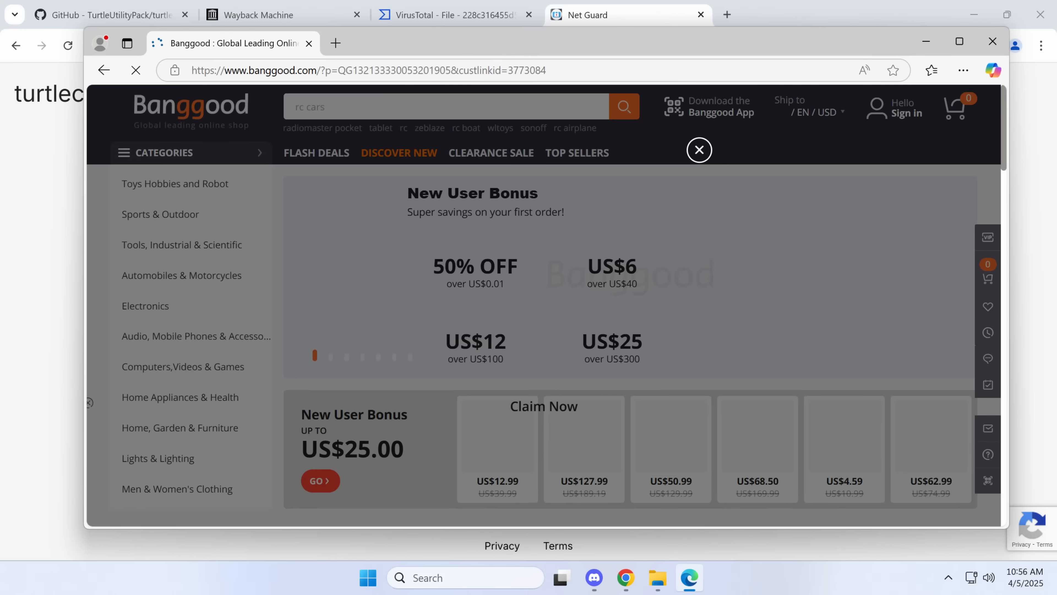
- Dismiss the Banggood promo pop-up, glance over the page and close the Edge window
click(699, 149)
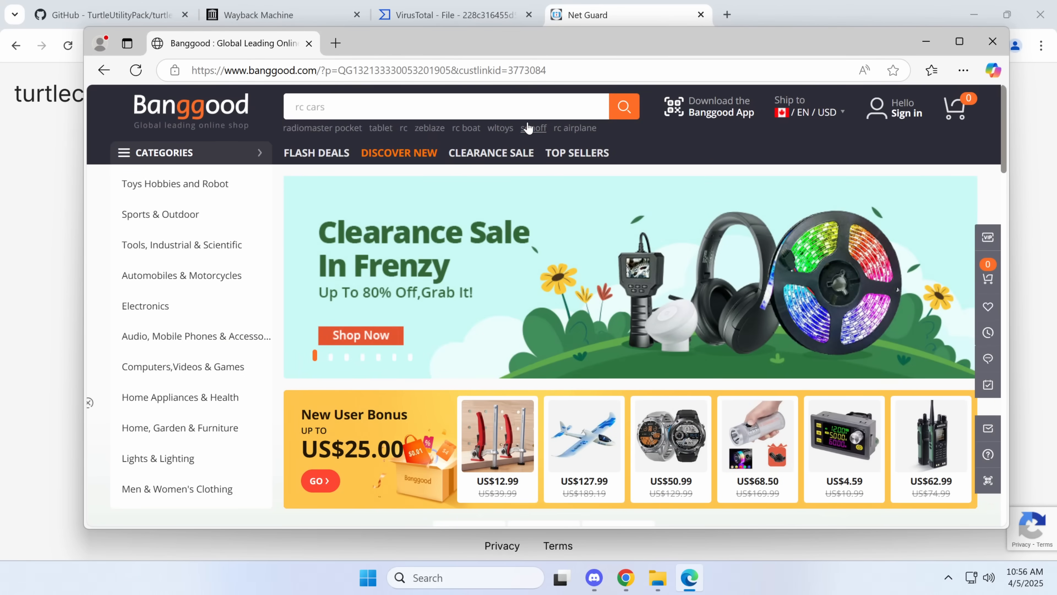
scroll(down, 3)
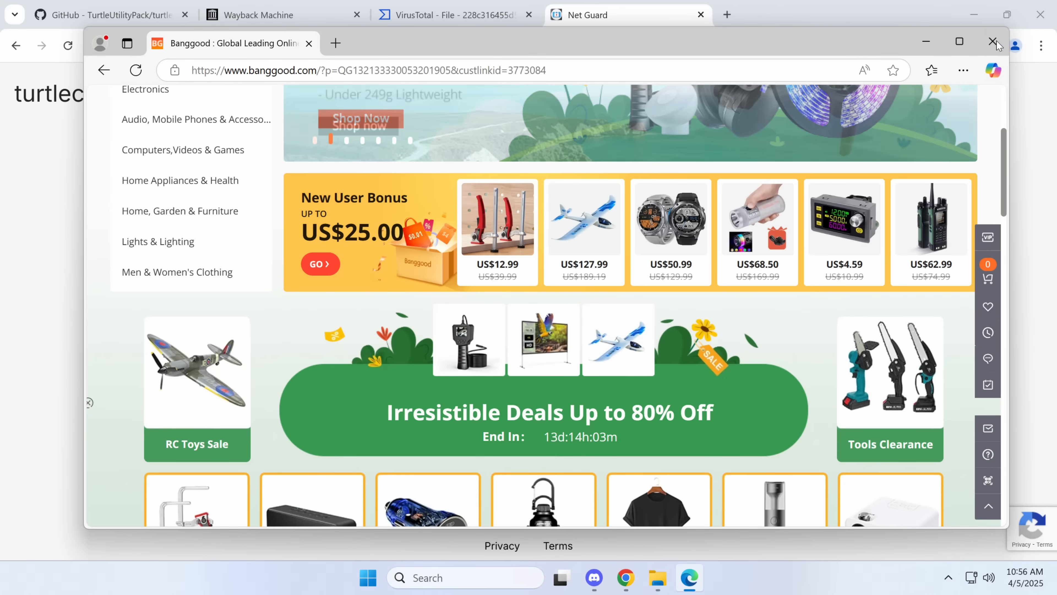
click(998, 42)
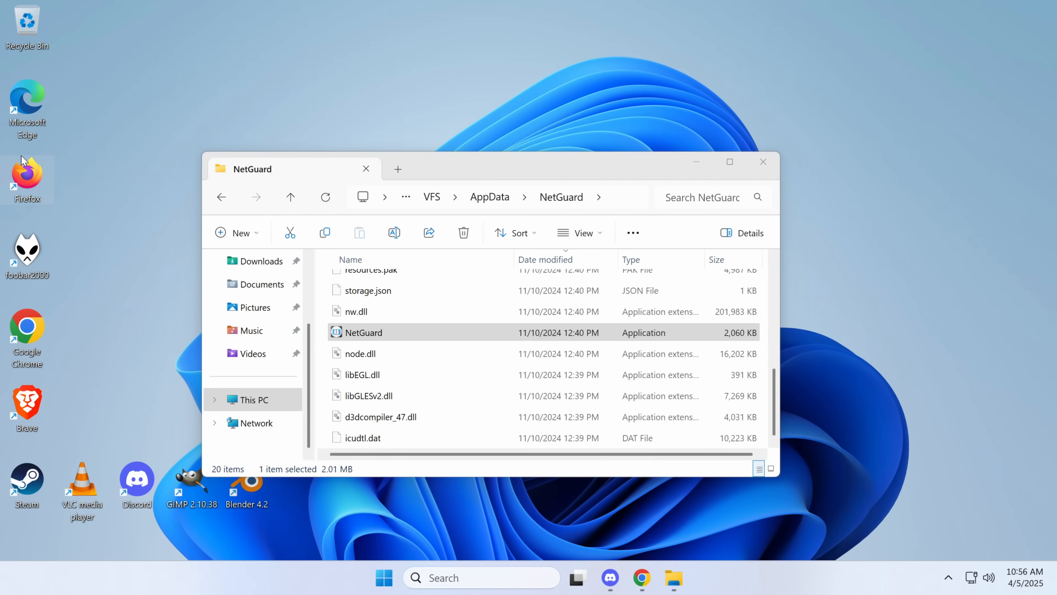
mouse_move(49, 184)
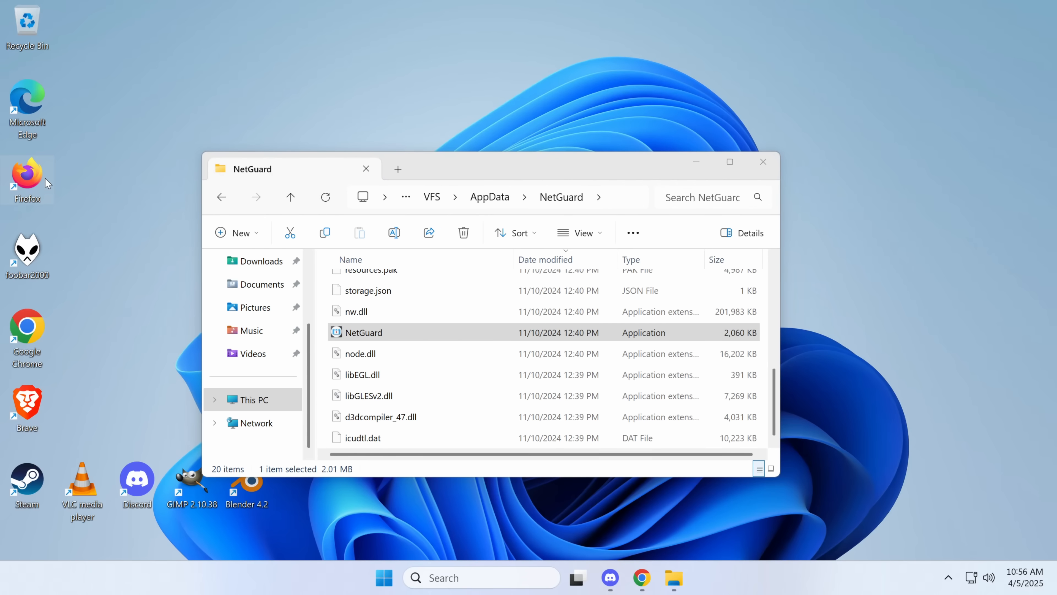
mouse_move(444, 172)
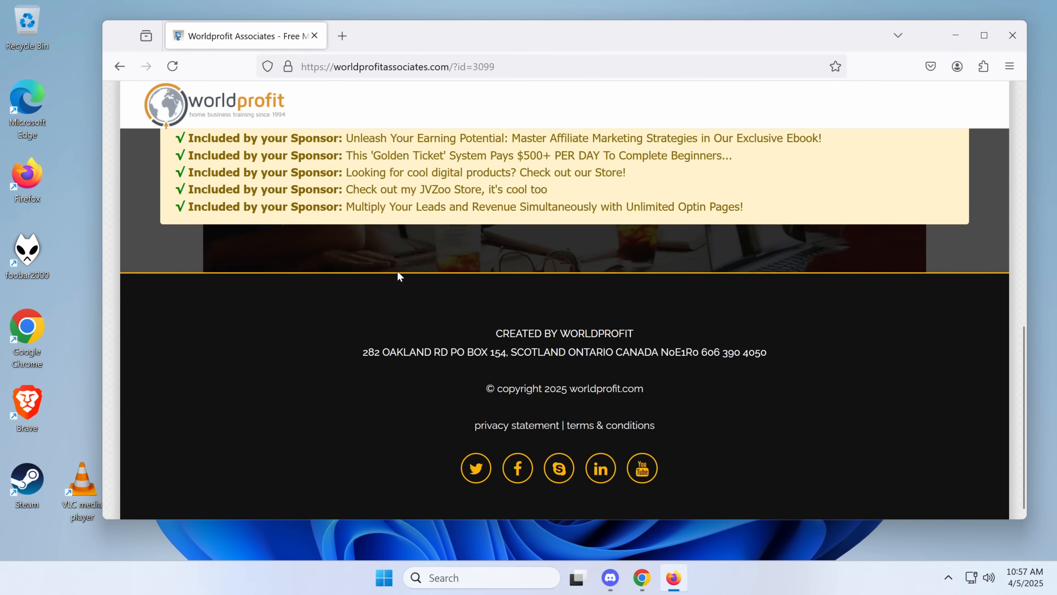
- Enter turtleclient.xyz in Firefox, which redirects to millionairetek.com
scroll(up, 3)
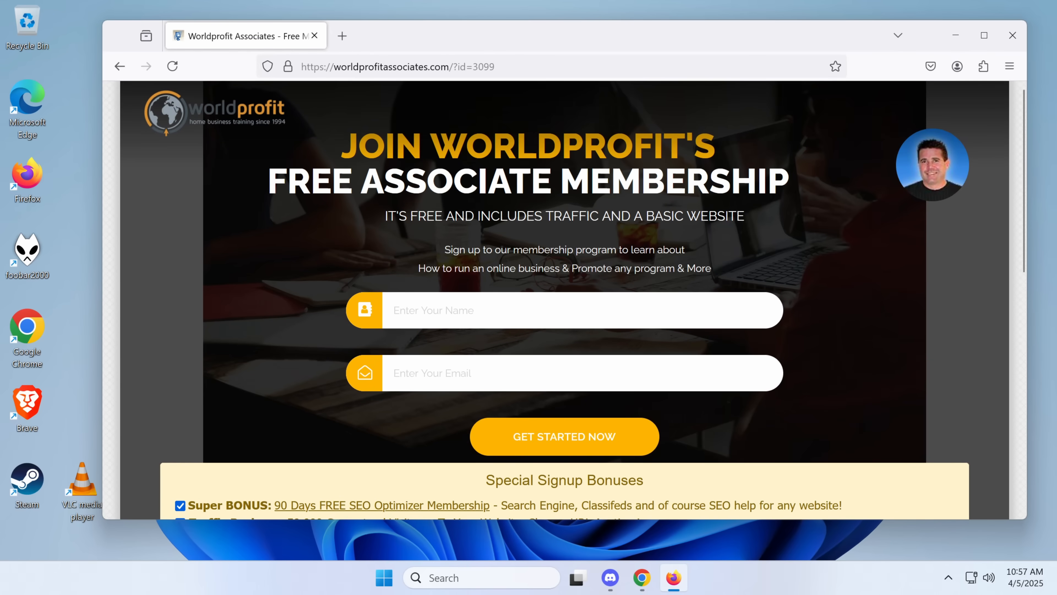
scroll(down, 3)
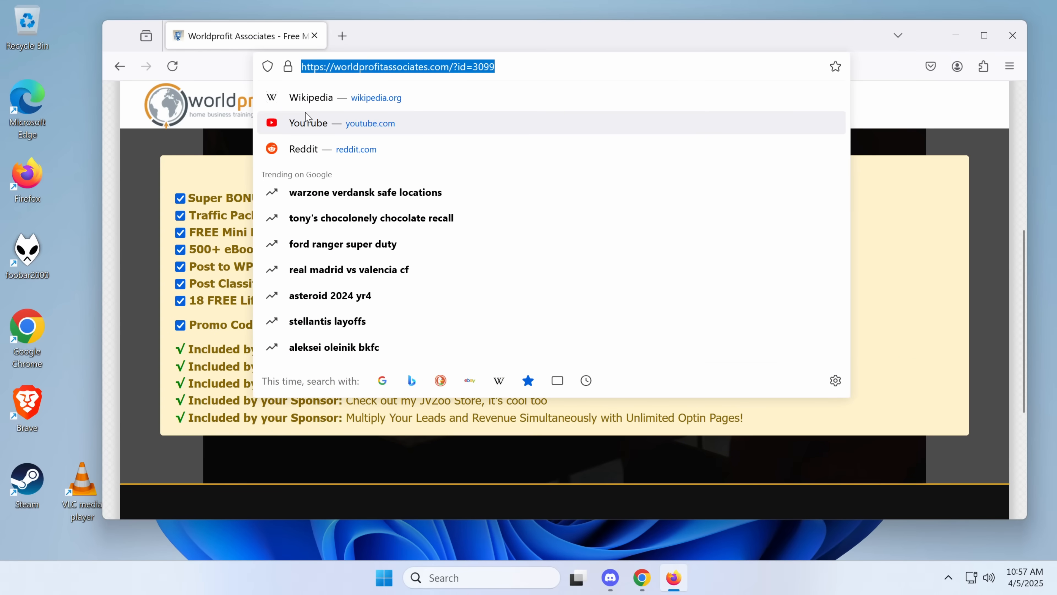
text(turtle)
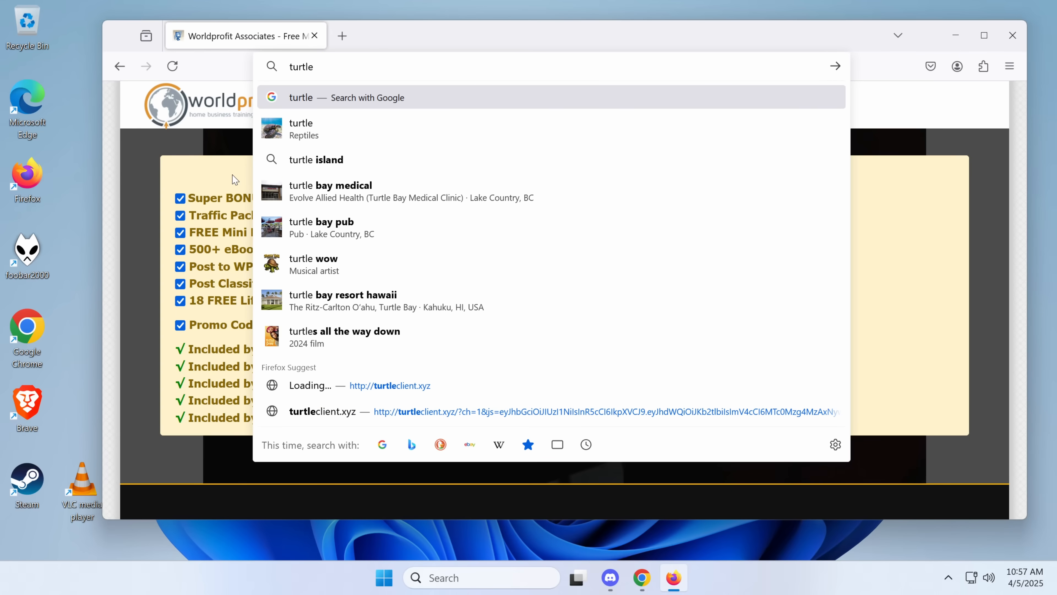
text(client.)
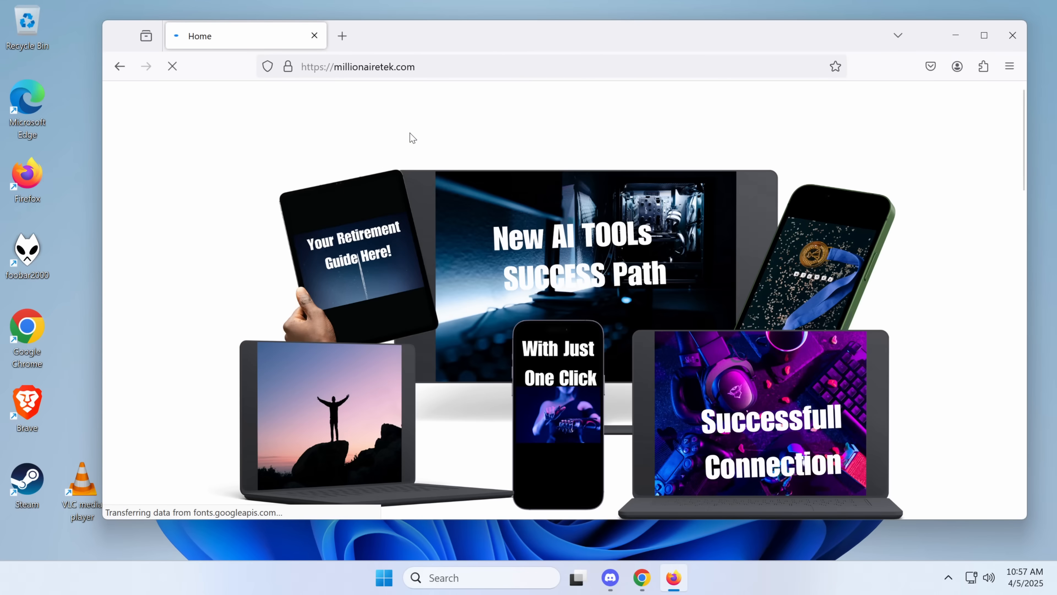
- Retype turtleclient.xyz in the address bar and load it, getting 'Too many requests'
click(357, 66)
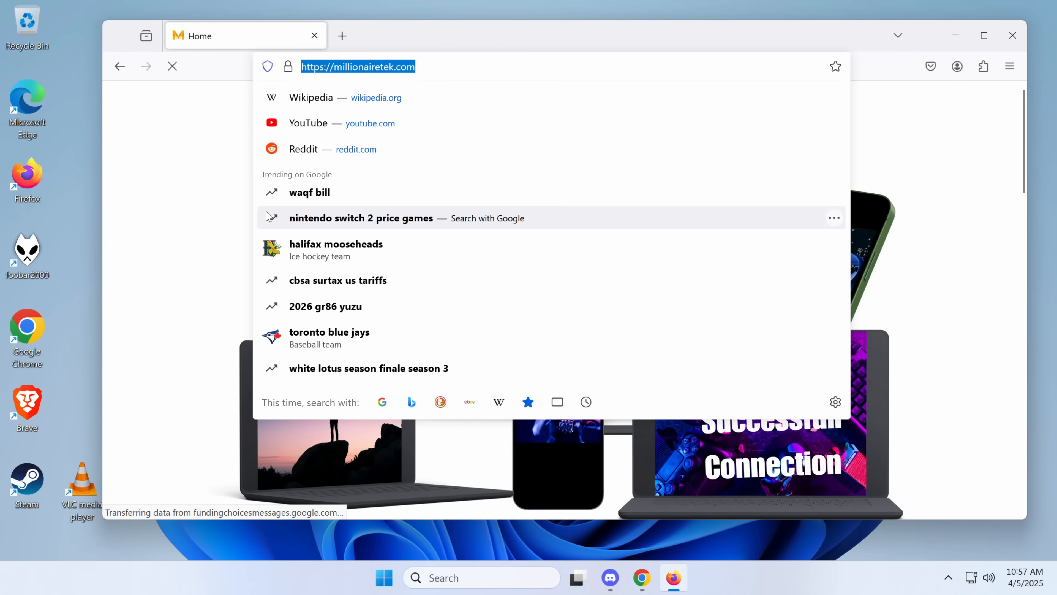
text(turtleclient.xy)
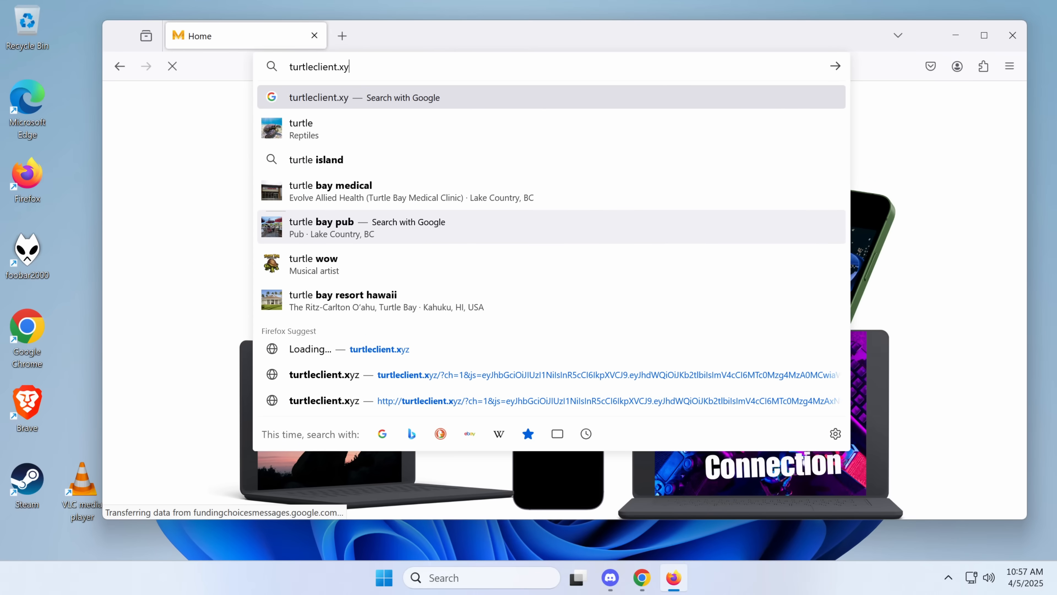
key(Return)
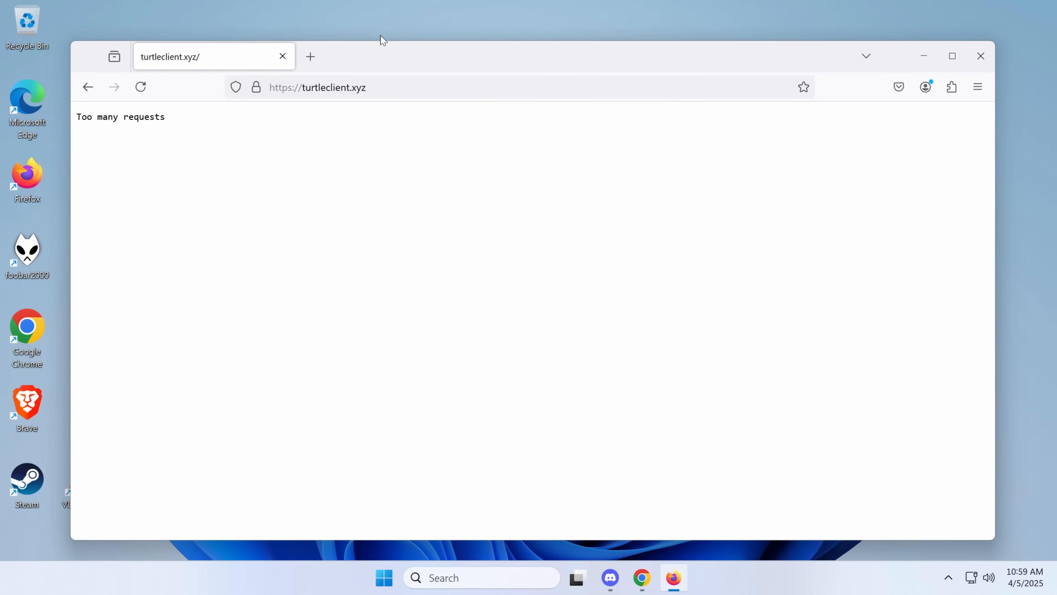
mouse_move(448, 5)
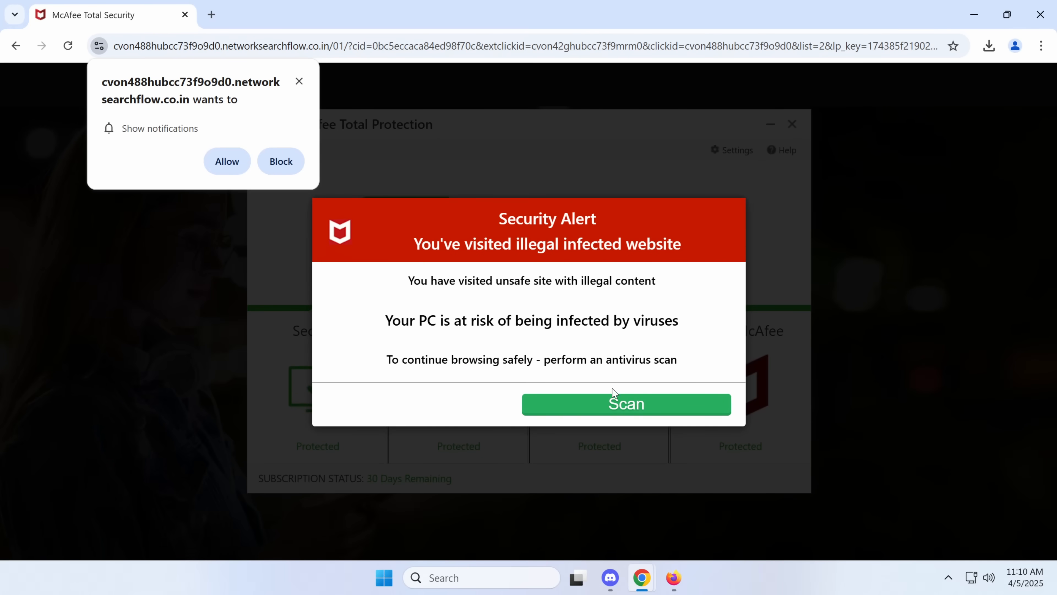
- Run the fake McAfee page's bogus Scan and respond near its notification prompt
click(626, 404)
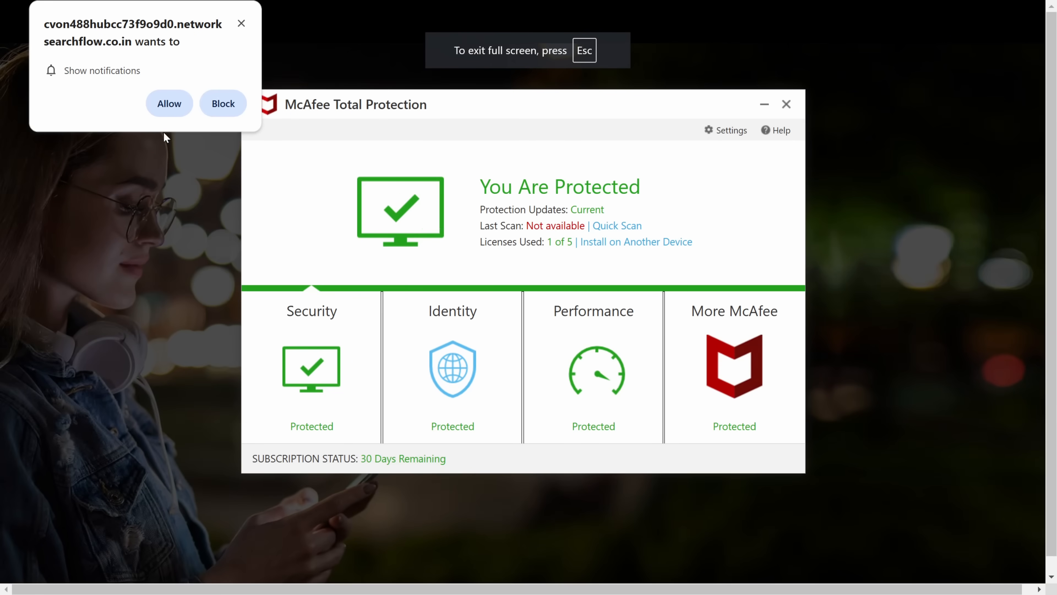
click(617, 225)
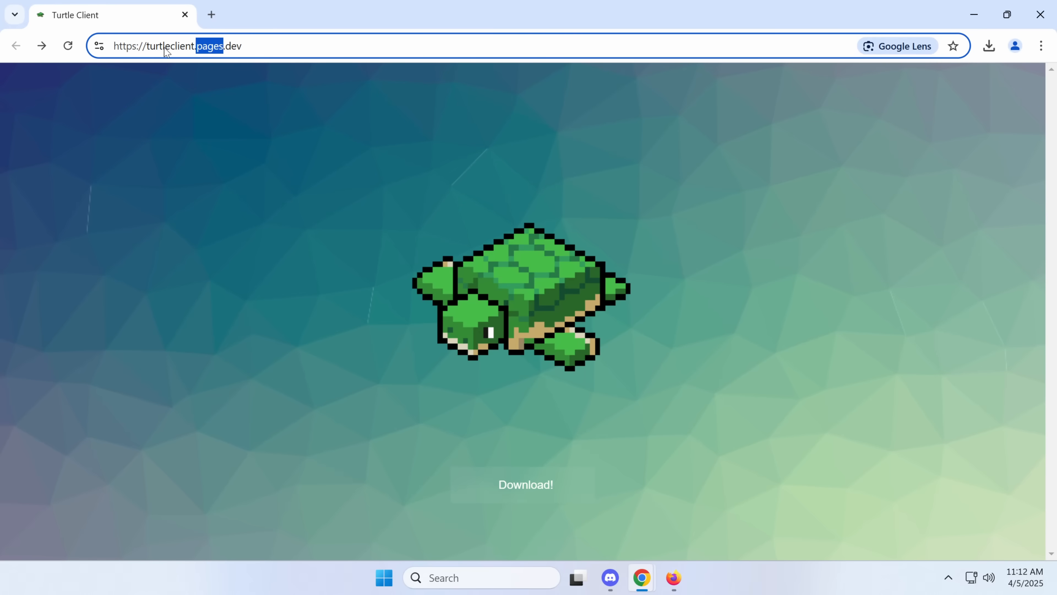
mouse_move(525, 481)
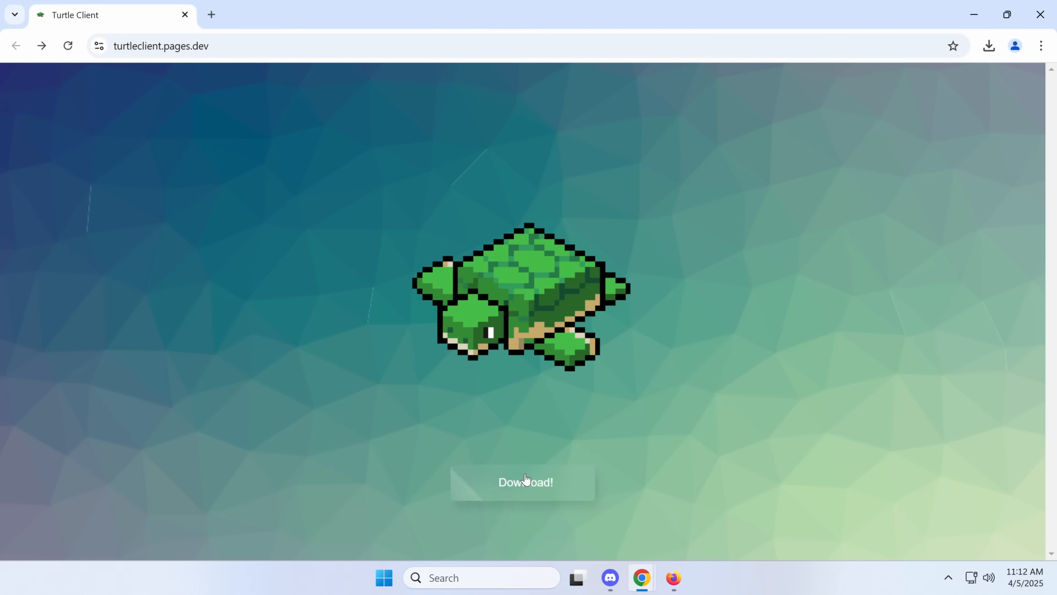
mouse_move(210, 214)
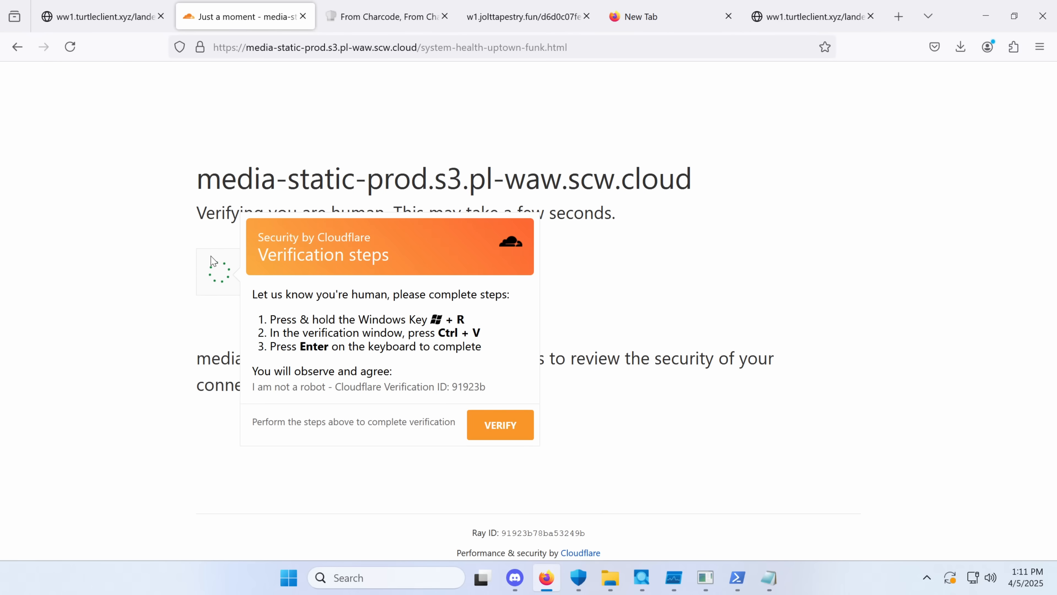
- Execute the fake captcha's pasted command via Win+R so its aliyuncs uptown_funk.ogg URL loads with NoSuchKey
key(Win+r)
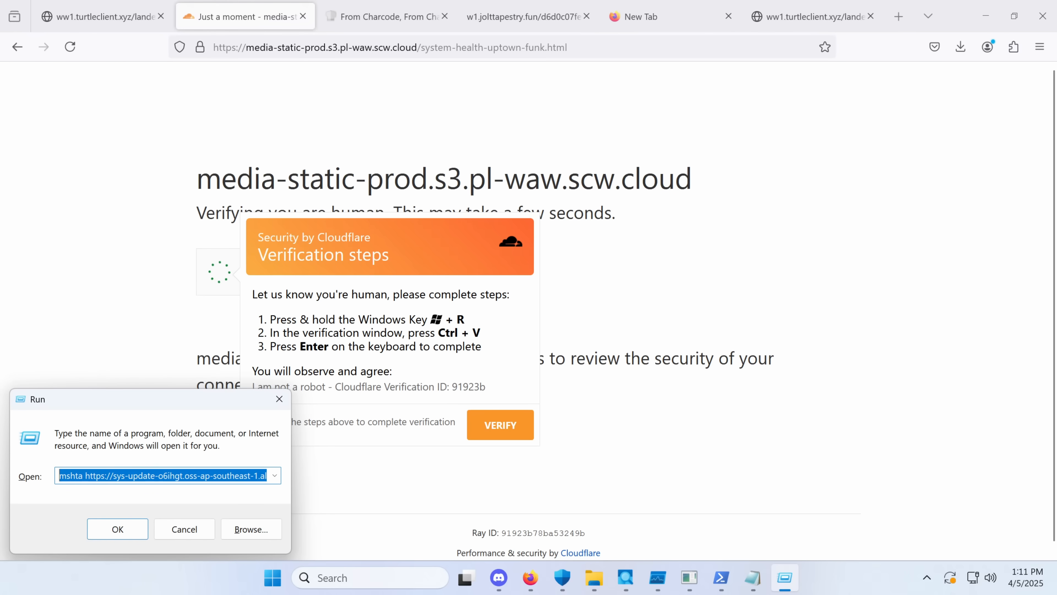
mouse_move(186, 414)
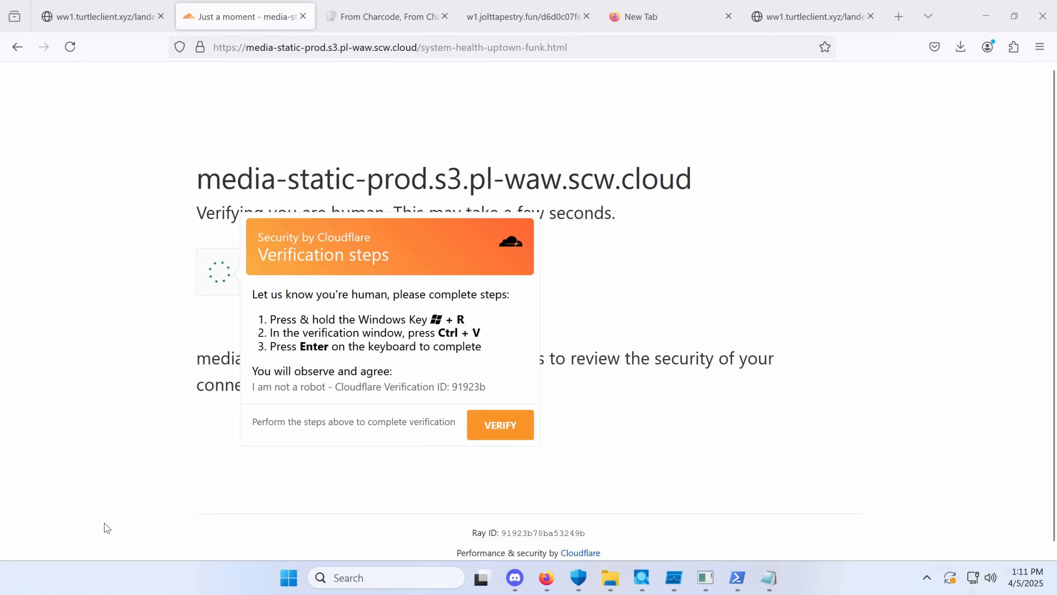
mouse_move(641, 578)
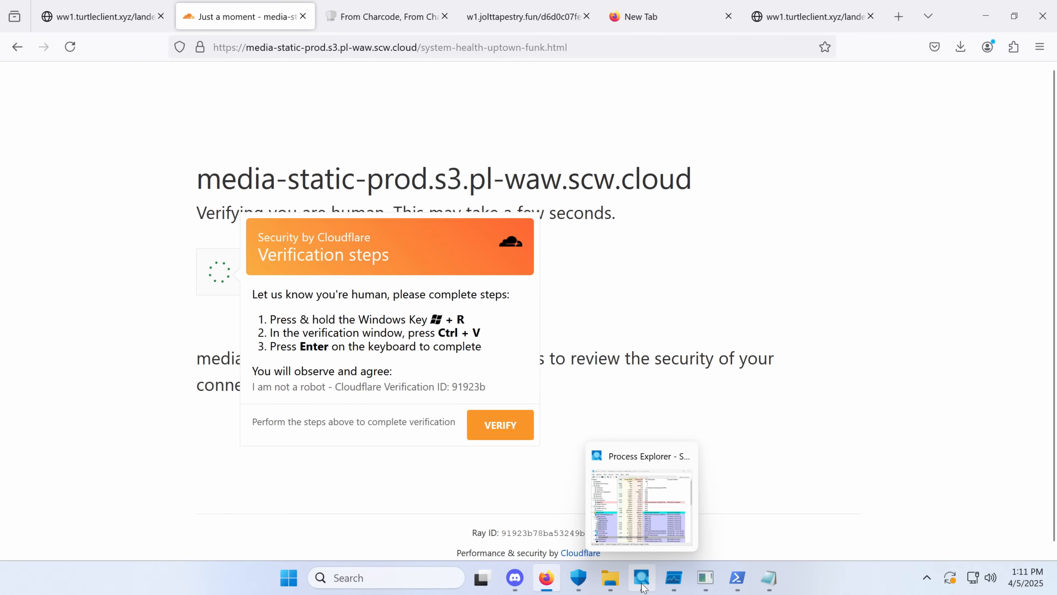
click(640, 495)
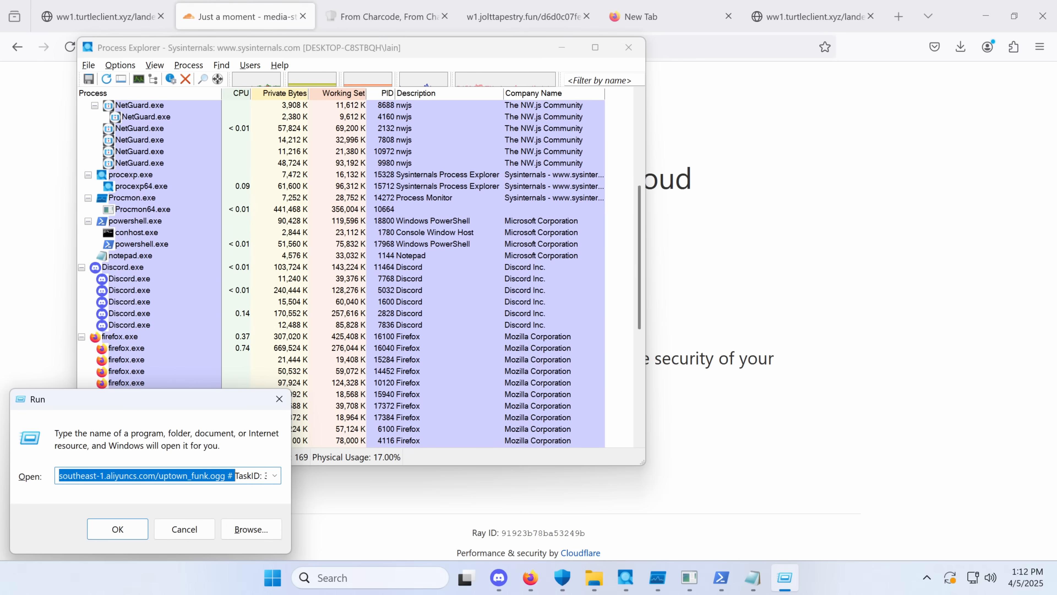
click(899, 15)
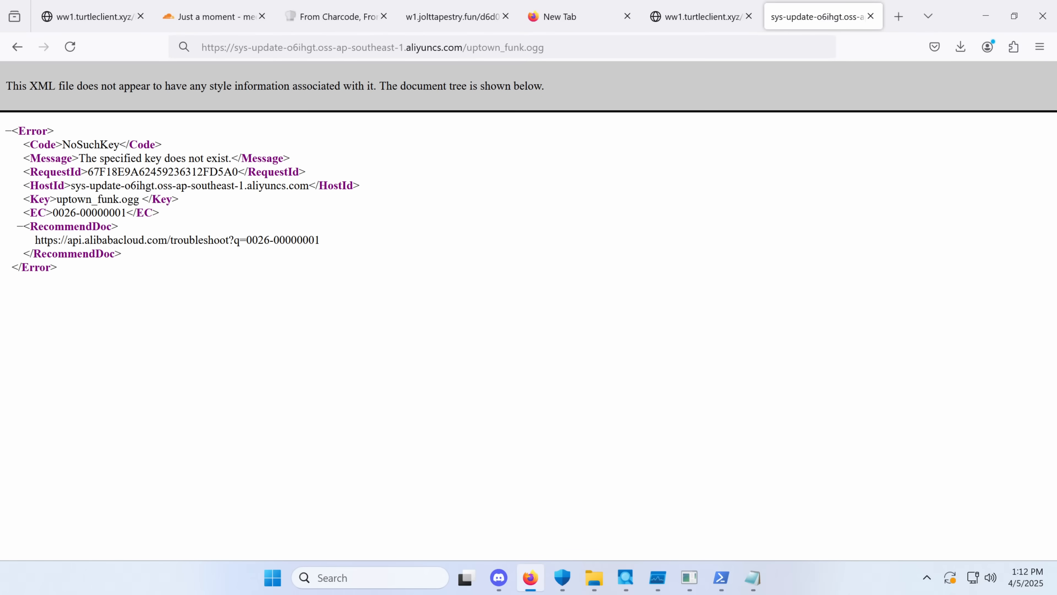
- Select the error page address, check Firefox's recent downloads, and bring the PowerShell window forward
click(370, 48)
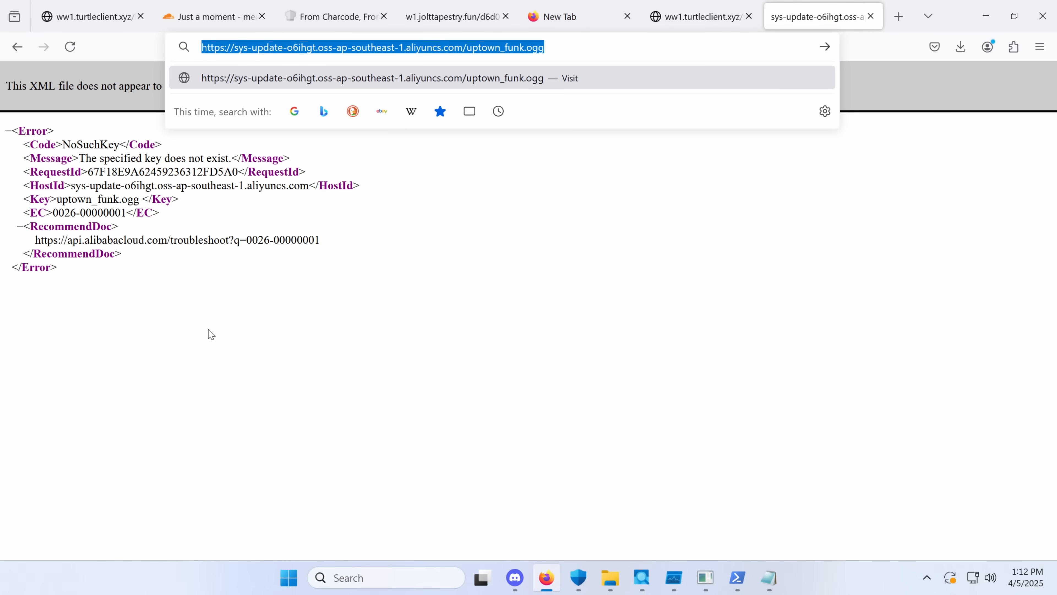
mouse_move(348, 217)
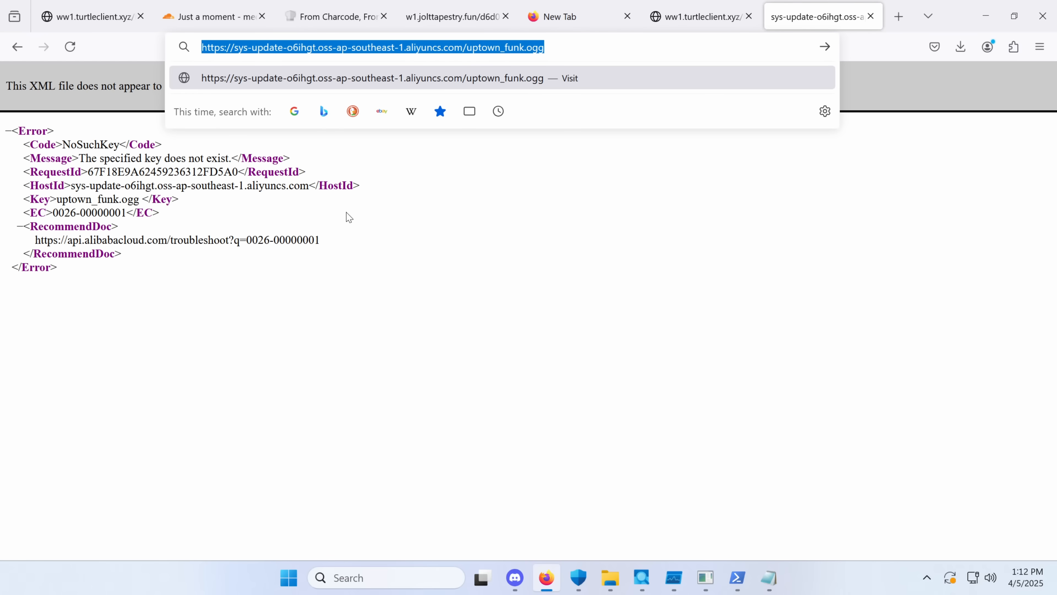
click(960, 46)
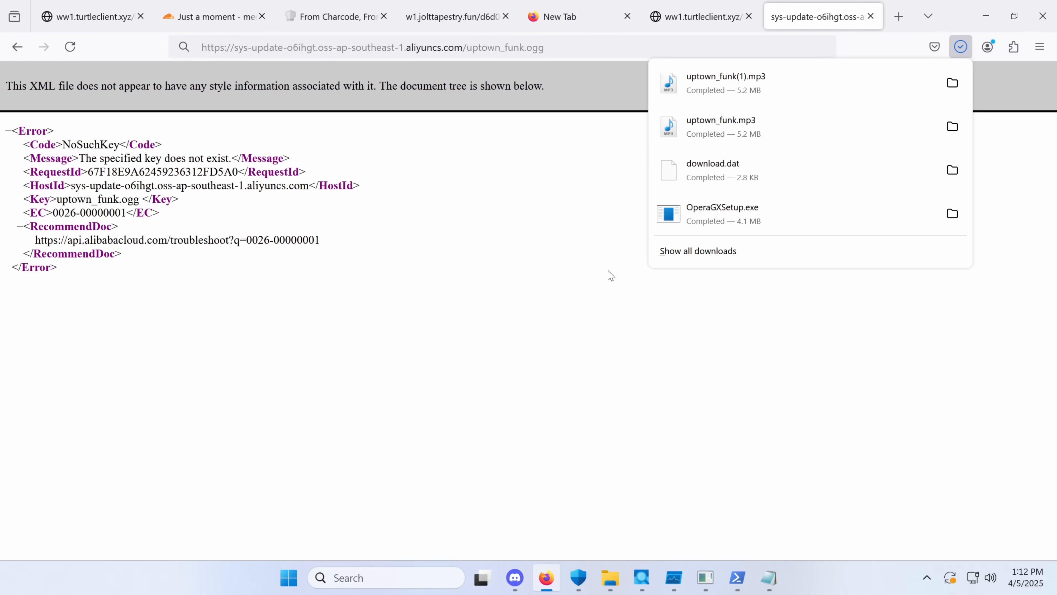
mouse_move(736, 578)
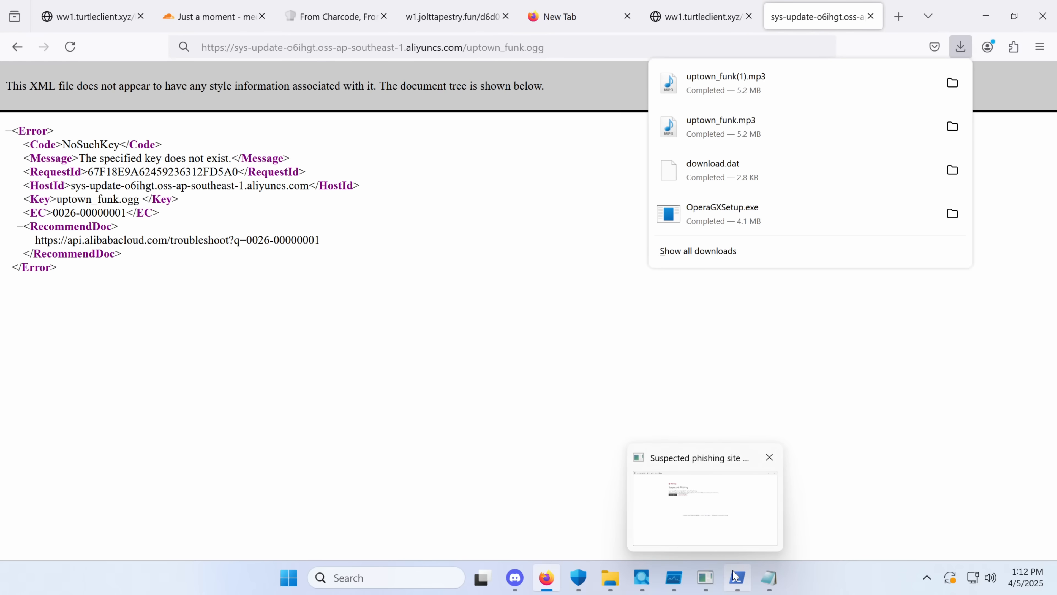
click(736, 578)
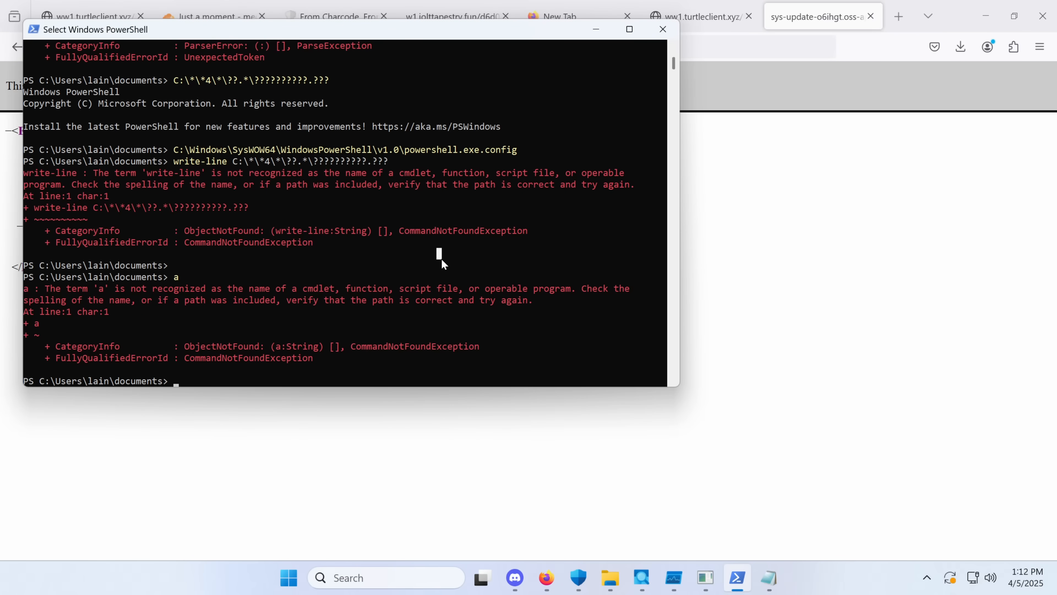
- Filter Process Monitor to mshta.exe and inspect the powershell.exe Process Create event's obfuscated command line
click(213, 157)
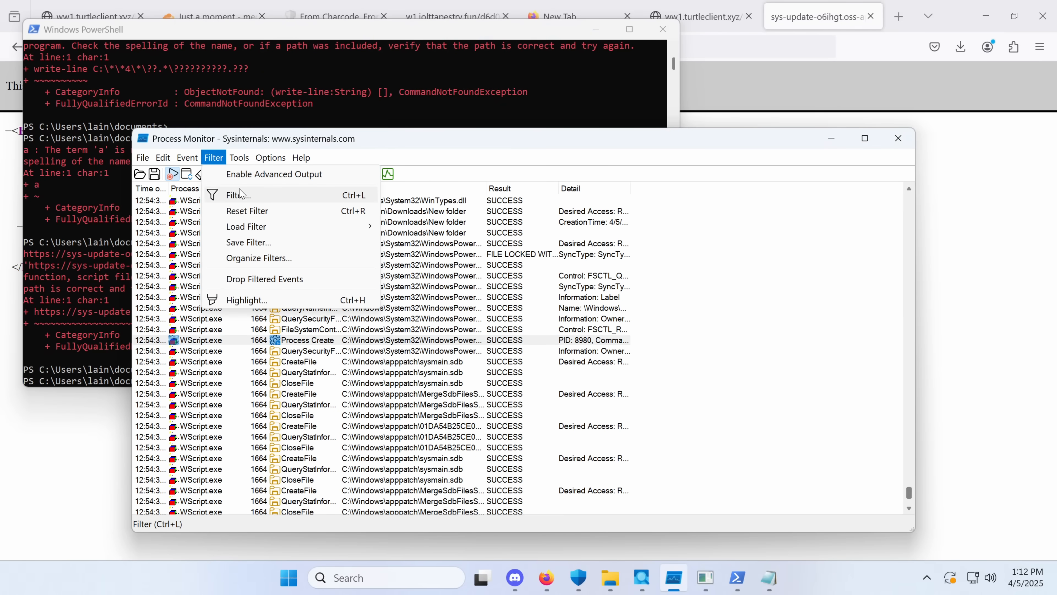
click(236, 195)
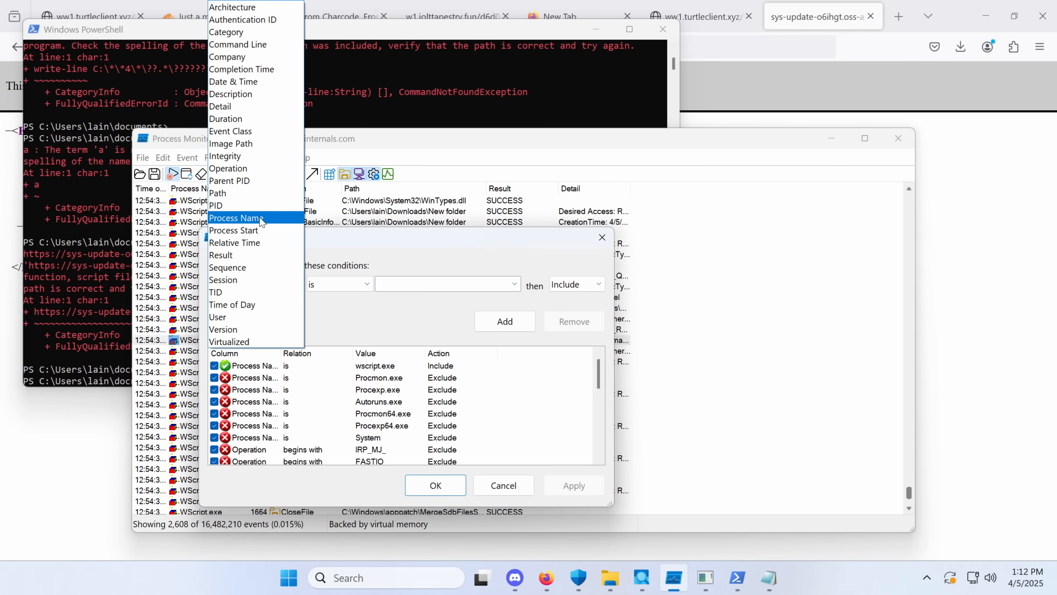
mouse_move(228, 168)
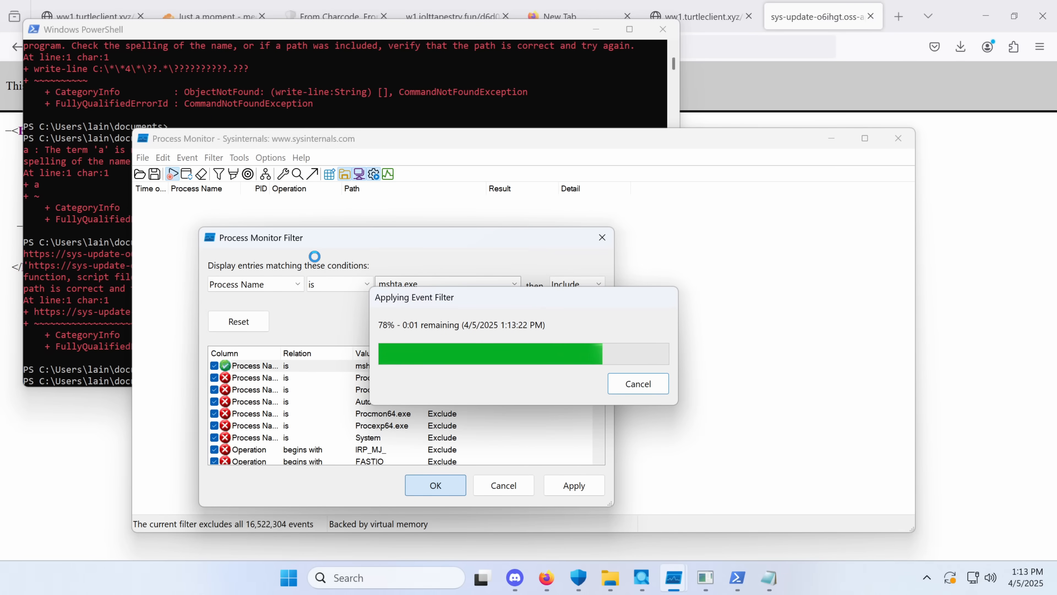
click(435, 485)
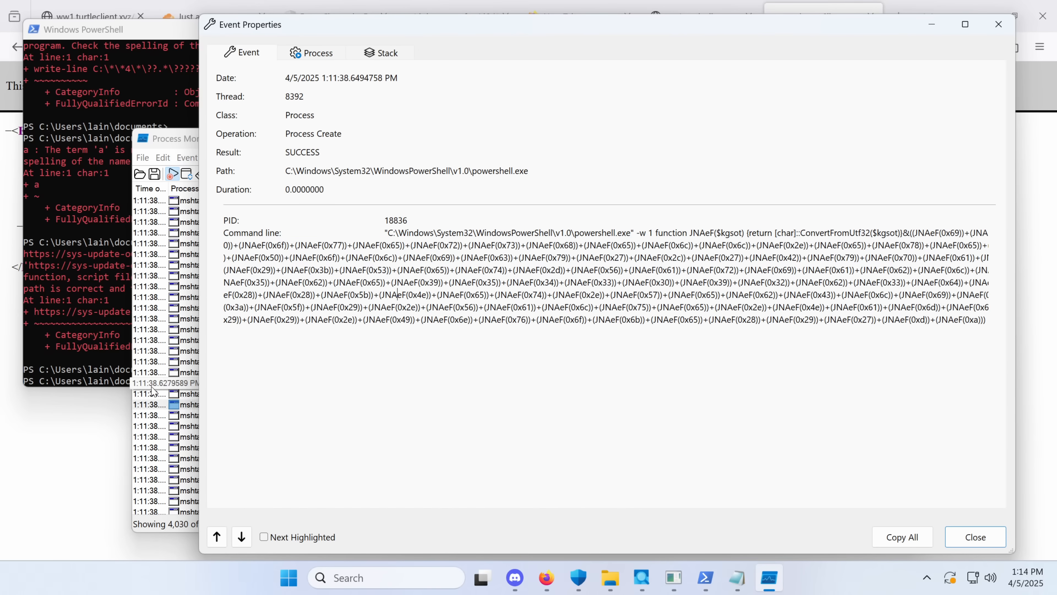
click(974, 537)
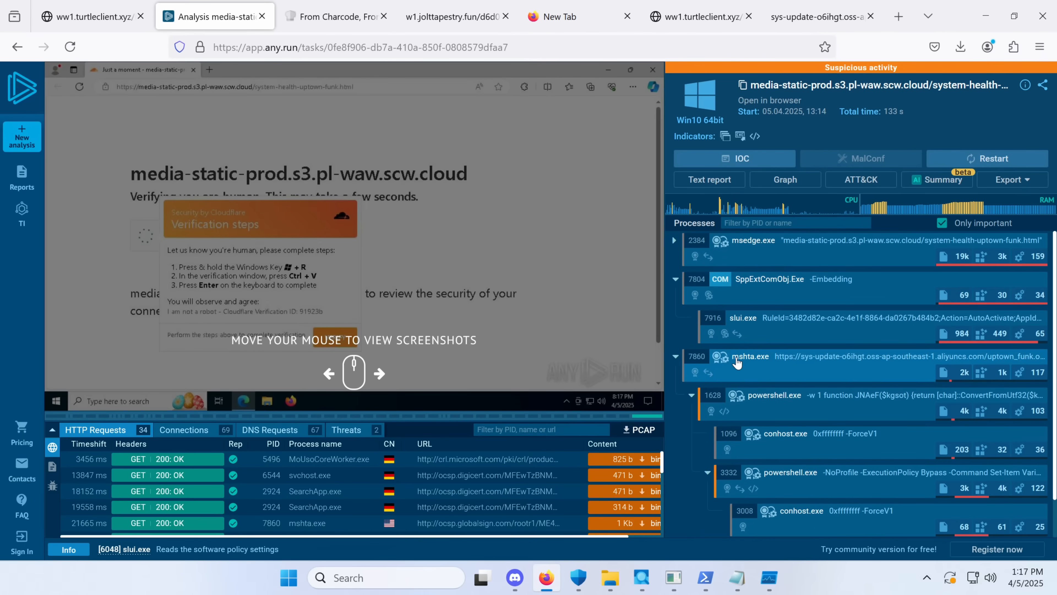
mouse_move(790, 367)
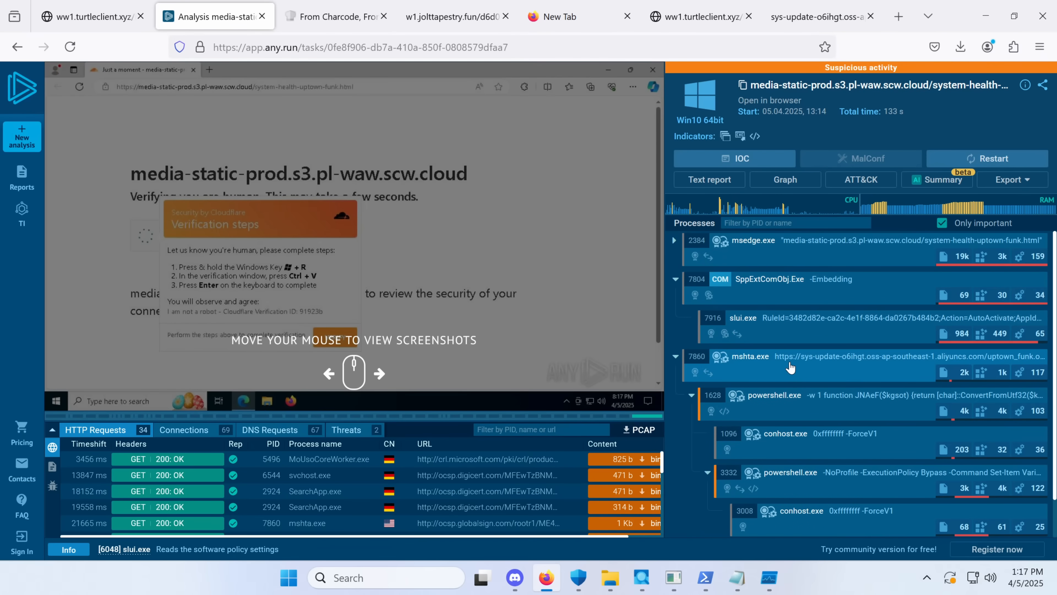
mouse_move(762, 376)
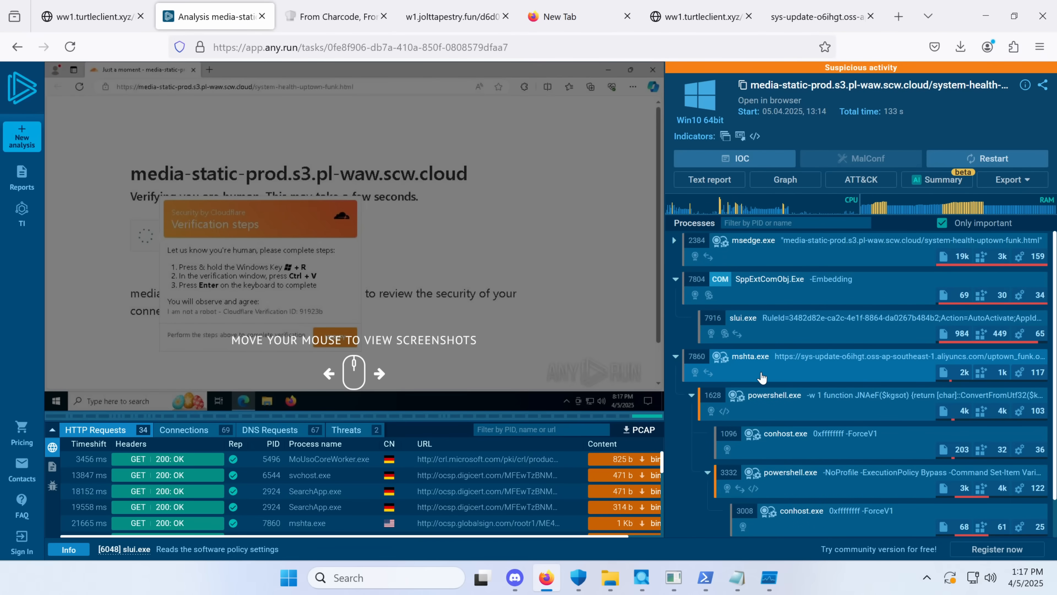
- Follow mshta.exe to its powershell.exe child, view the Script tracer PowerShell log and load the dd4.cewal.fun link in a new tab
click(762, 356)
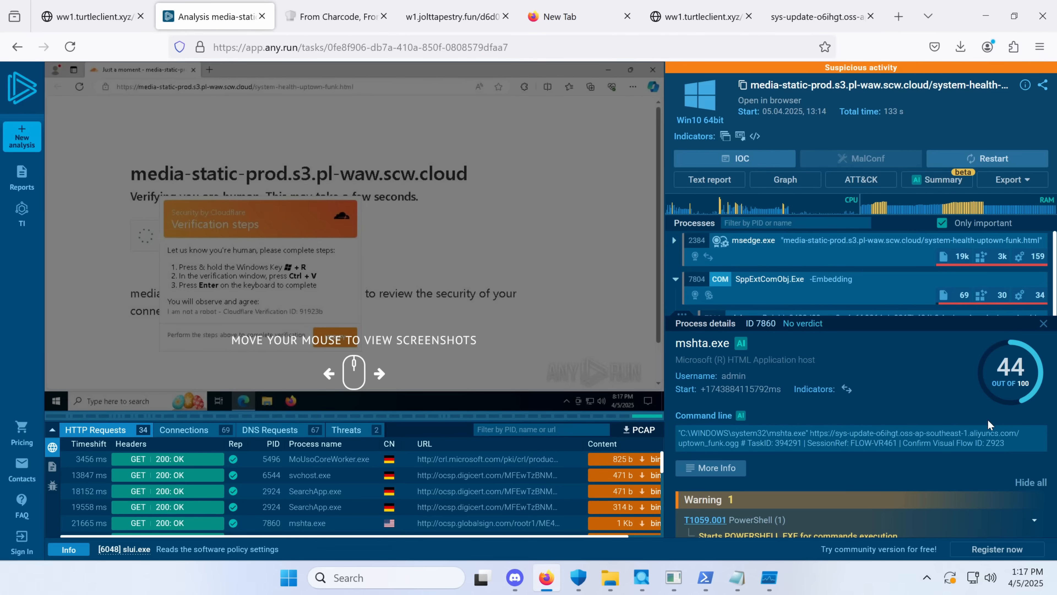
mouse_move(738, 443)
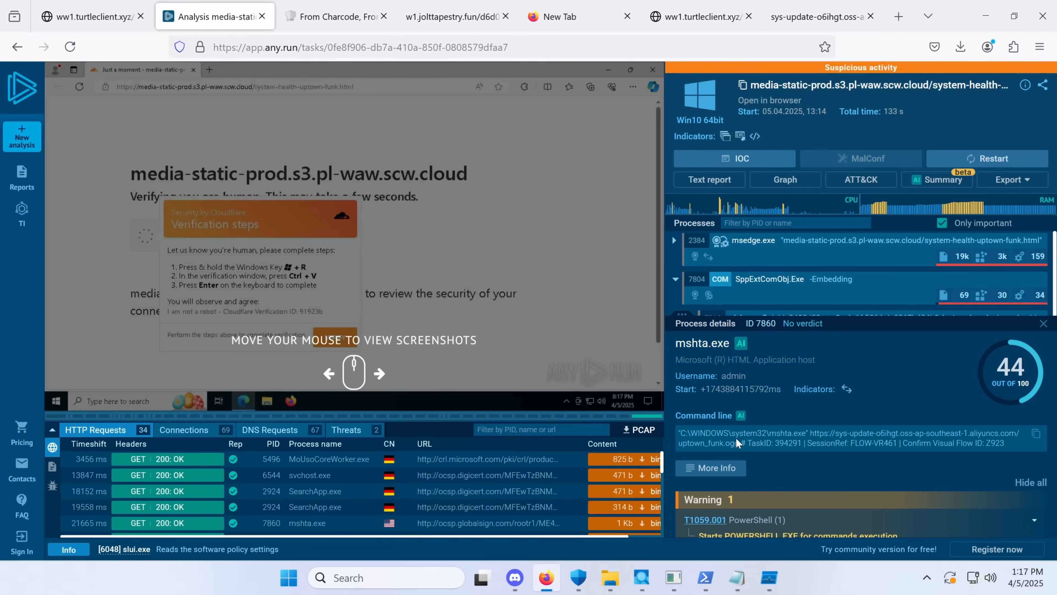
mouse_move(813, 270)
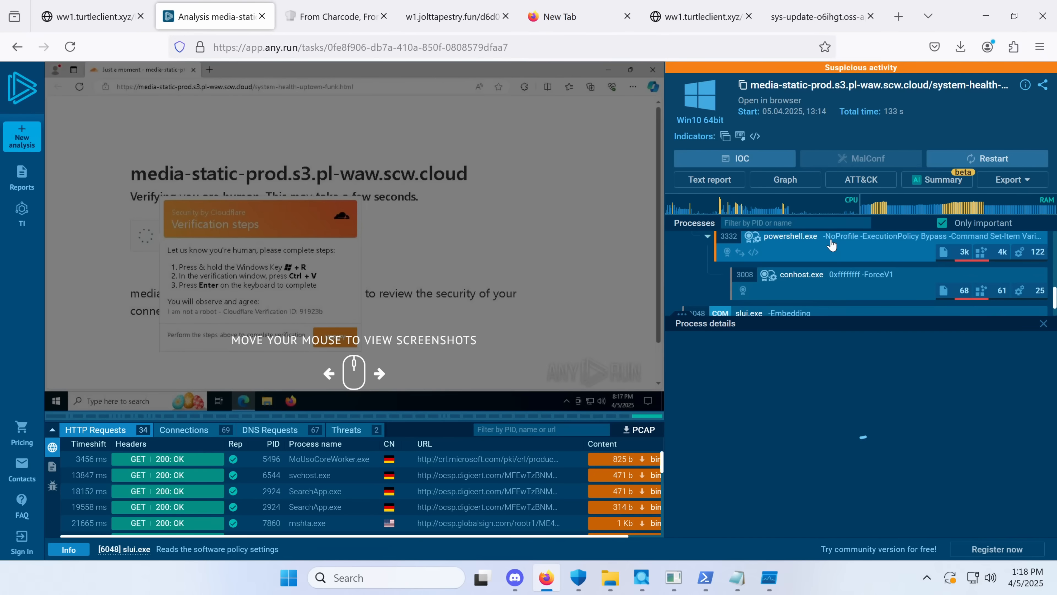
click(789, 236)
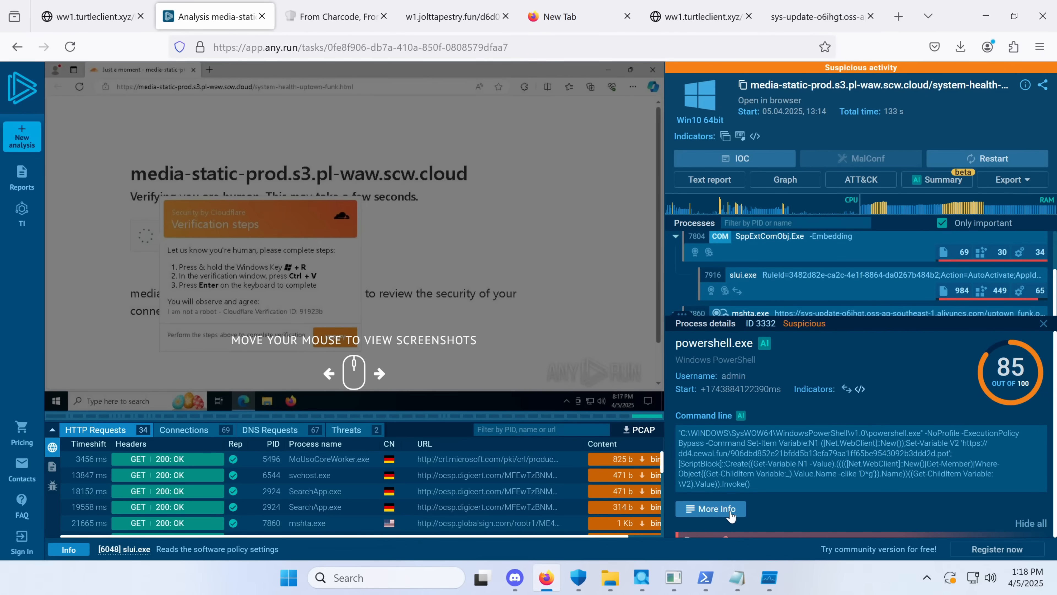
click(710, 509)
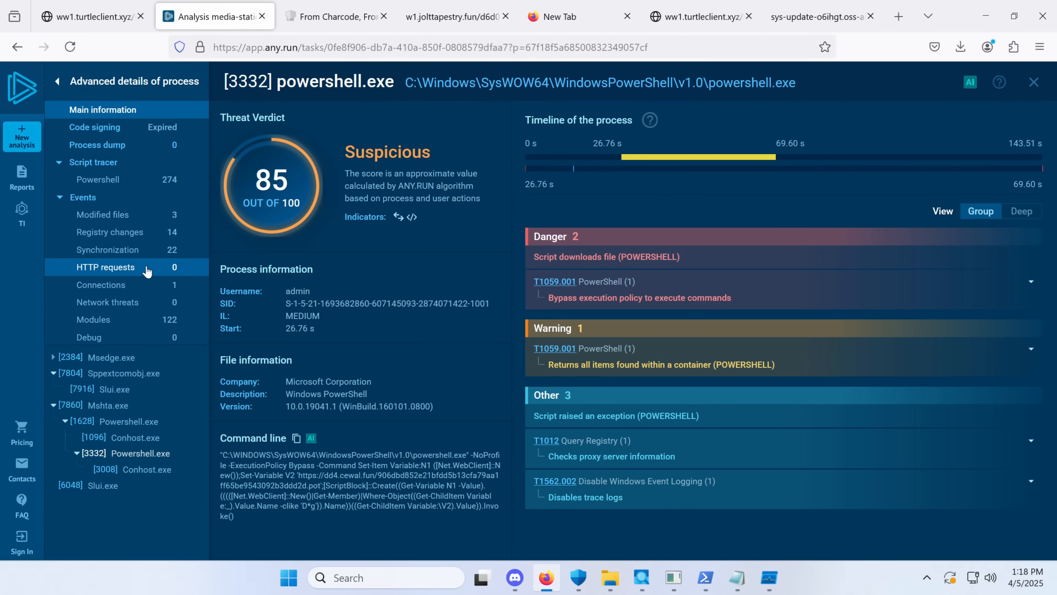
click(98, 180)
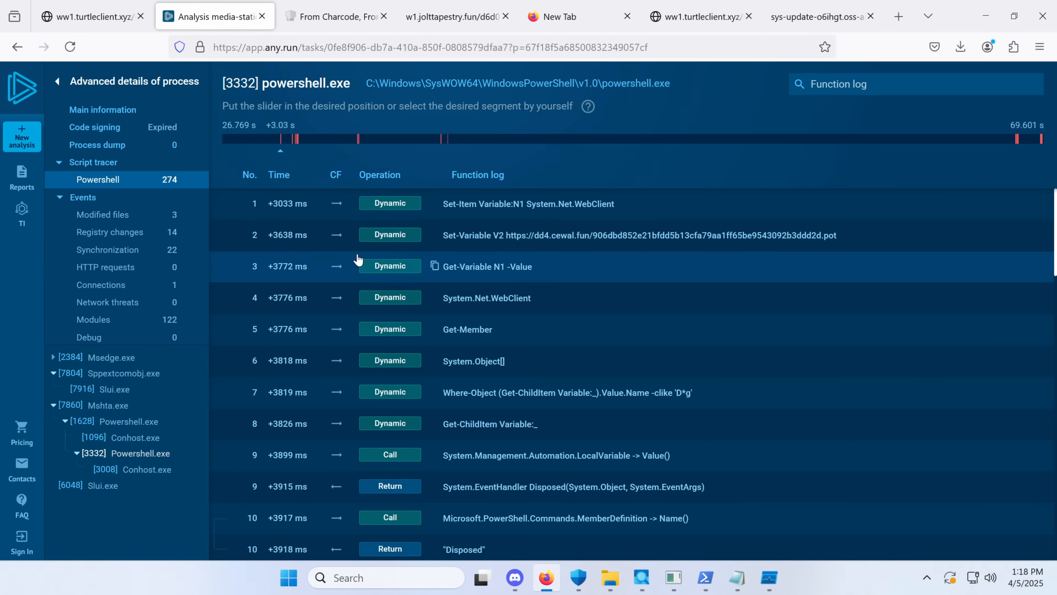
mouse_move(516, 236)
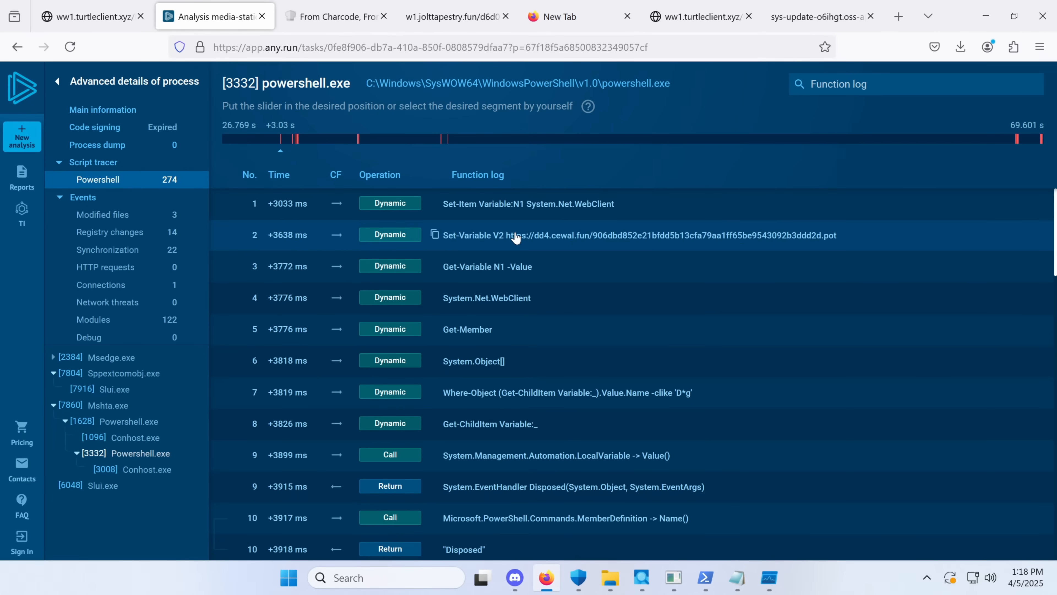
mouse_move(853, 248)
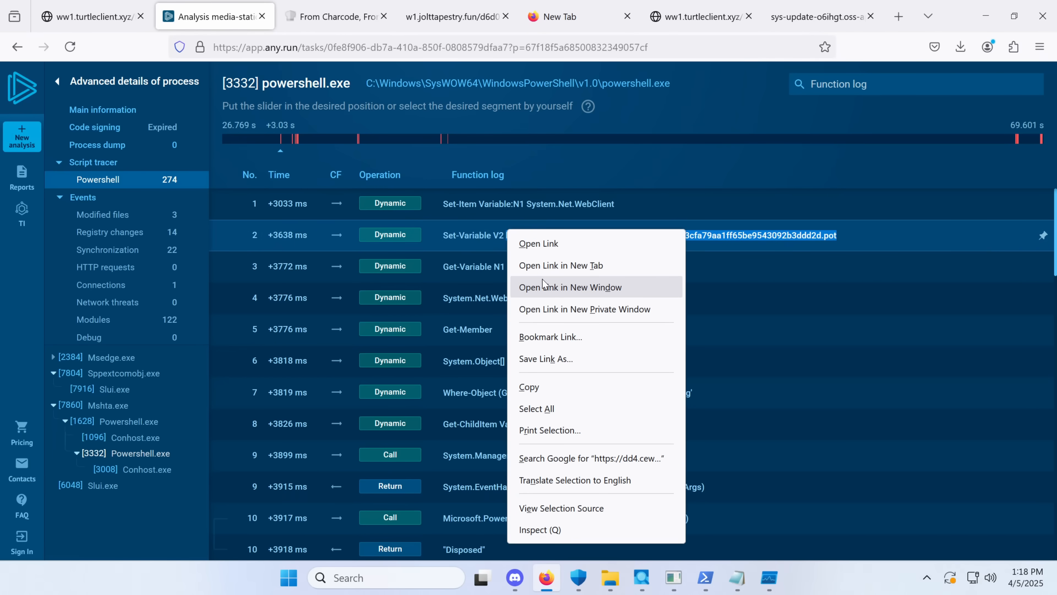
click(560, 265)
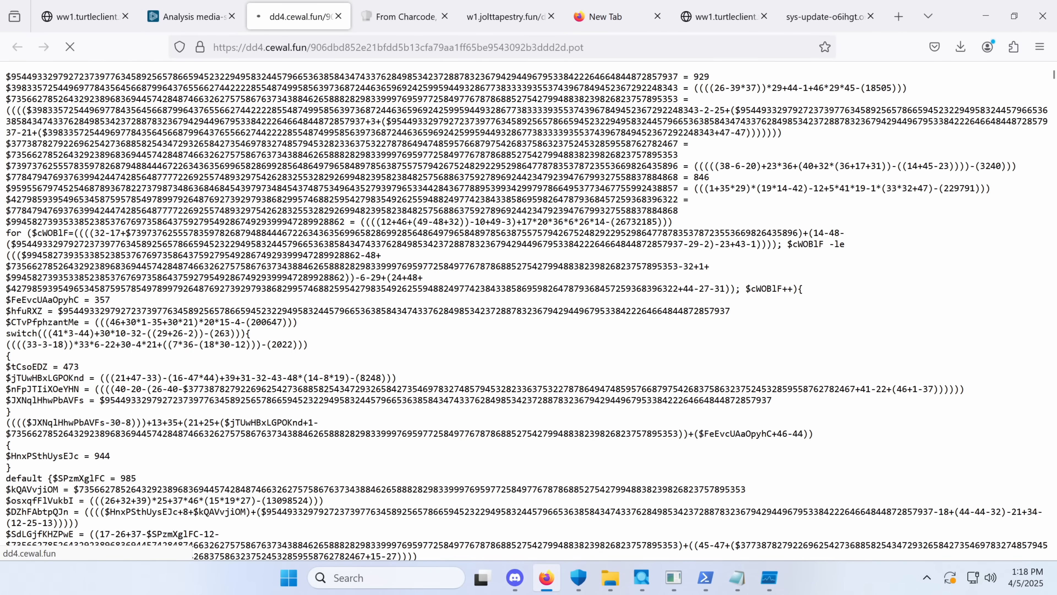
- Scroll through the dd4.cewal.fun page's comma-separated character codes, then switch to CyberChef
scroll(down, 3)
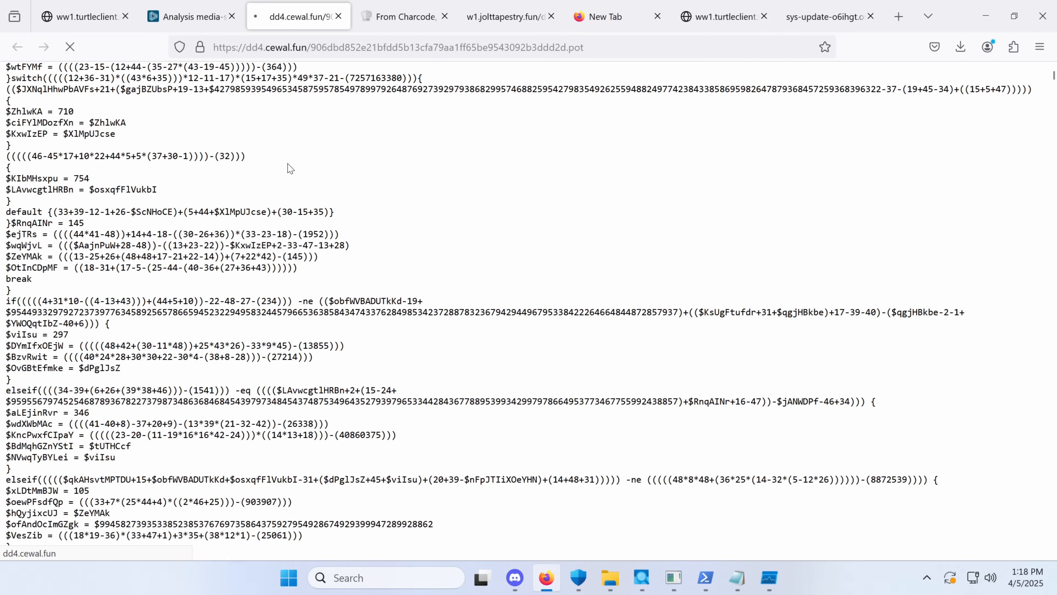
scroll(down, 3)
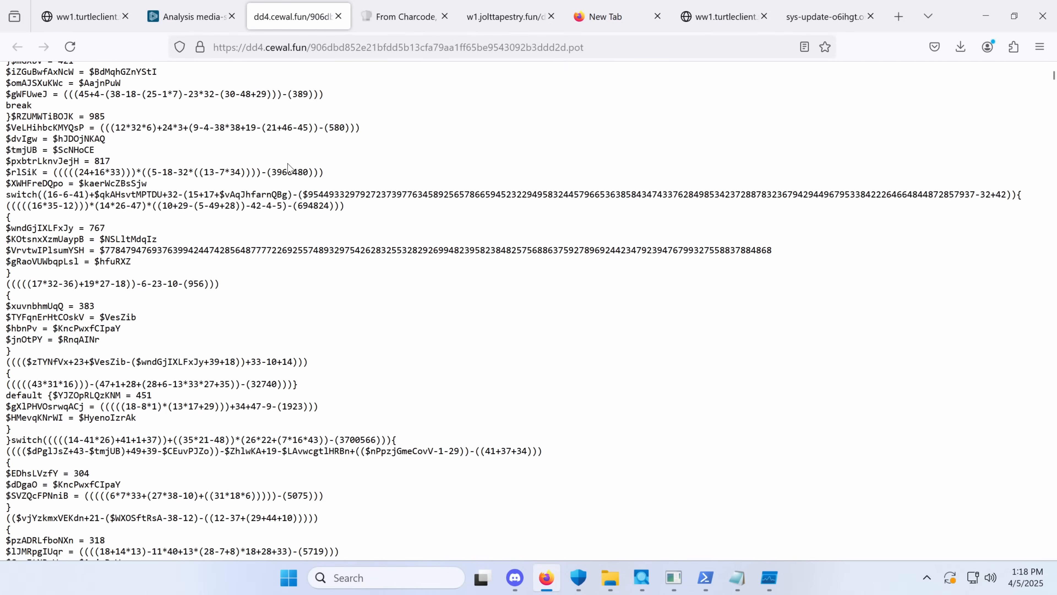
scroll(down, 3)
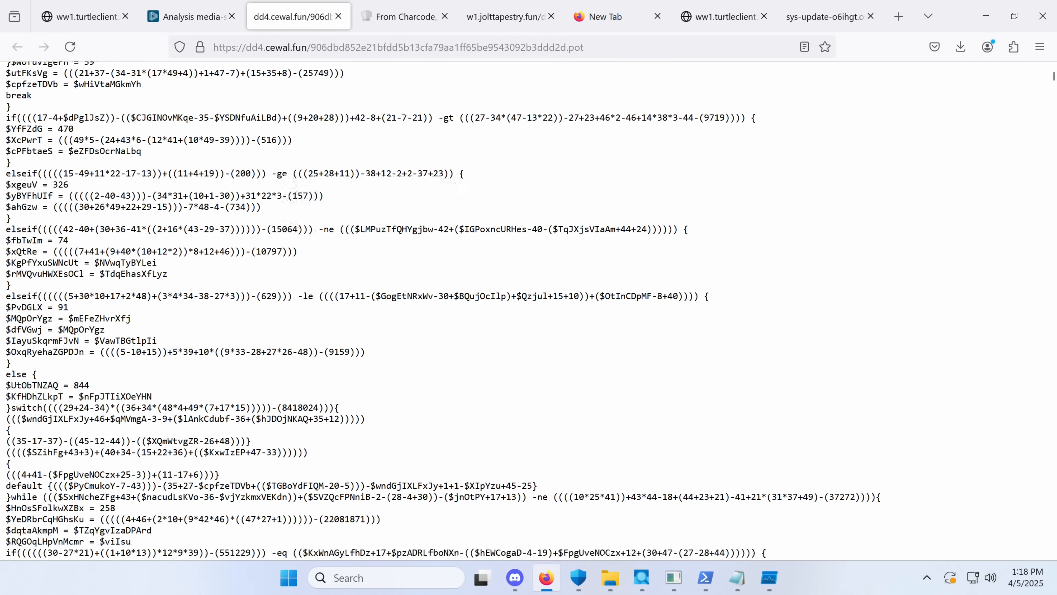
scroll(down, 3)
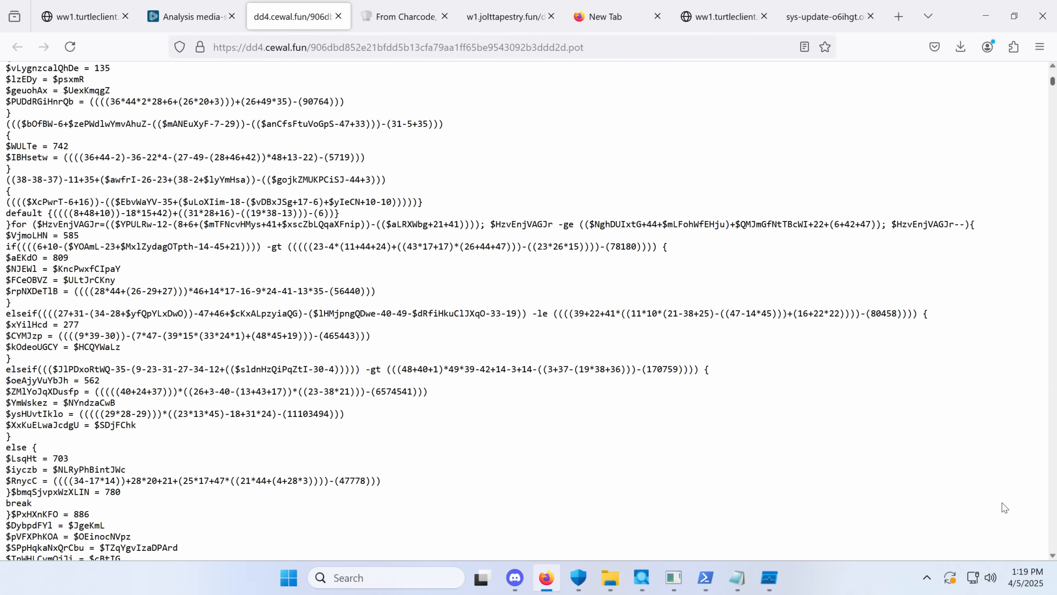
scroll(down, 3)
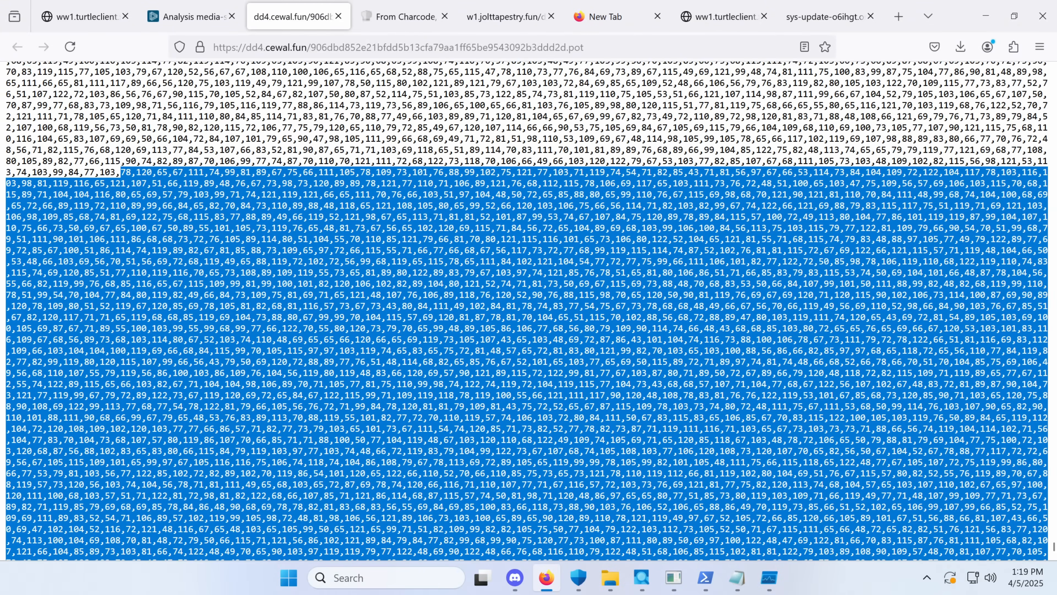
scroll(down, 3)
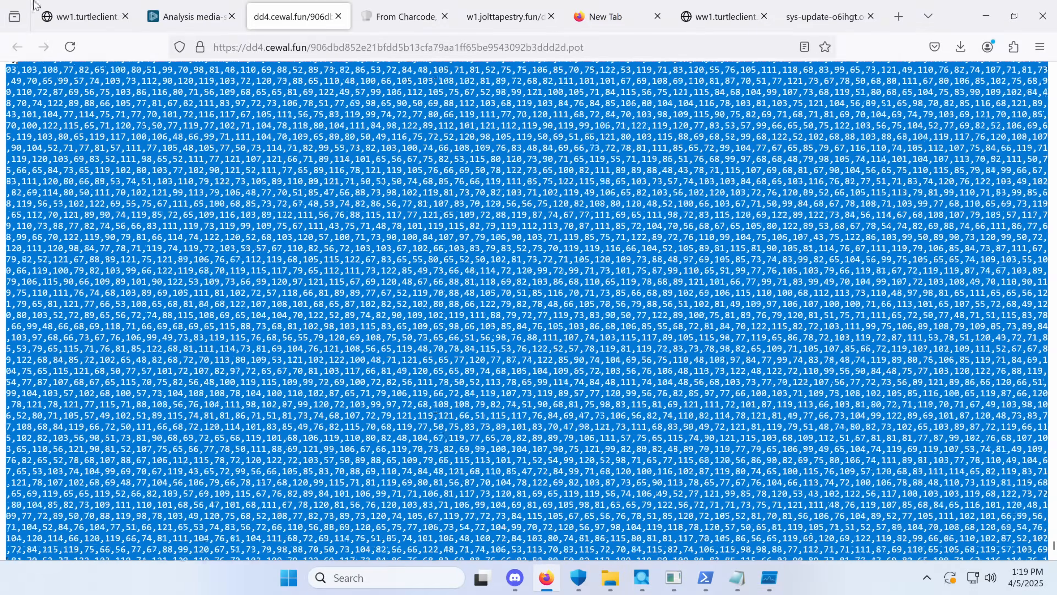
scroll(down, 3)
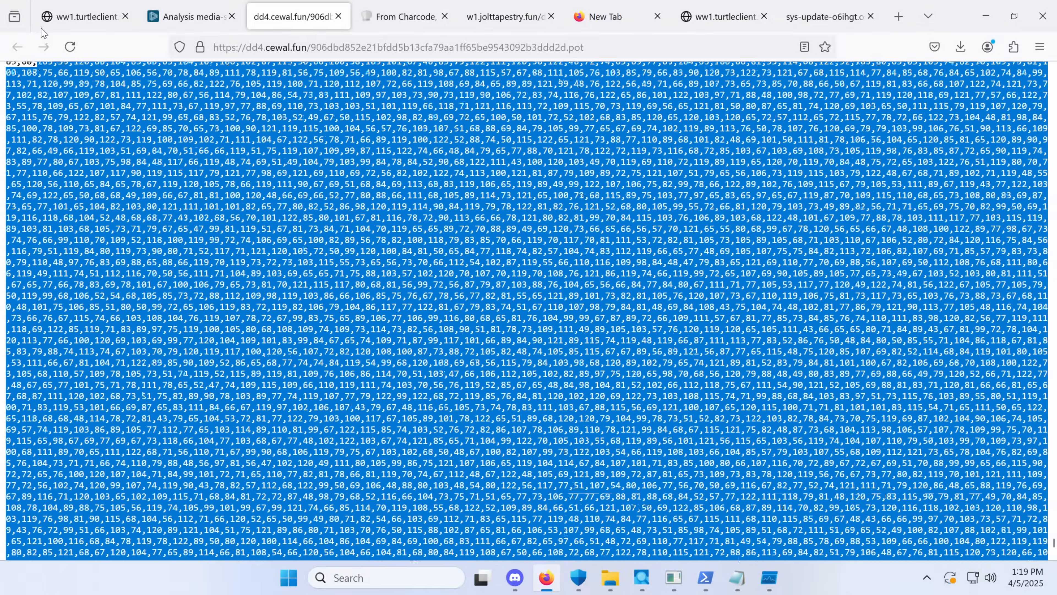
scroll(down, 3)
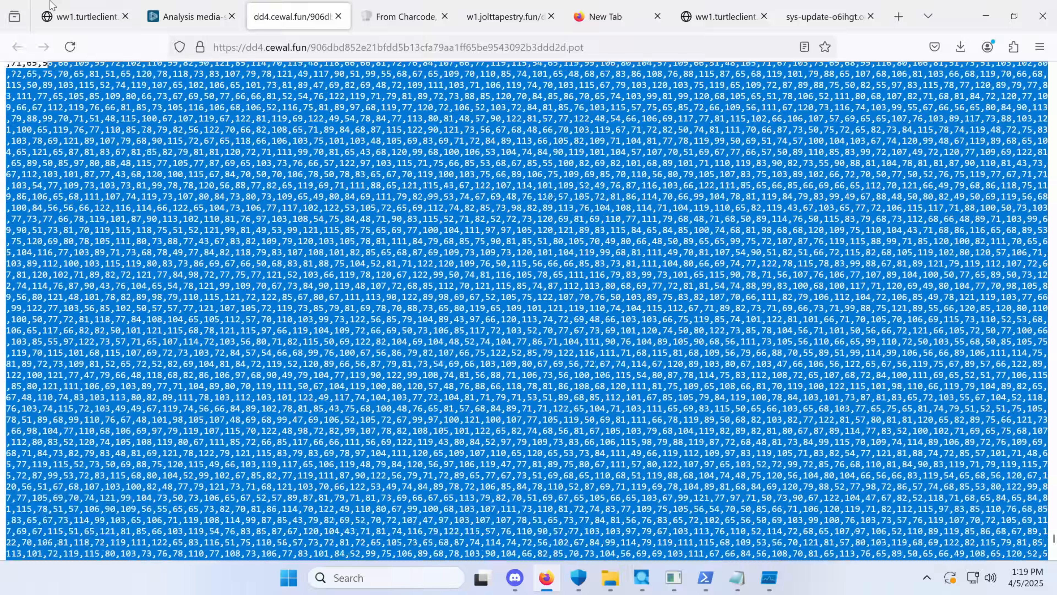
scroll(down, 3)
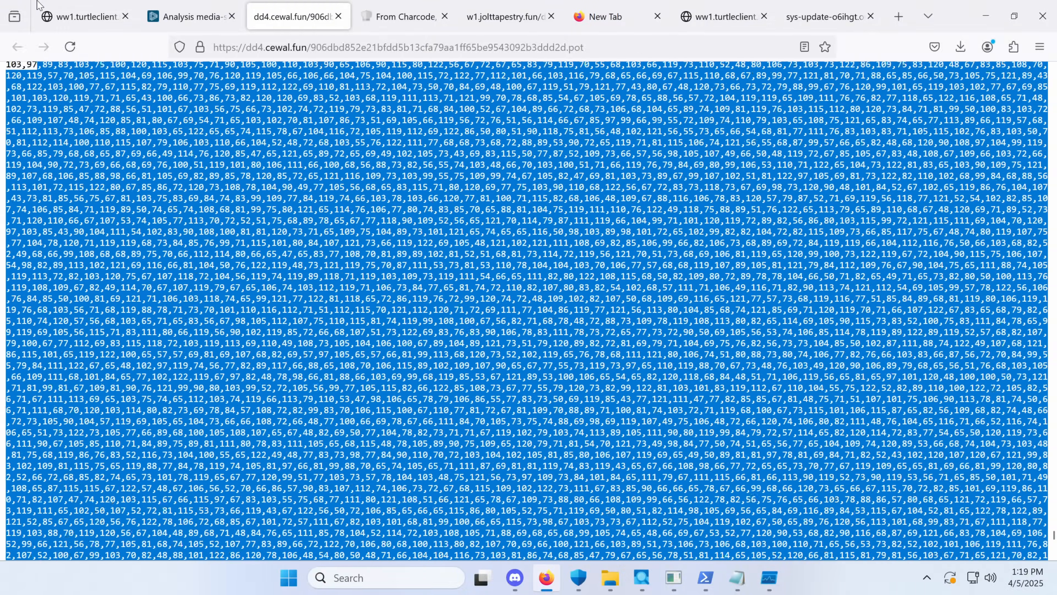
scroll(down, 3)
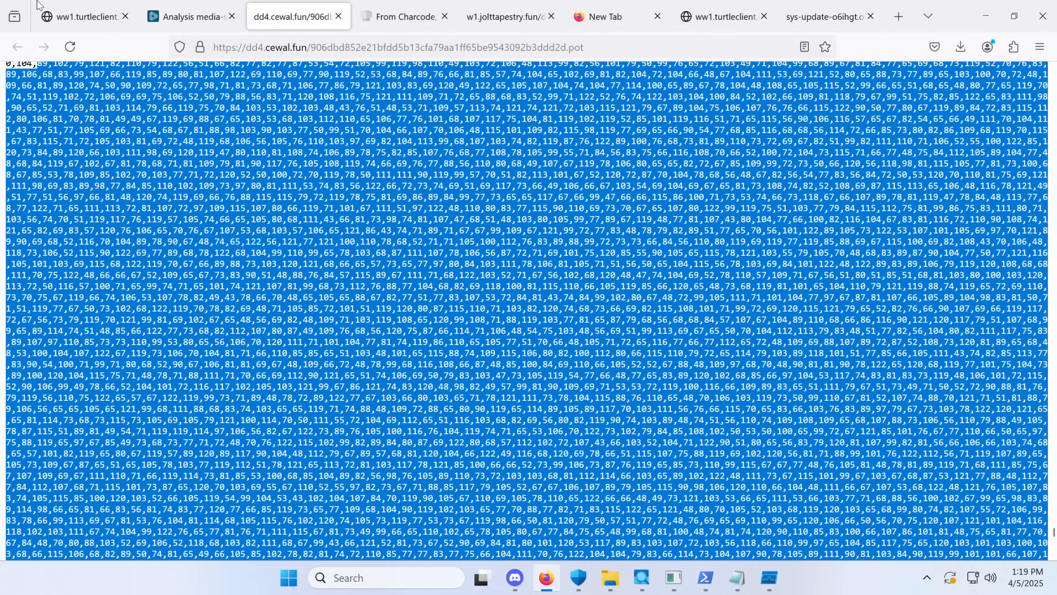
scroll(down, 3)
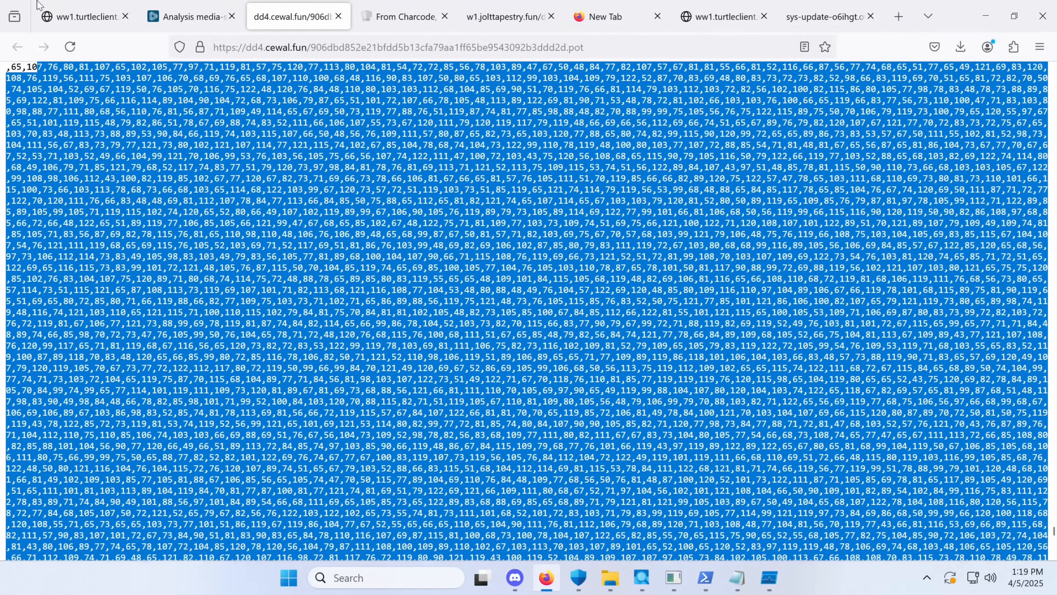
scroll(down, 3)
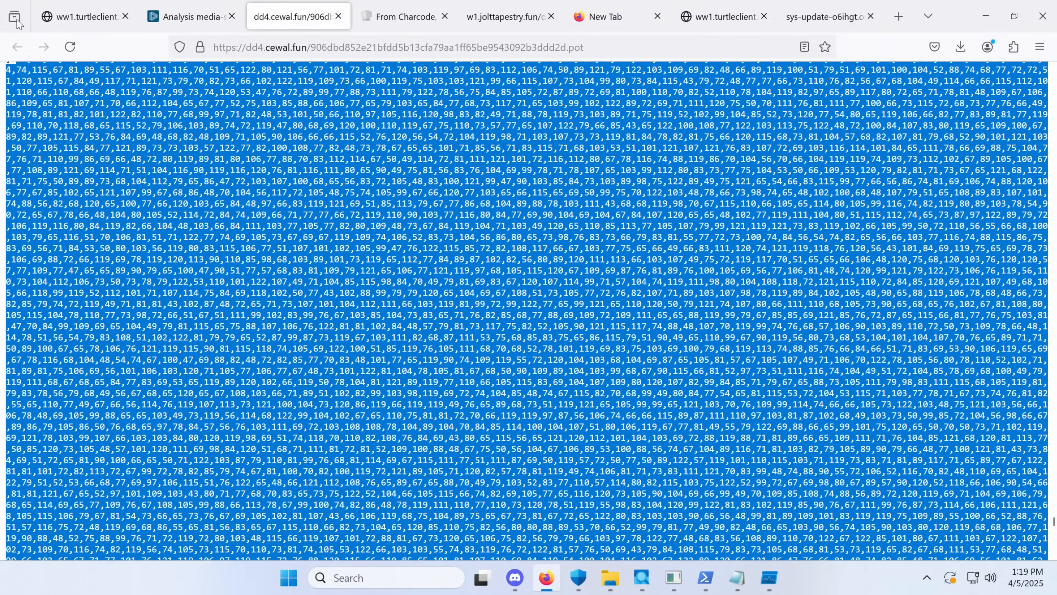
scroll(down, 3)
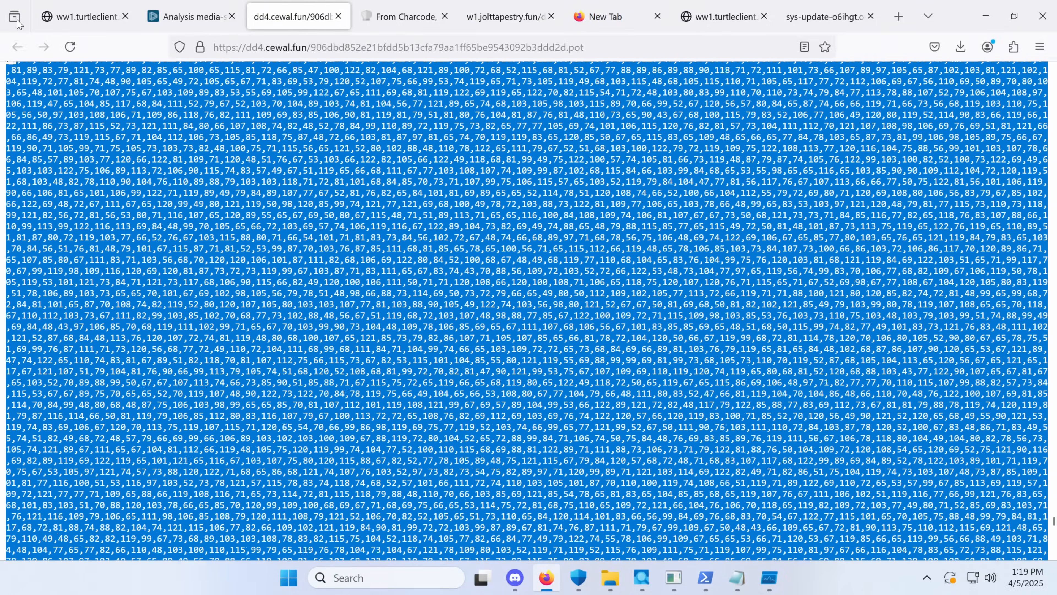
scroll(down, 3)
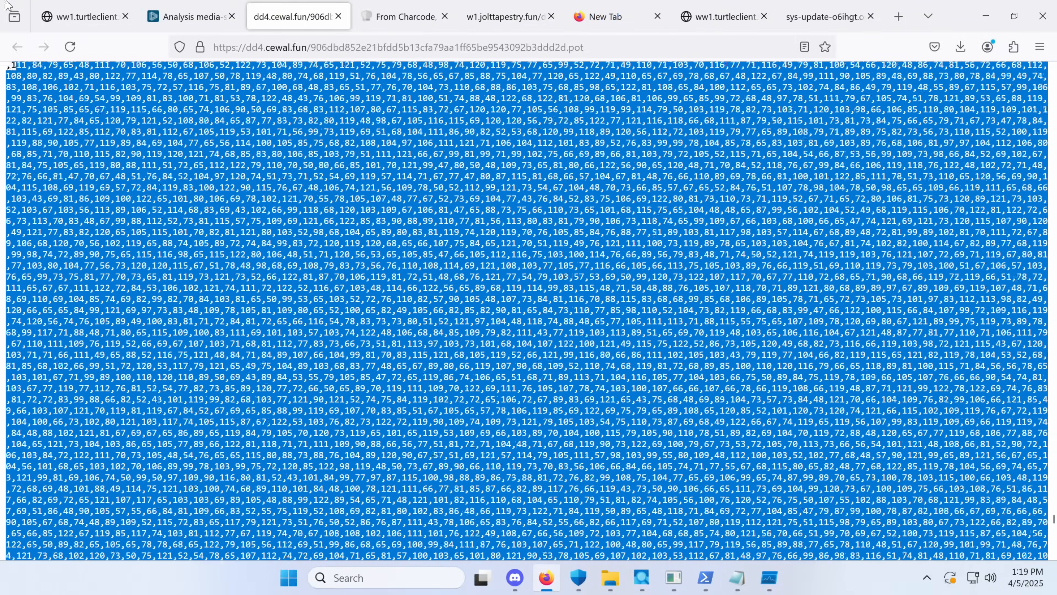
click(405, 16)
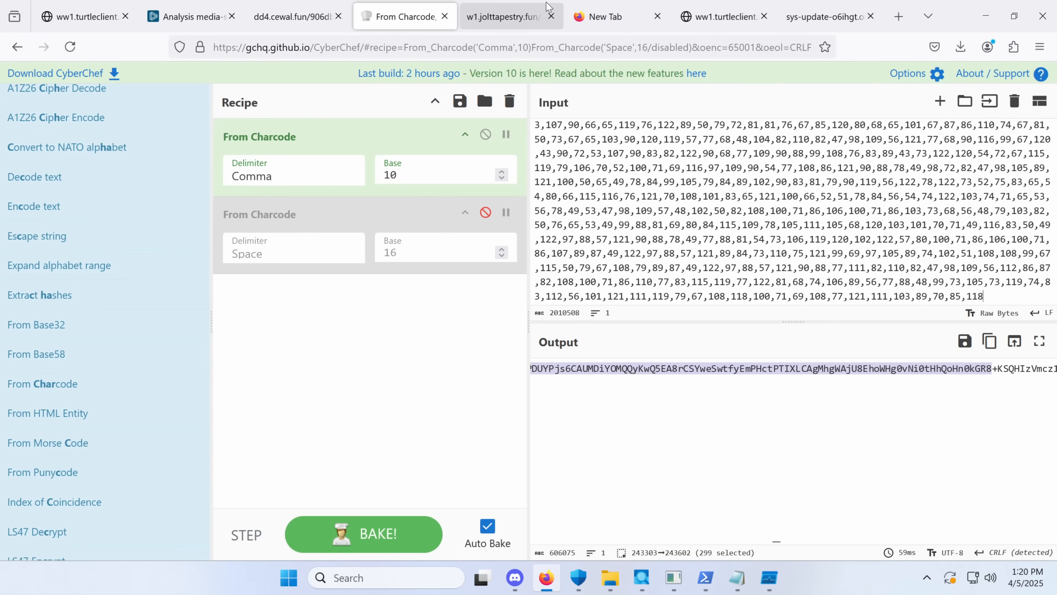
- Find base64decode.org via a web search for the From Charcode output, then go back to the ANY.RUN analysis
click(599, 16)
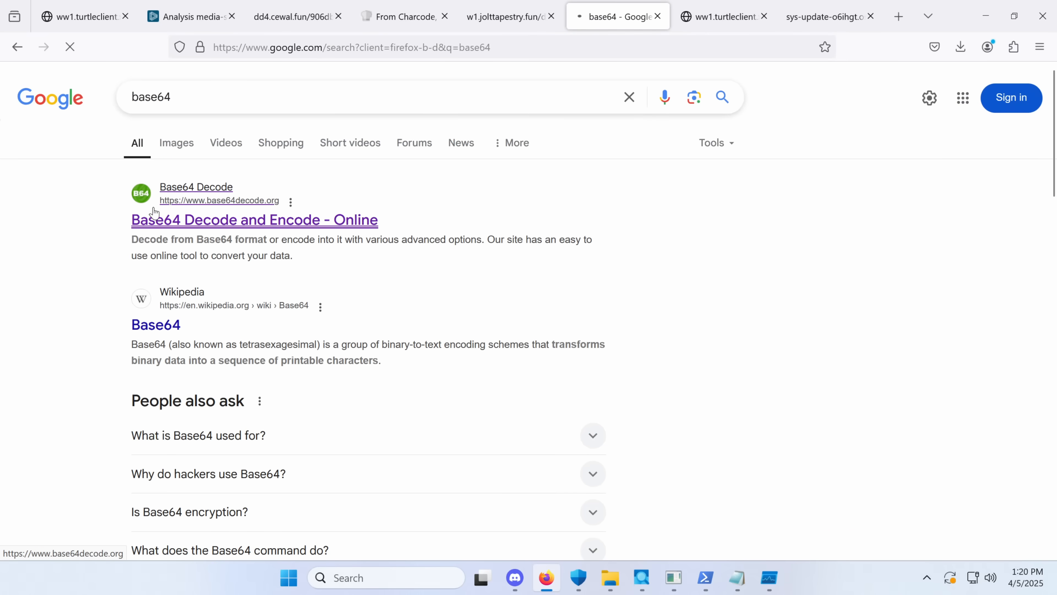
click(254, 220)
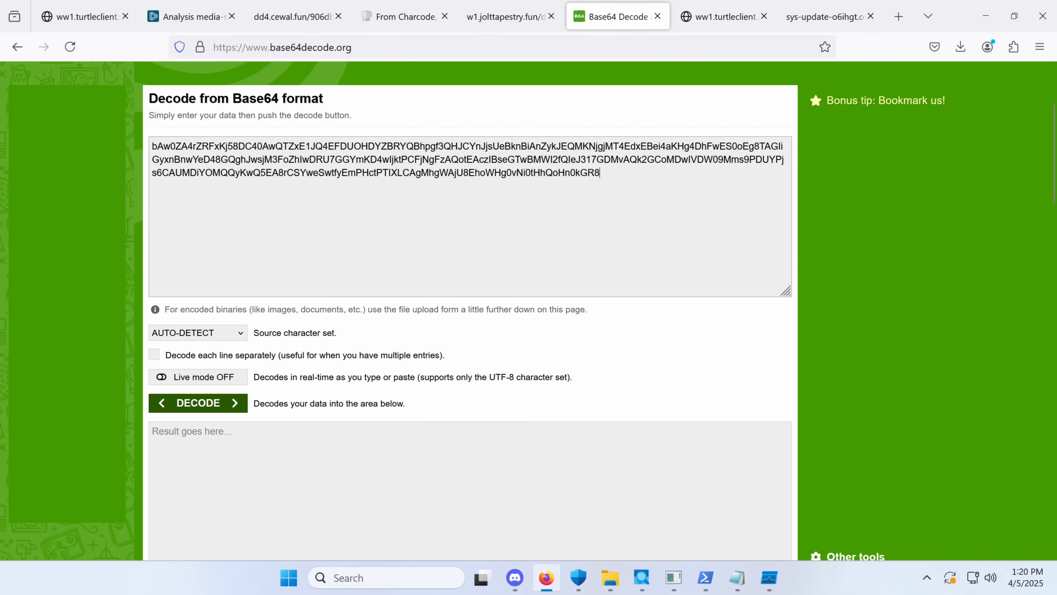
click(297, 16)
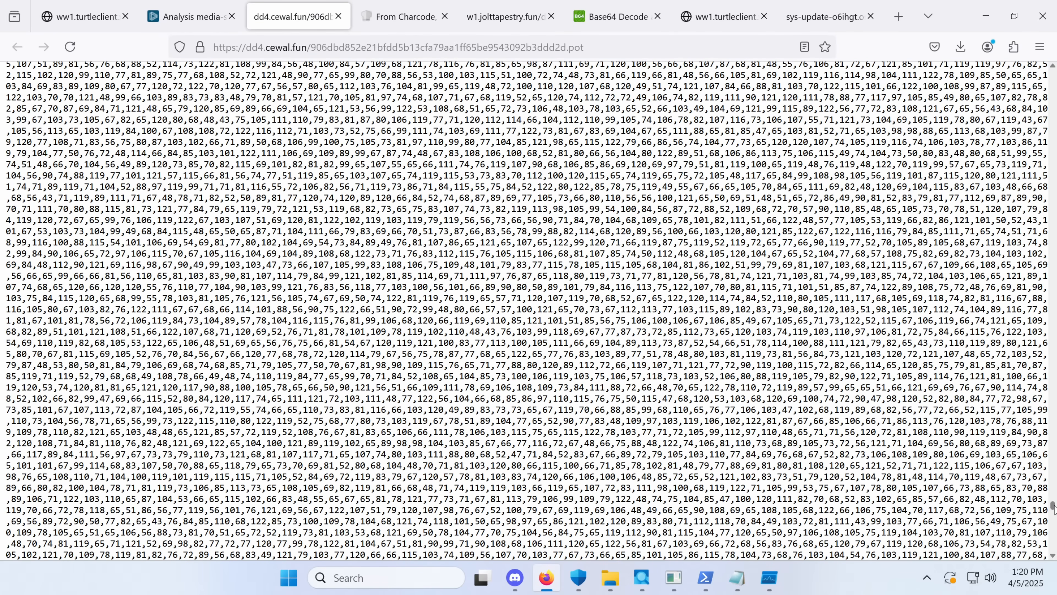
click(191, 16)
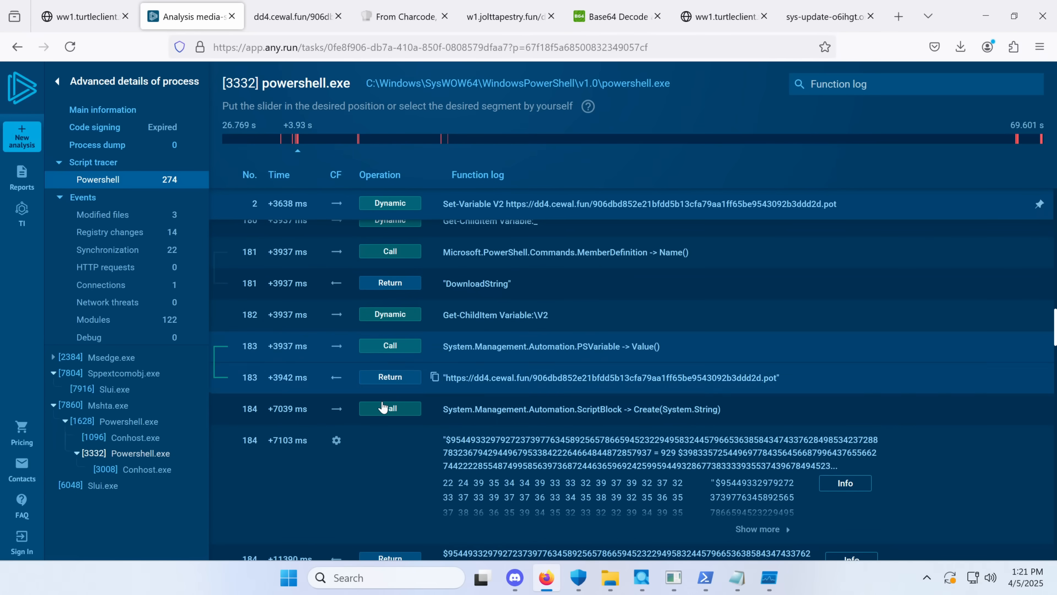
- Scroll the PowerShell function log past DefineField and DefinePInvokeMethod calls to the VirtualProtect and ReadProcessMemory definitions
scroll(down, 3)
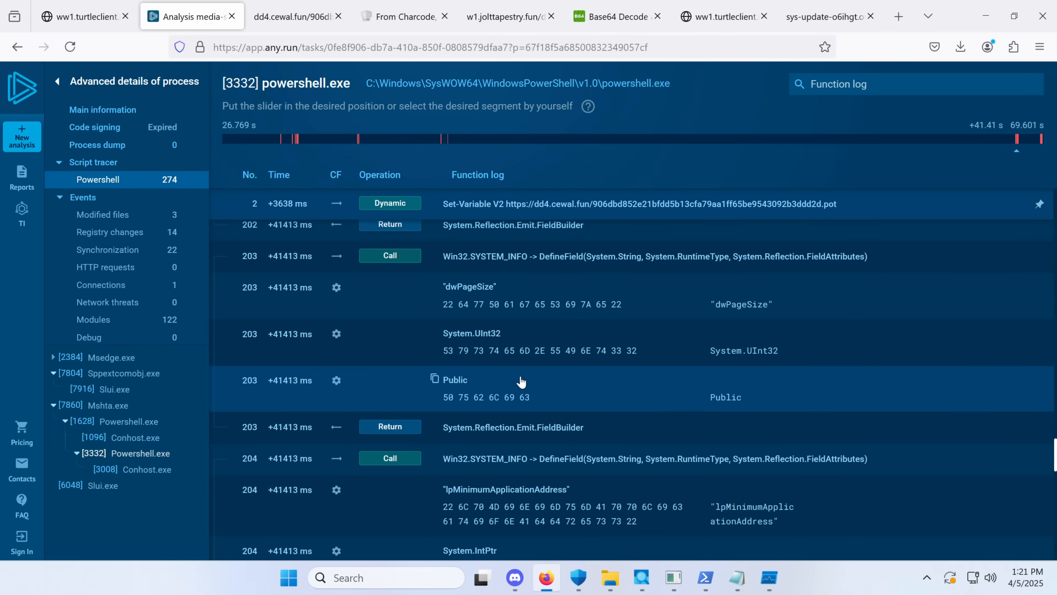
scroll(down, 3)
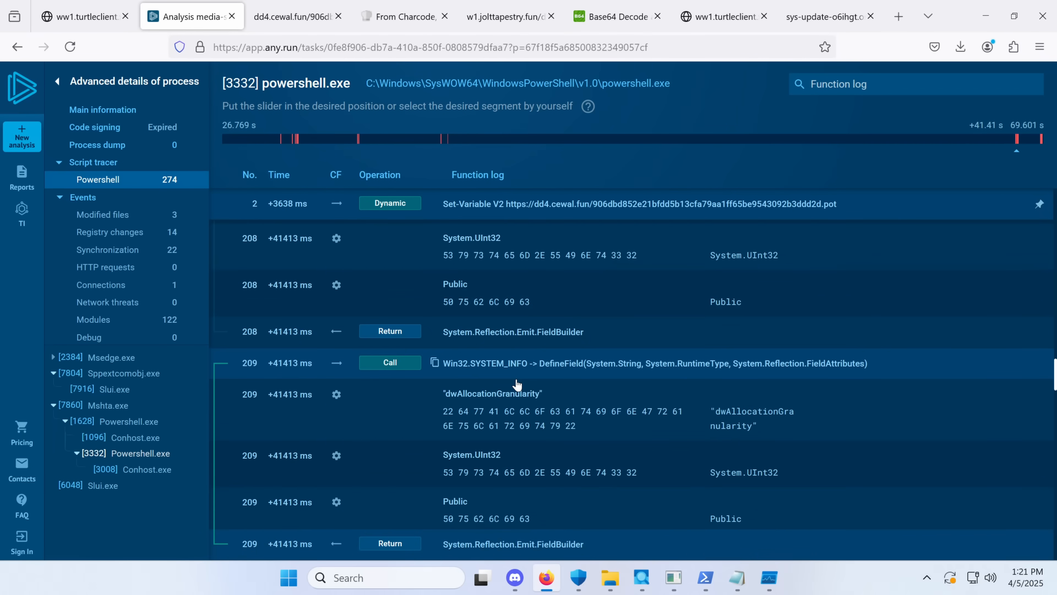
scroll(down, 3)
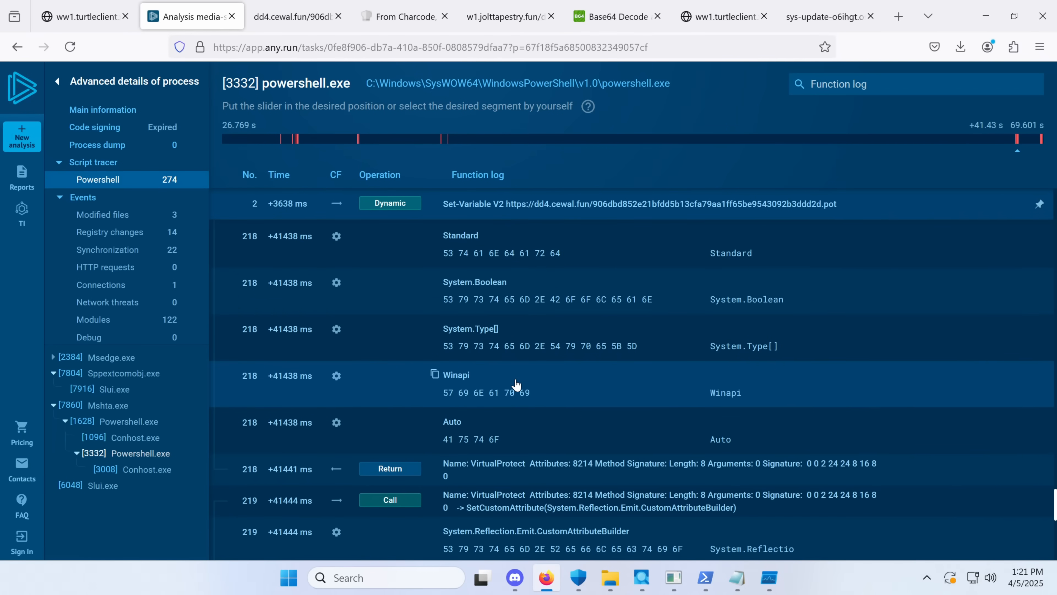
scroll(down, 3)
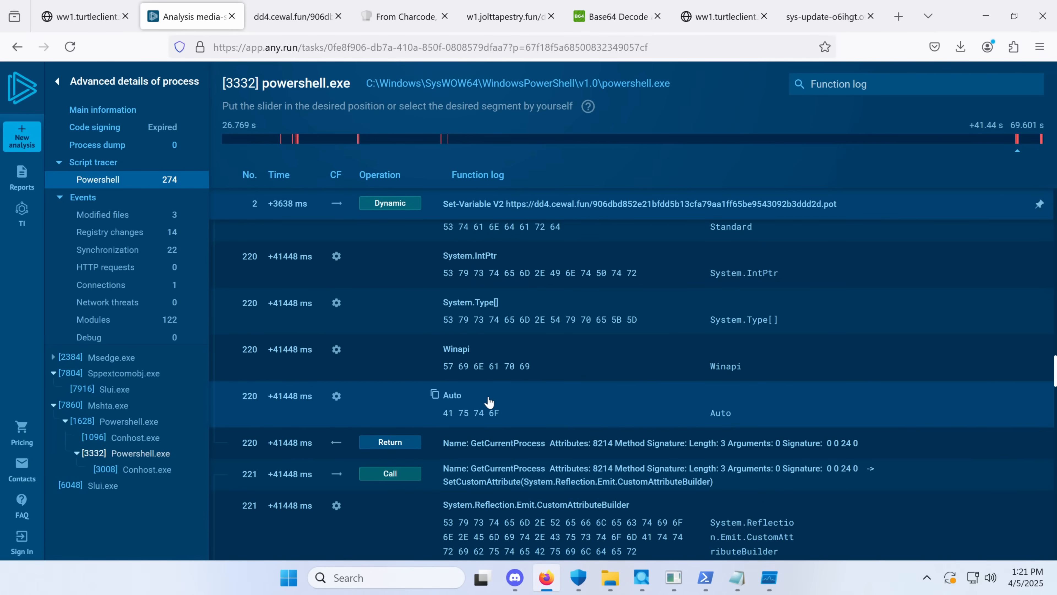
scroll(down, 3)
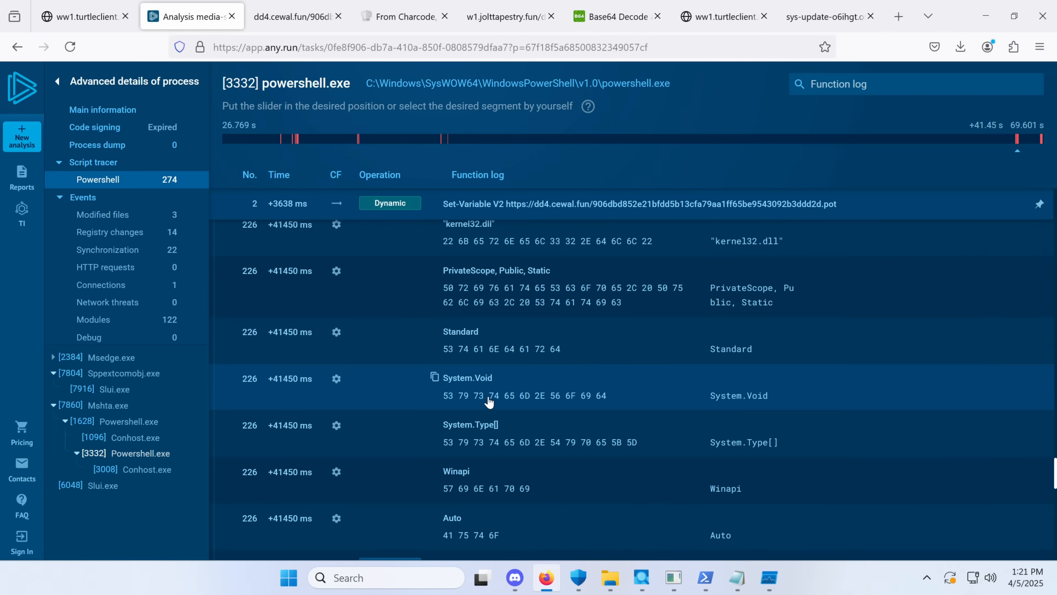
scroll(down, 3)
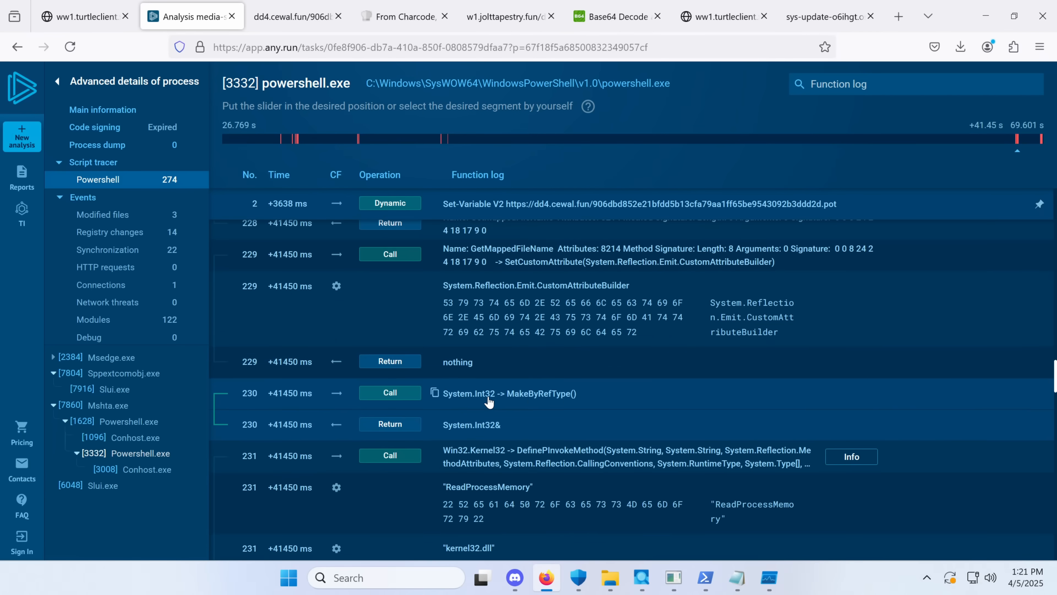
- Glance at the raw character-code payload again, then return to the ANY.RUN task overview
click(297, 16)
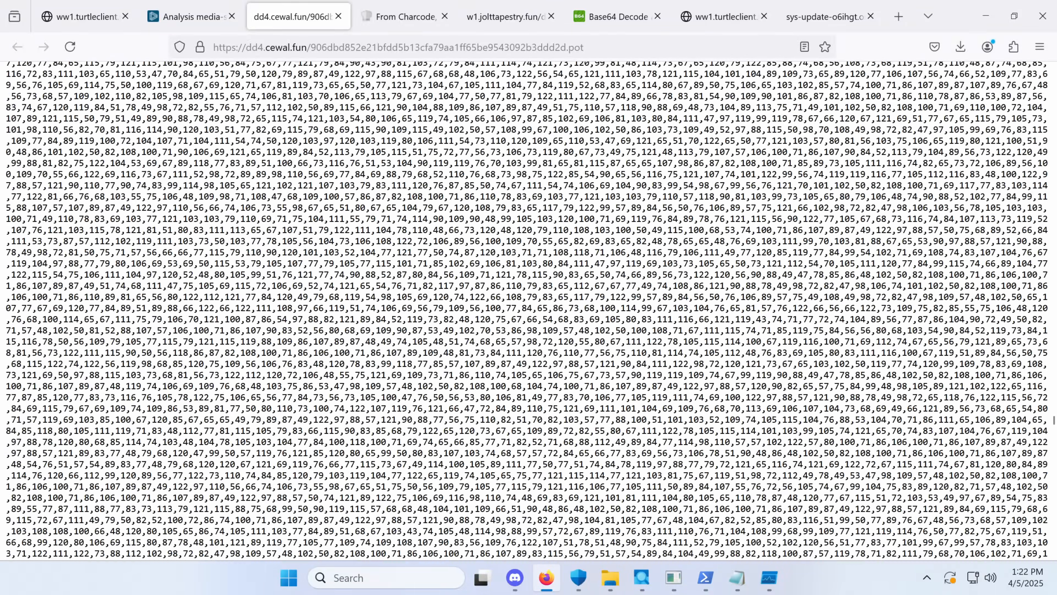
scroll(down, 3)
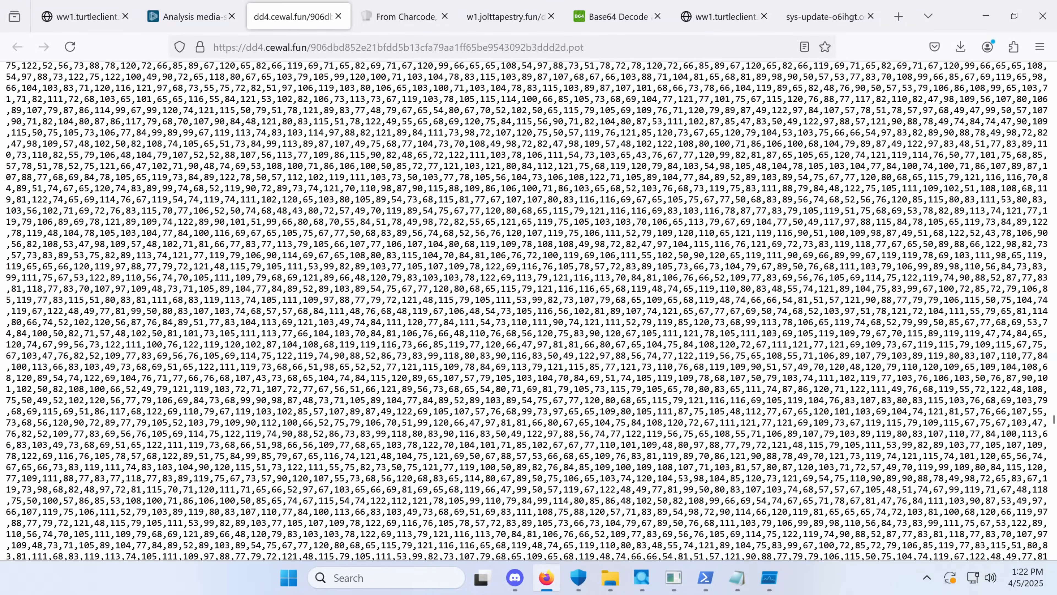
click(192, 16)
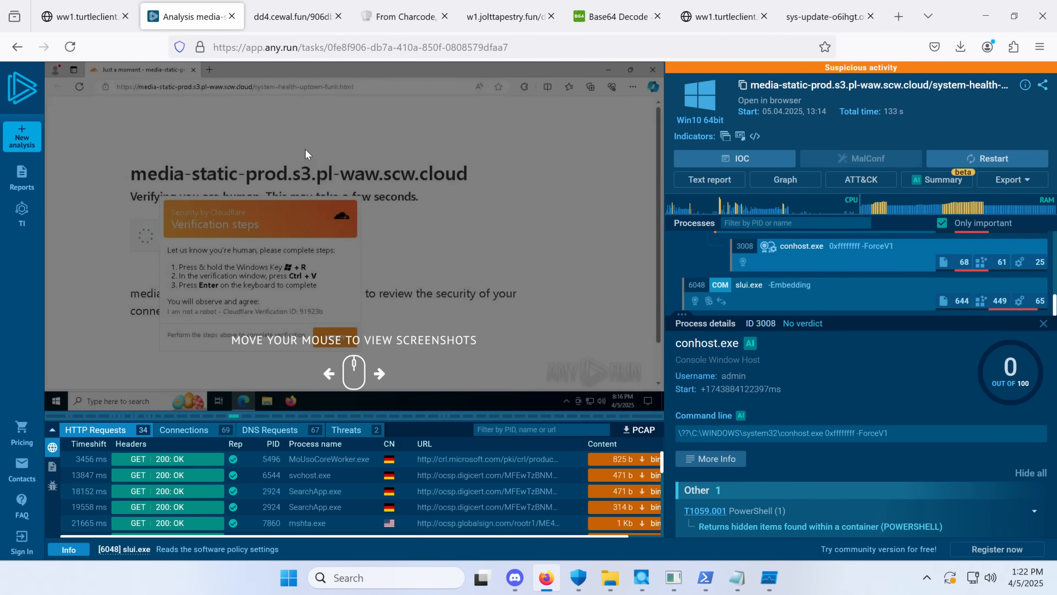
mouse_move(809, 335)
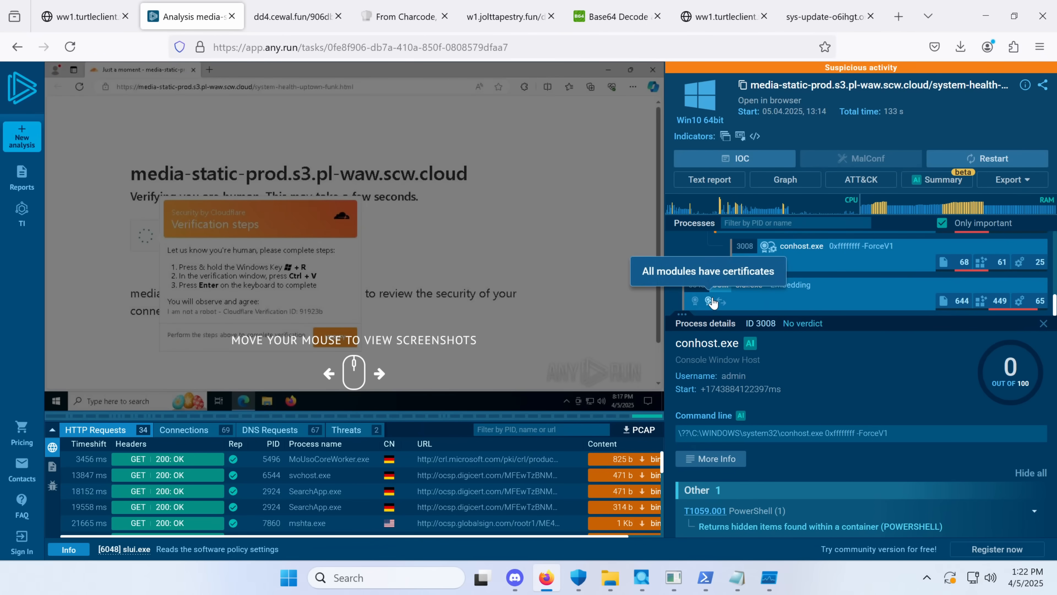
mouse_move(475, 236)
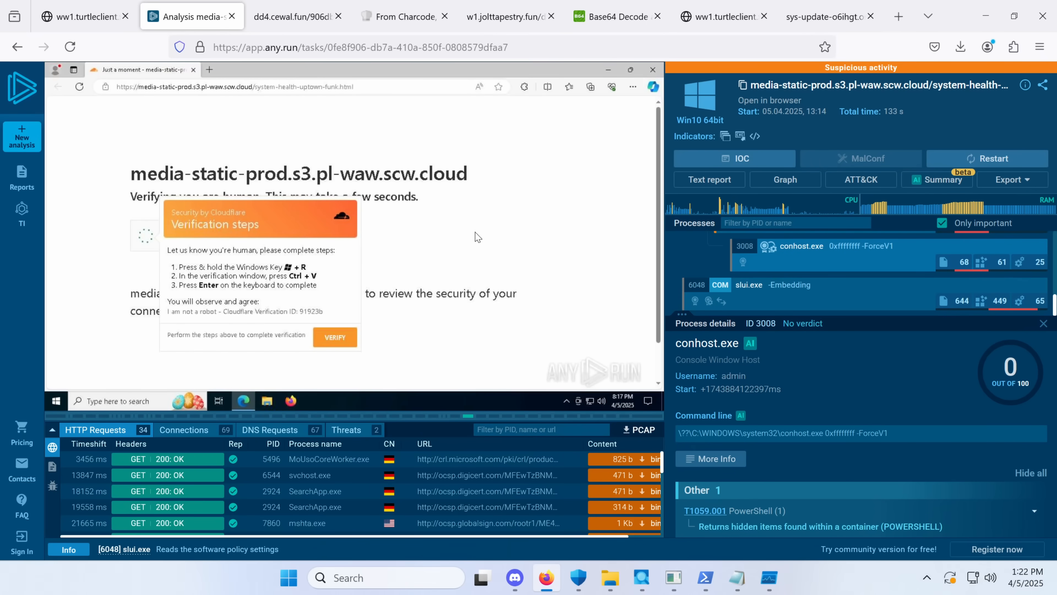
mouse_move(293, 232)
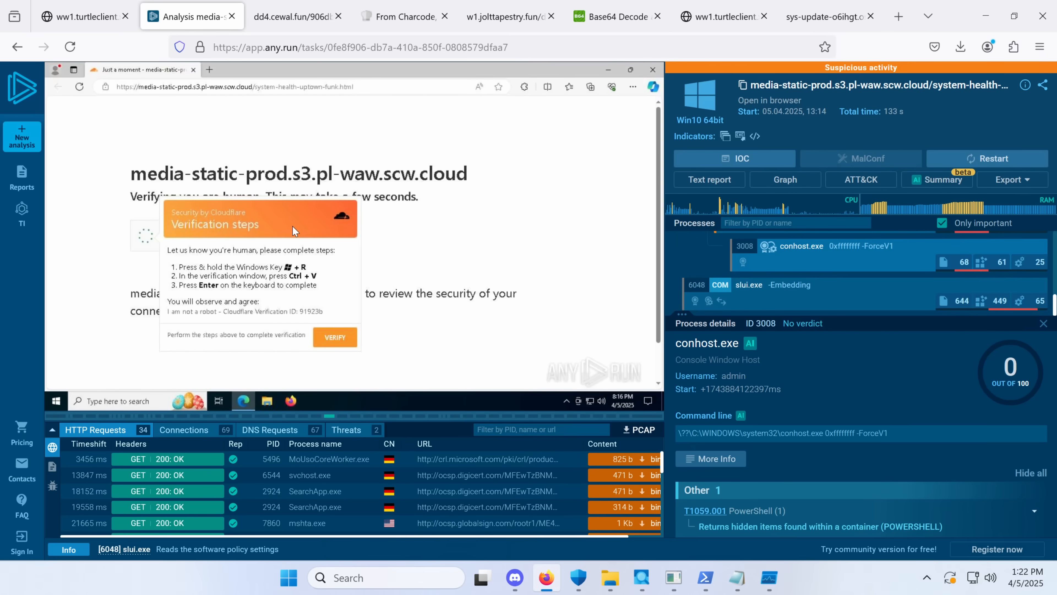
mouse_move(213, 145)
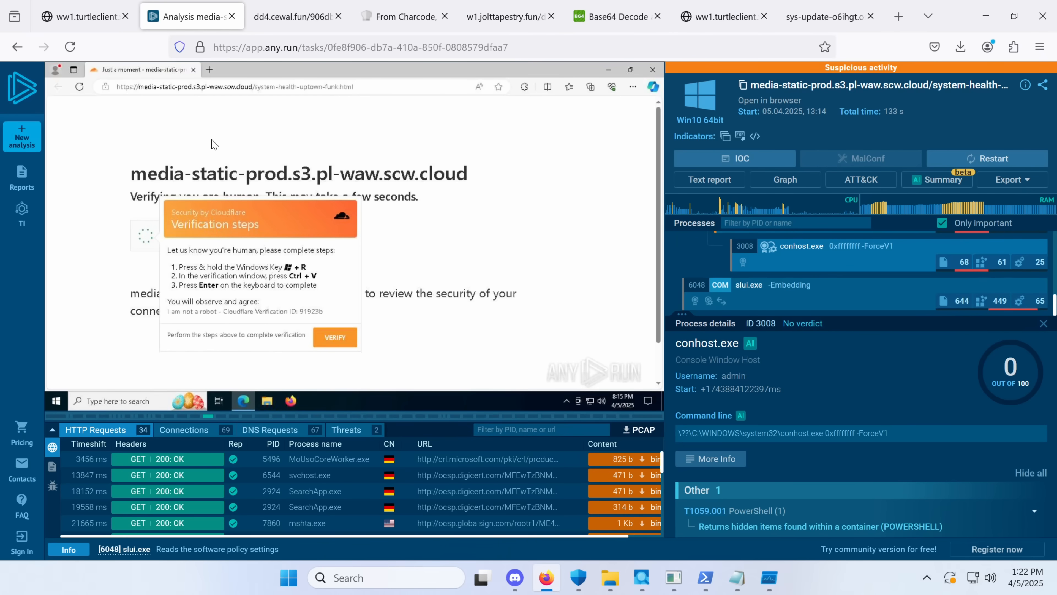
mouse_move(192, 218)
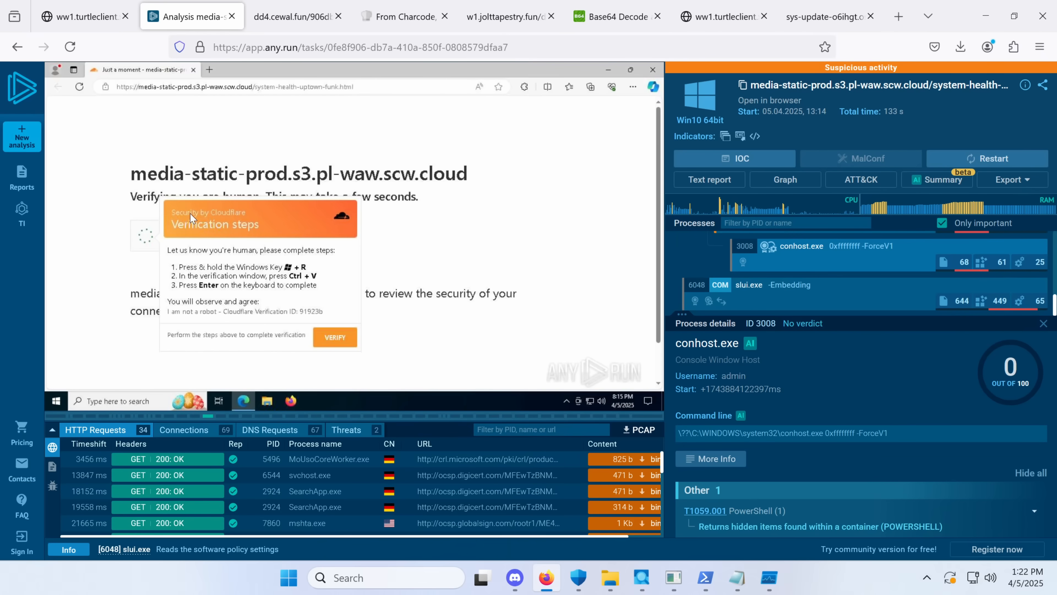
mouse_move(621, 285)
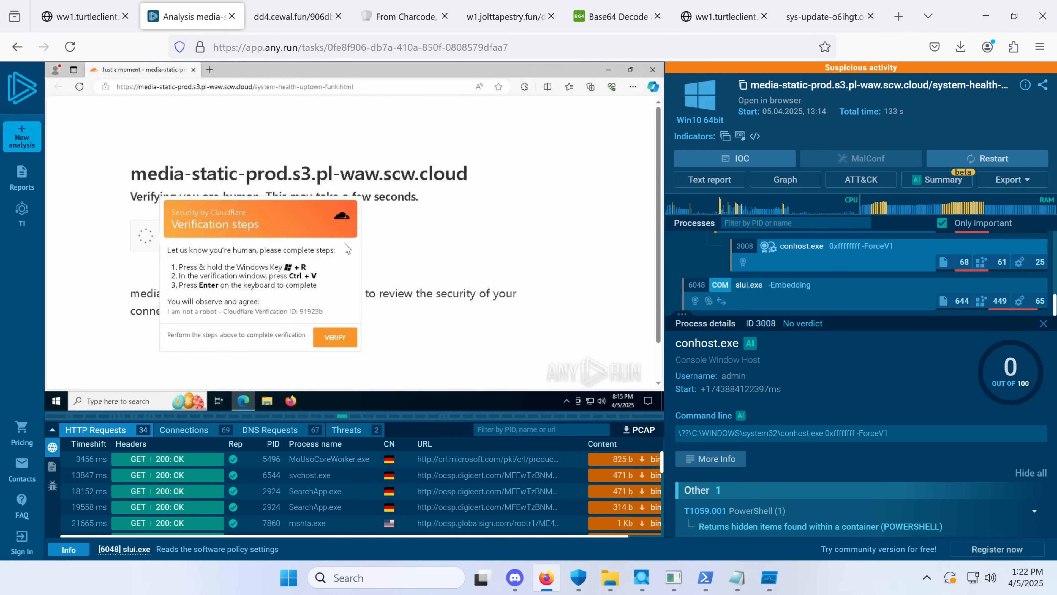
mouse_move(198, 237)
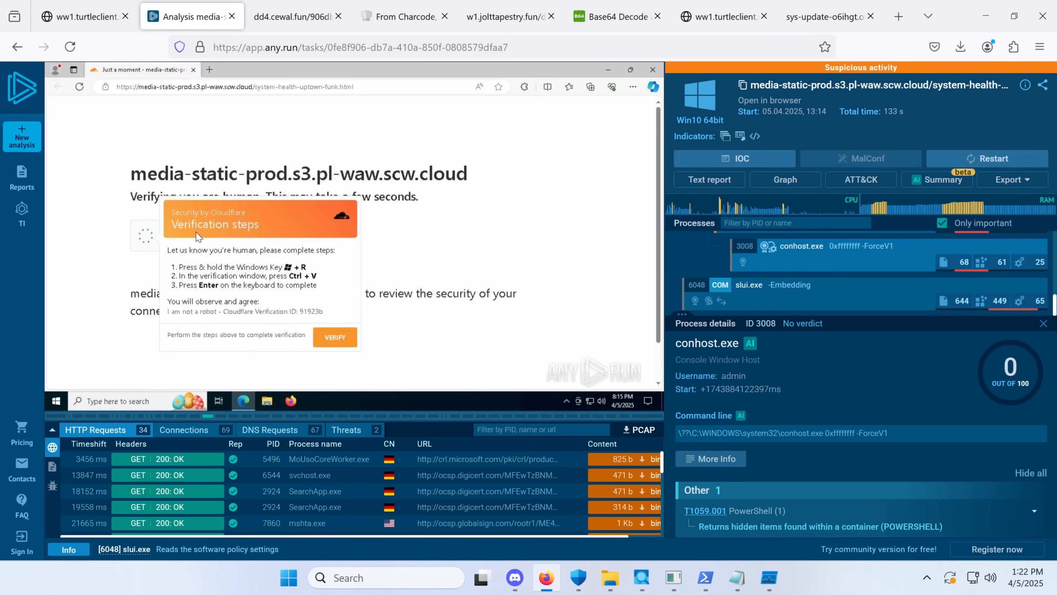
mouse_move(285, 261)
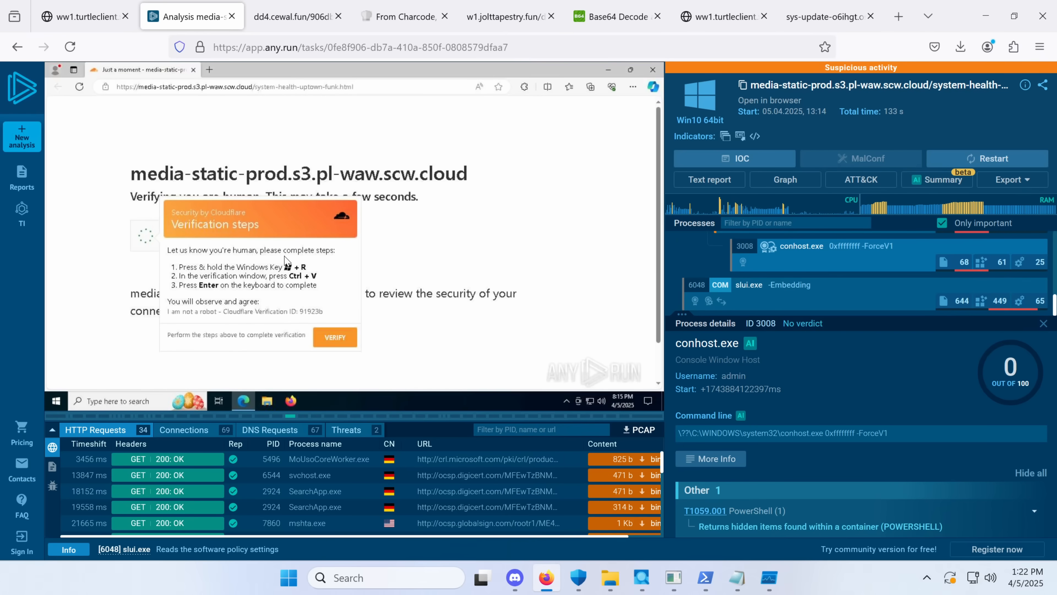
mouse_move(145, 106)
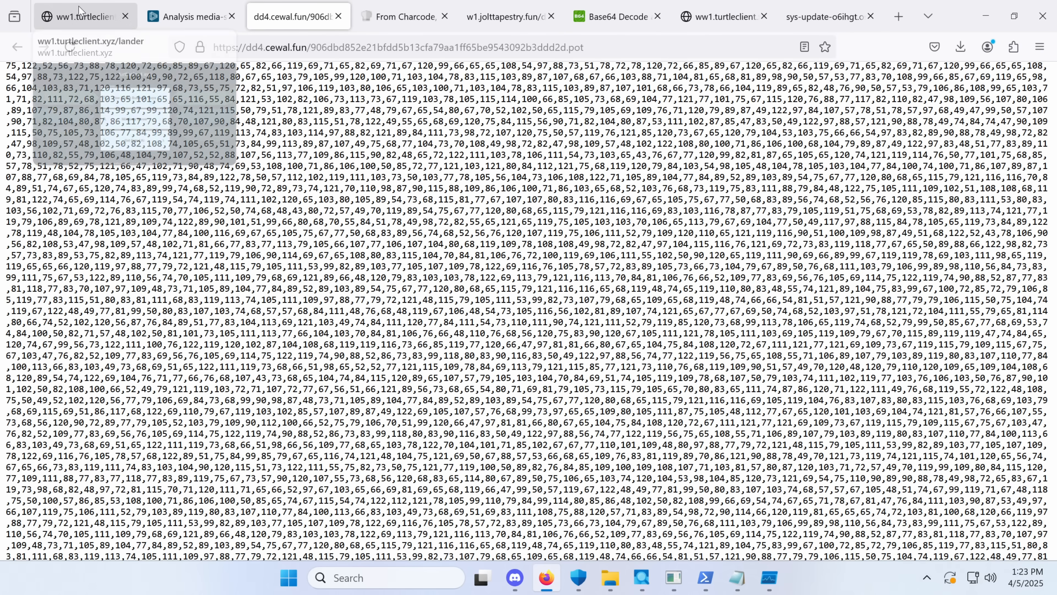
scroll(down, 3)
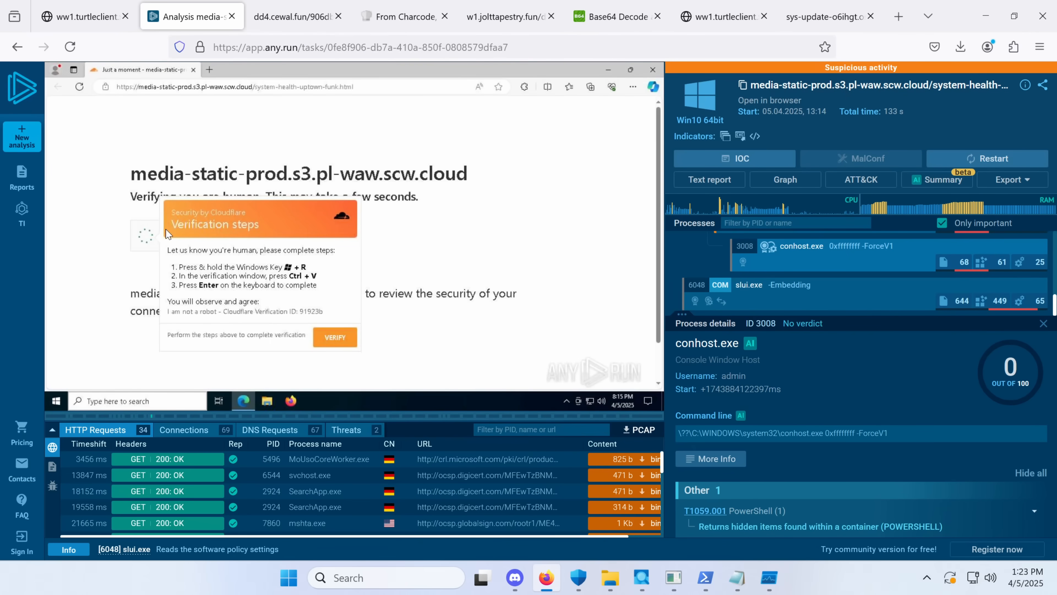
mouse_move(272, 280)
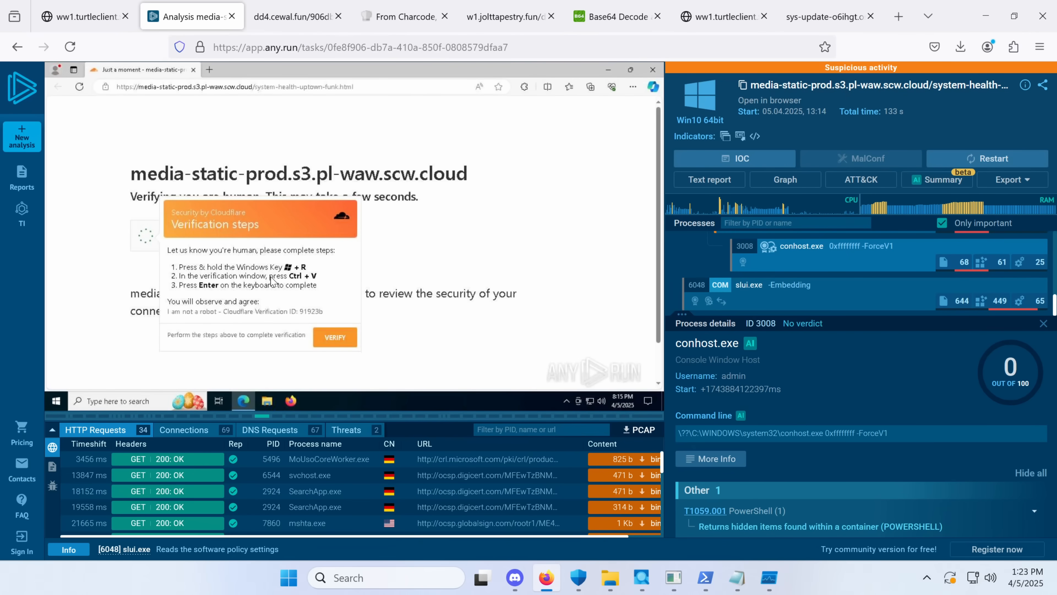